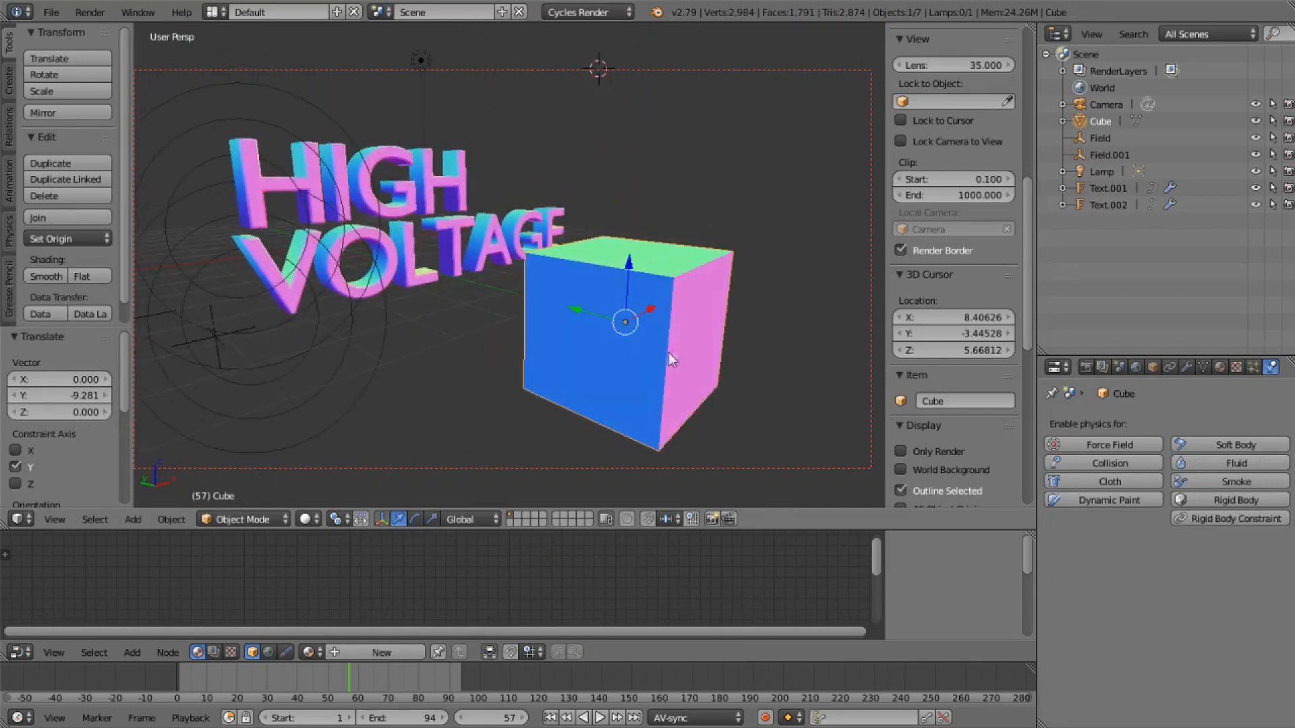
Add a new particle system to the selected cube.
click(1254, 367)
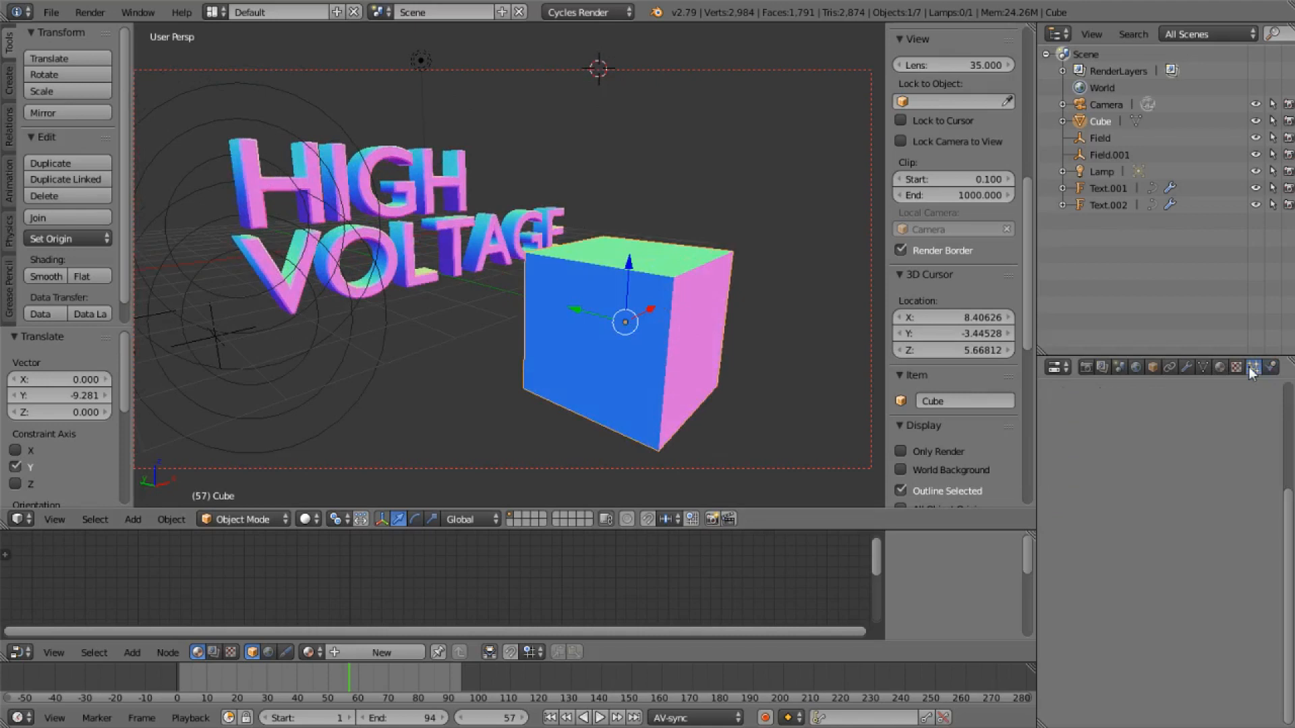
mouse_move(1195, 355)
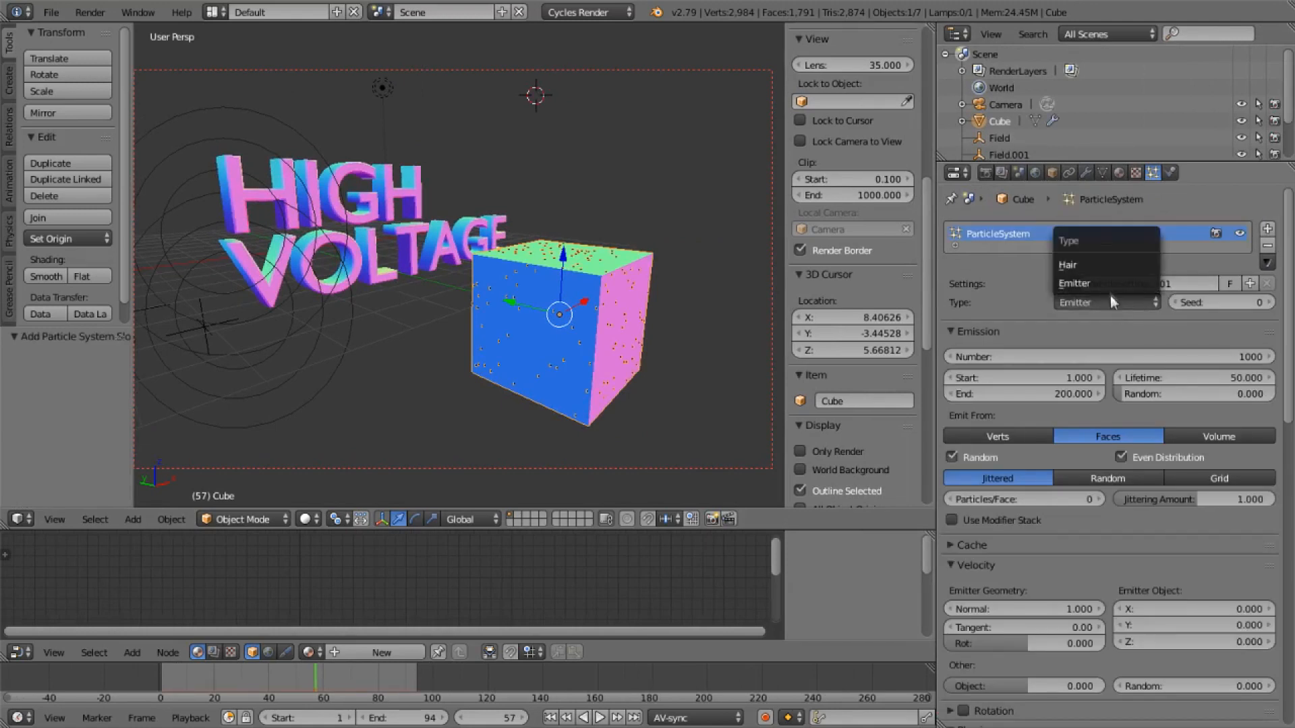
Set the particle type to Hair so strands grow from the cube.
click(1068, 264)
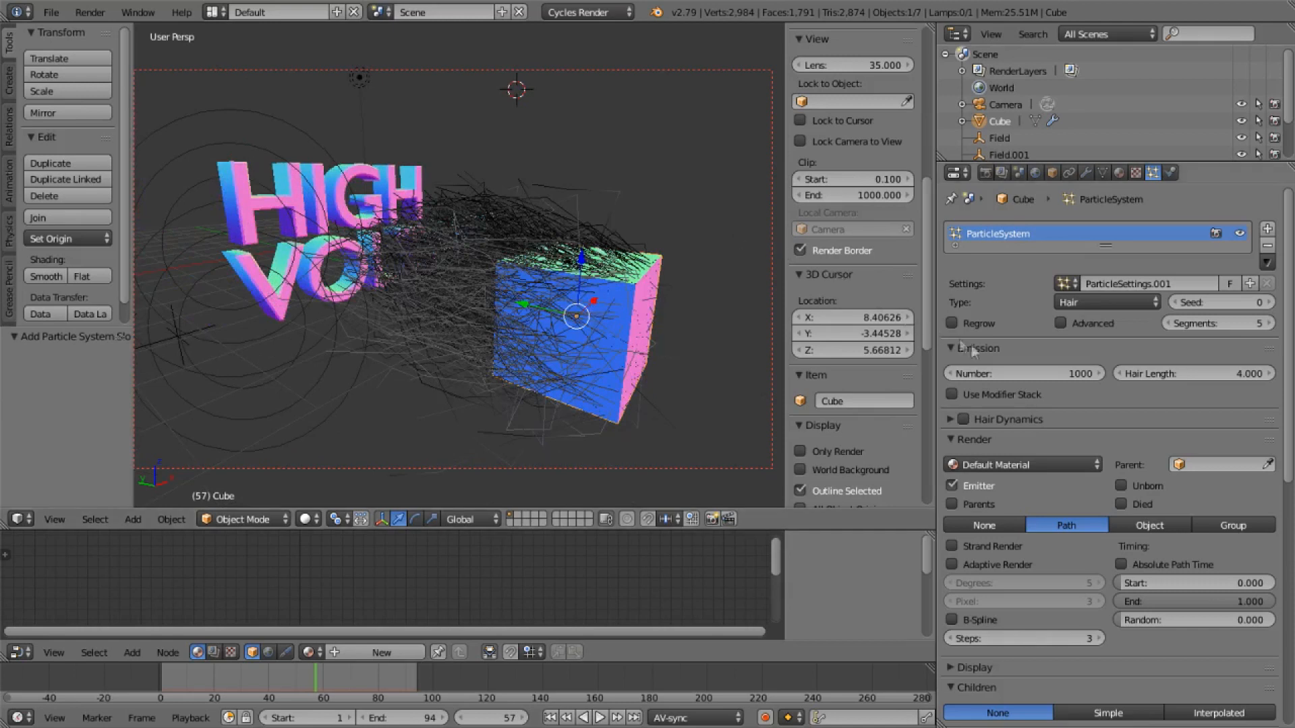
mouse_move(1048, 372)
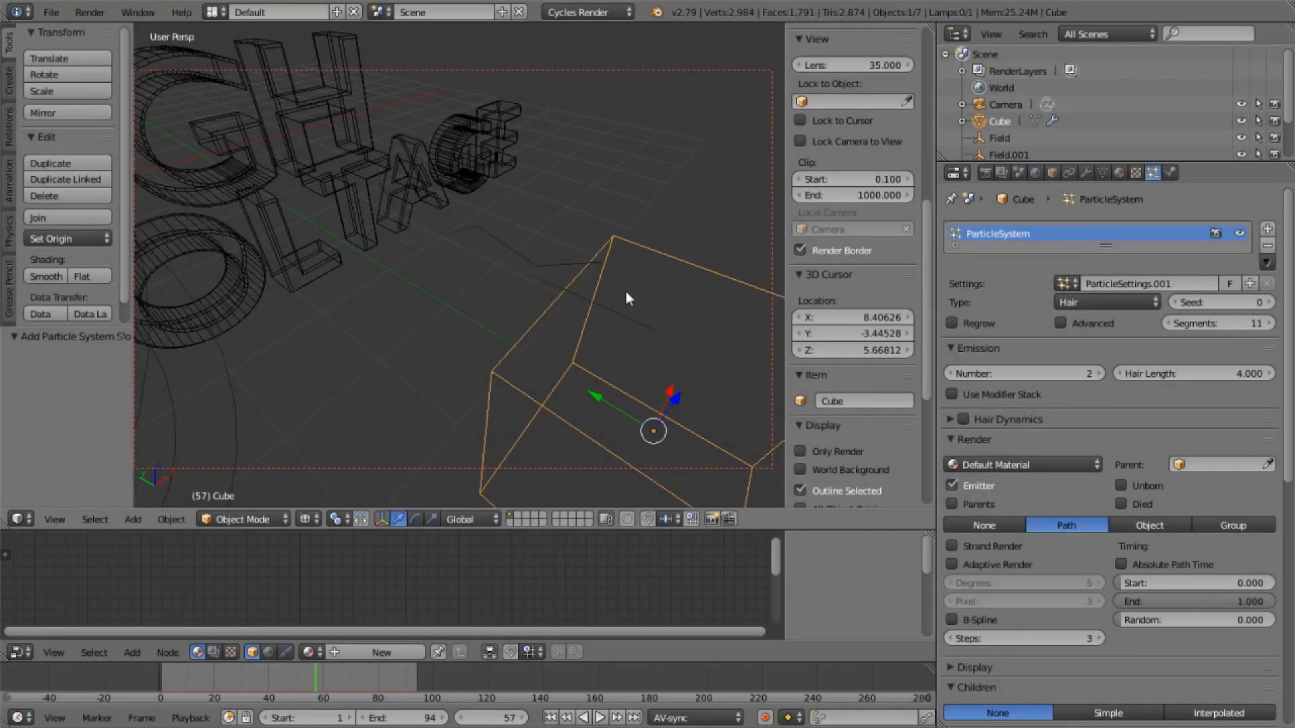
mouse_move(603, 293)
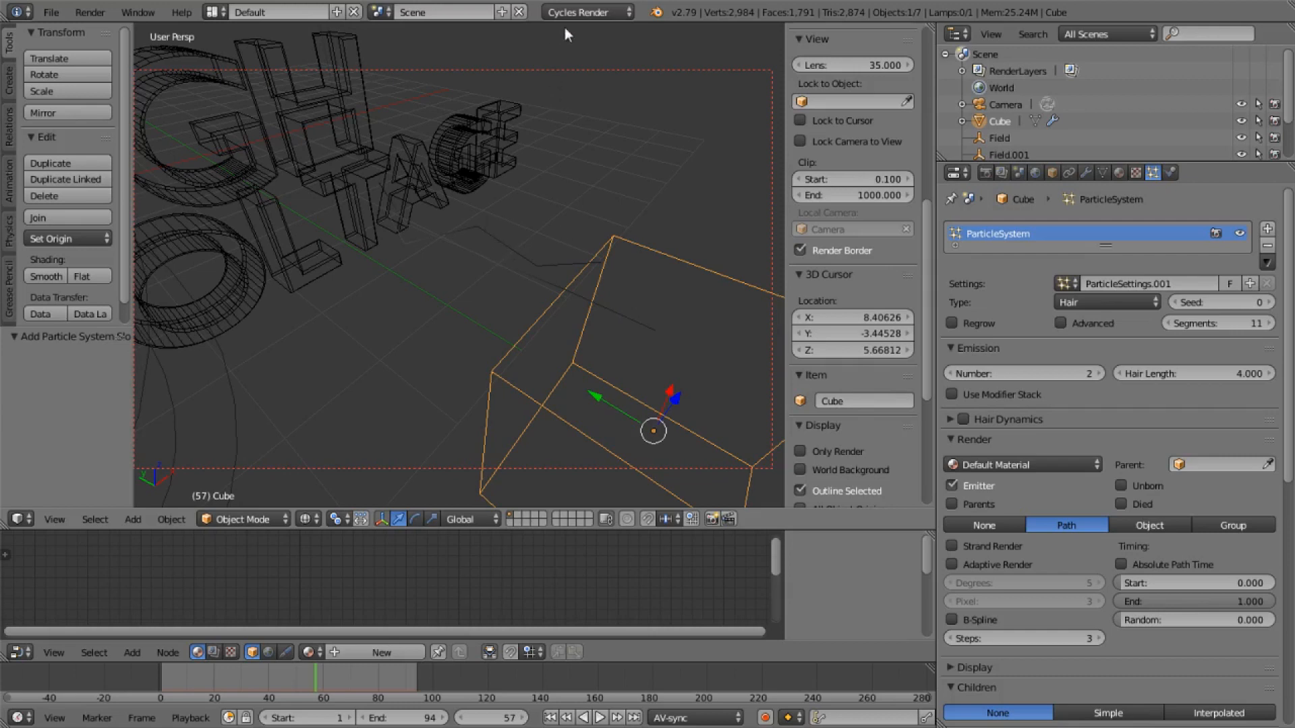
mouse_move(557, 294)
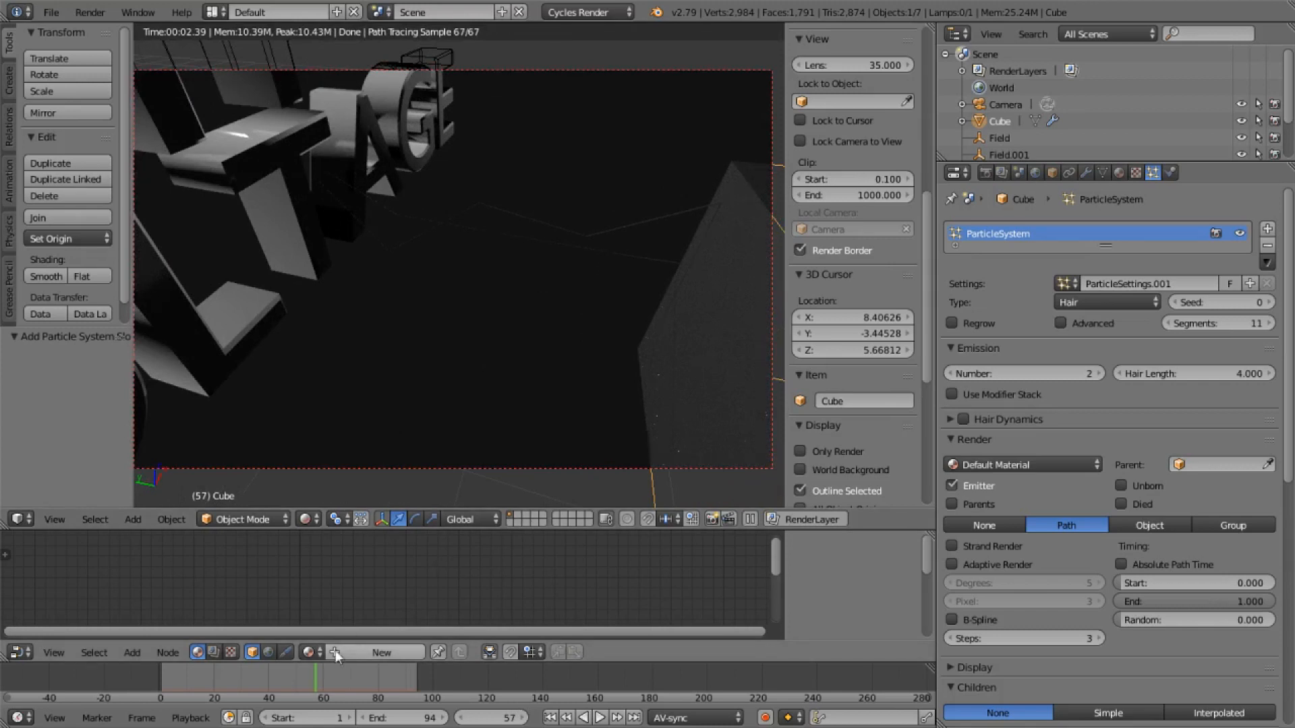
Create a new material for the cube and show its material settings.
click(380, 652)
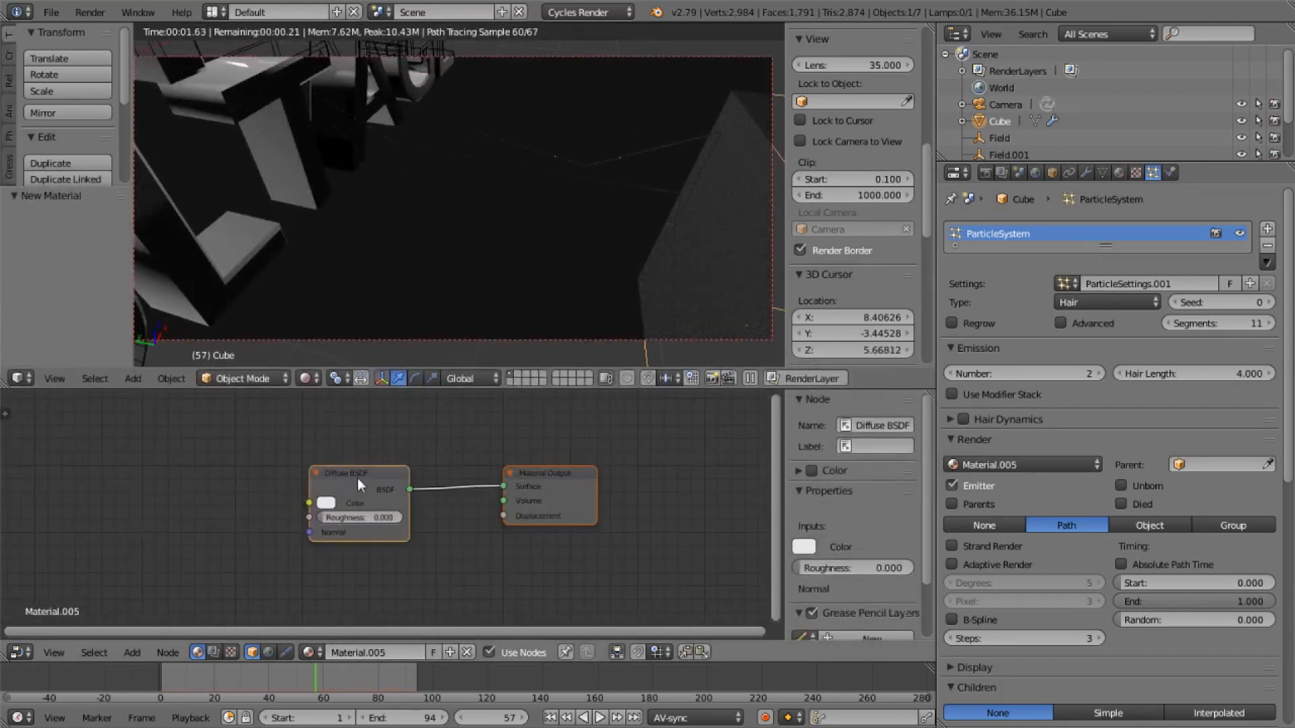
click(1119, 173)
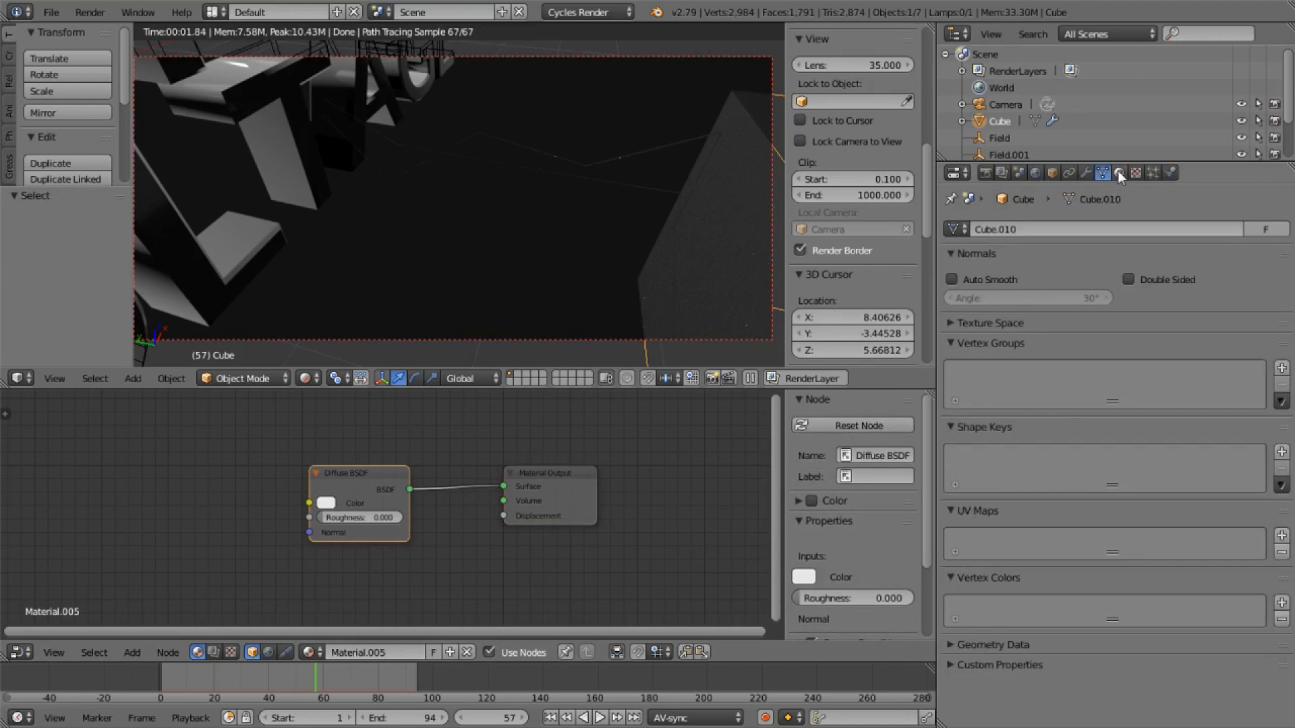
click(1118, 174)
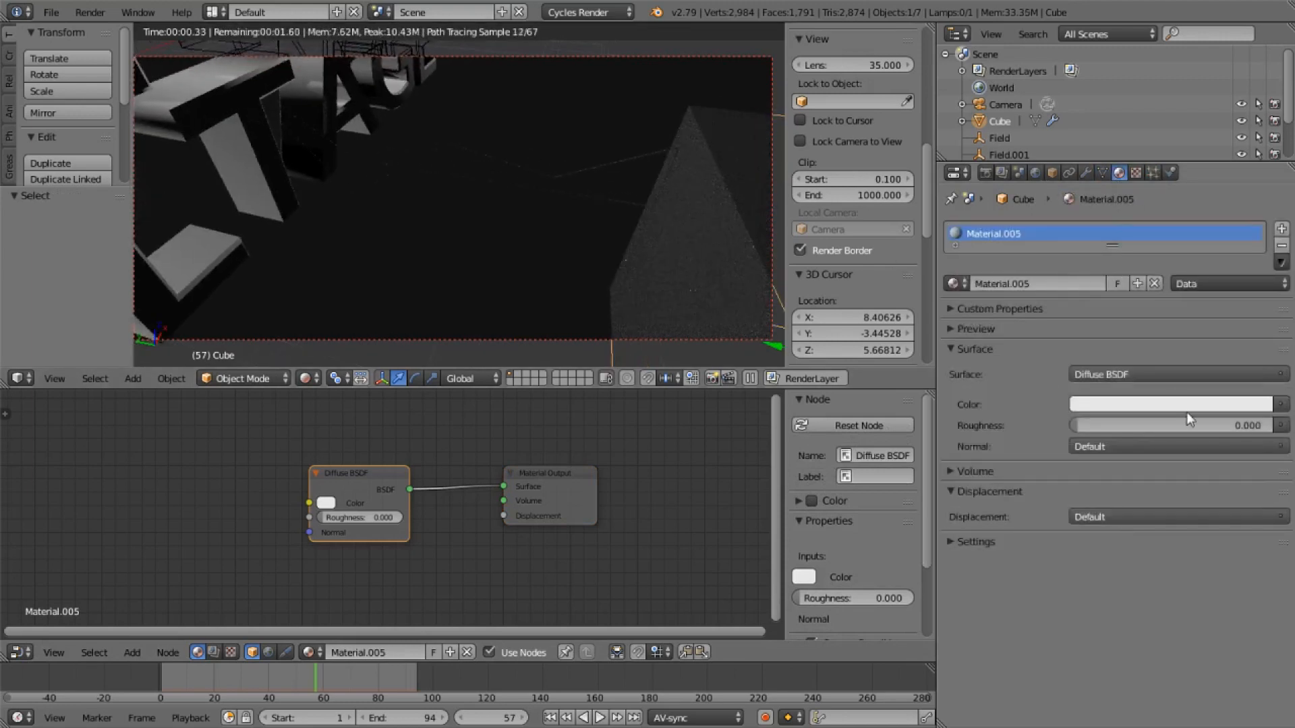
Make the surface an Emission shader with a light blue colour.
click(1173, 375)
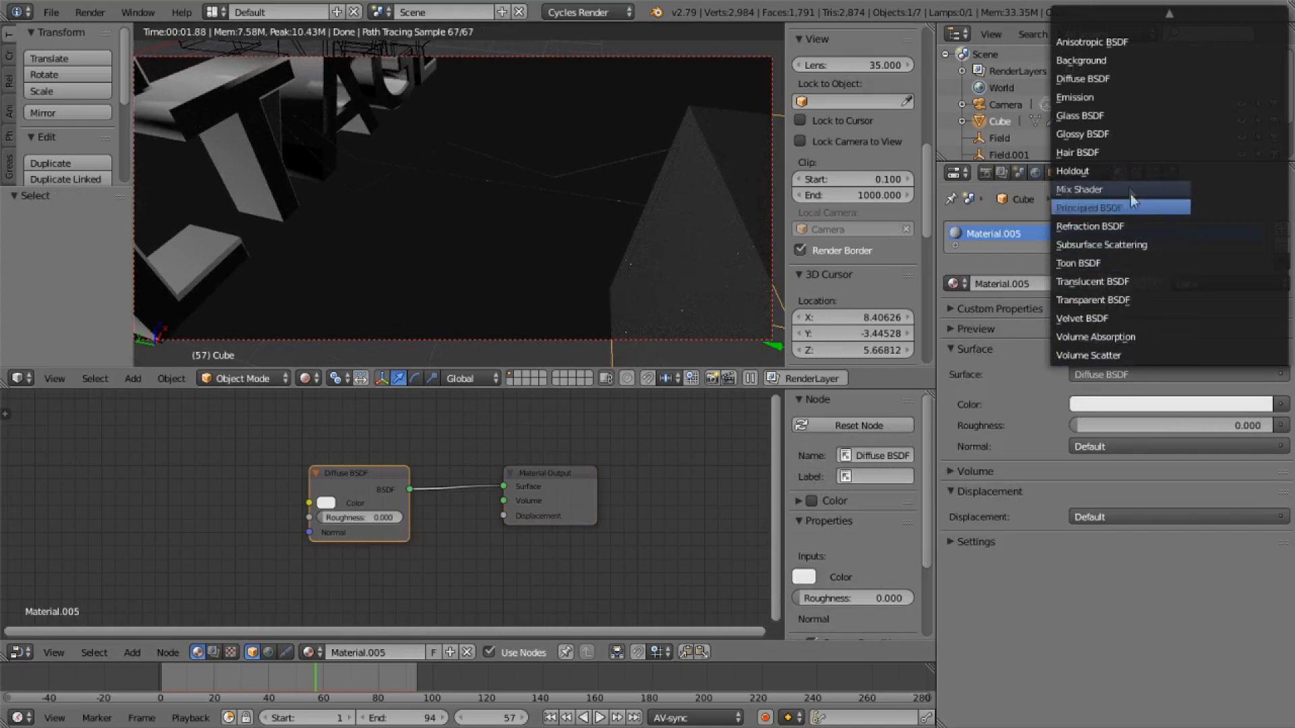
click(1074, 96)
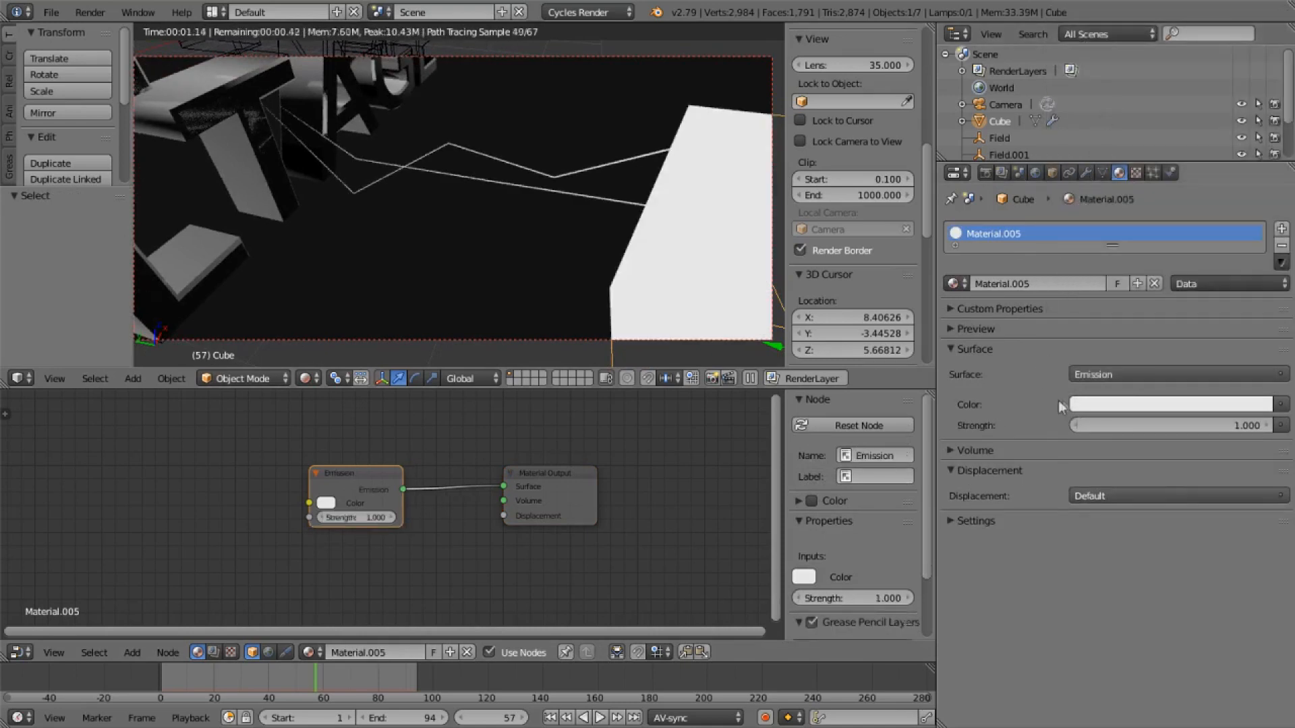
click(1176, 403)
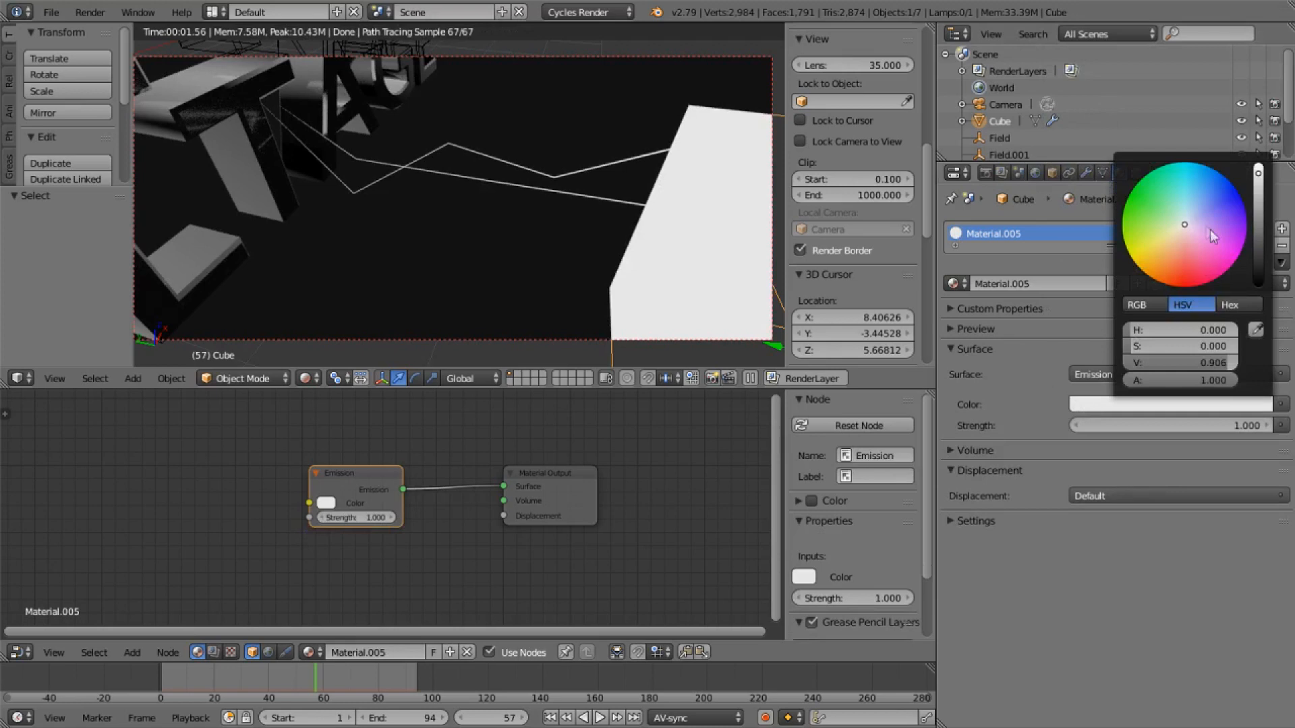
click(1193, 203)
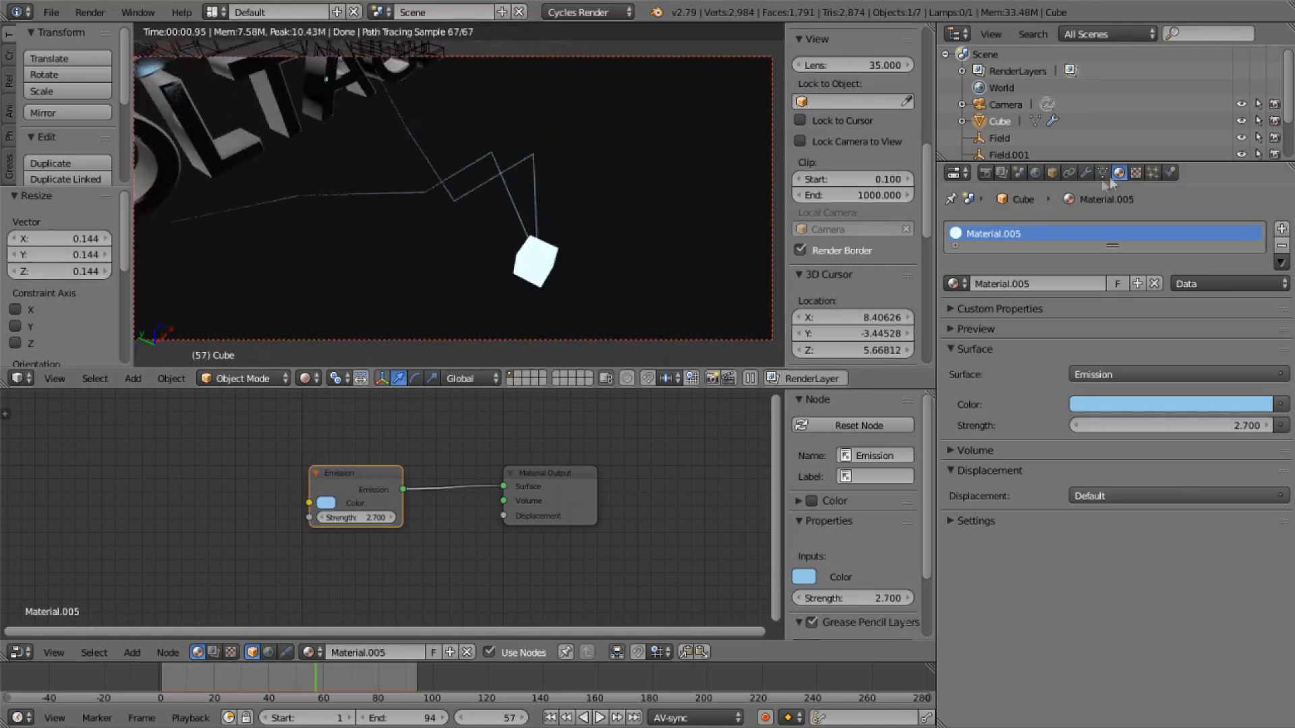
Set the hair to emit from the cube's volume with random distribution.
click(1151, 173)
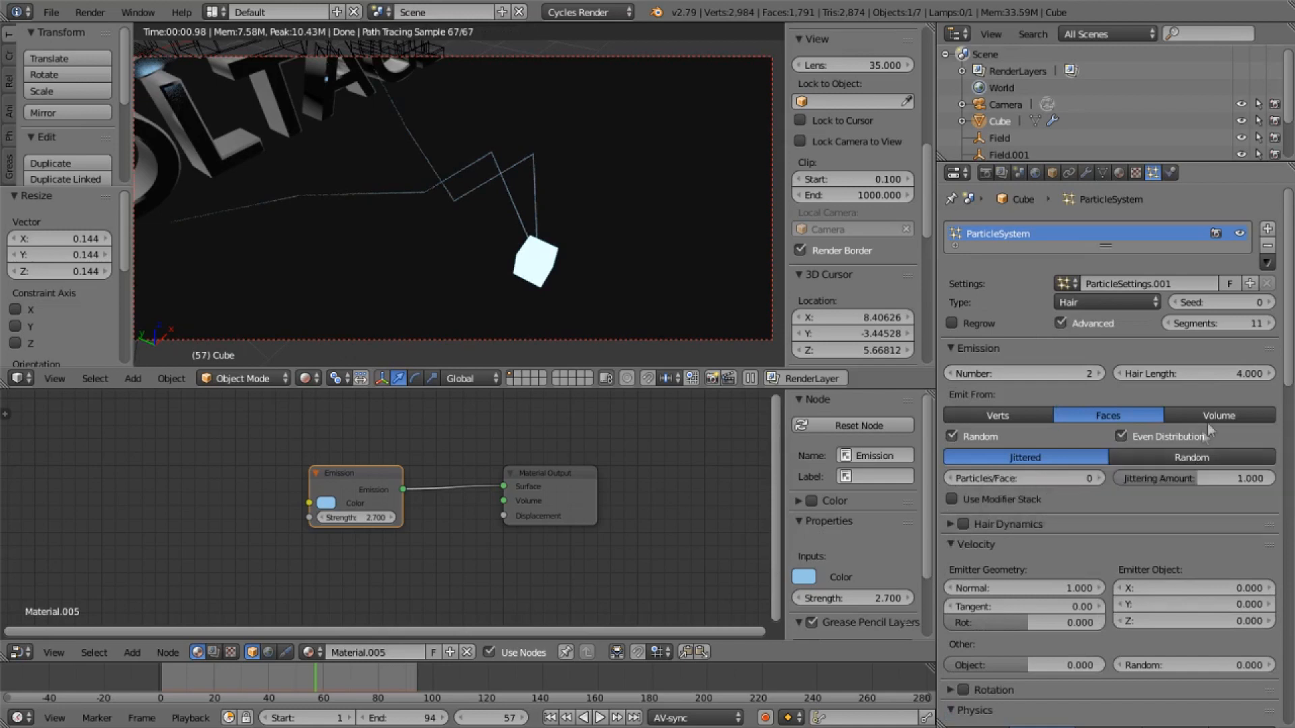
click(1218, 416)
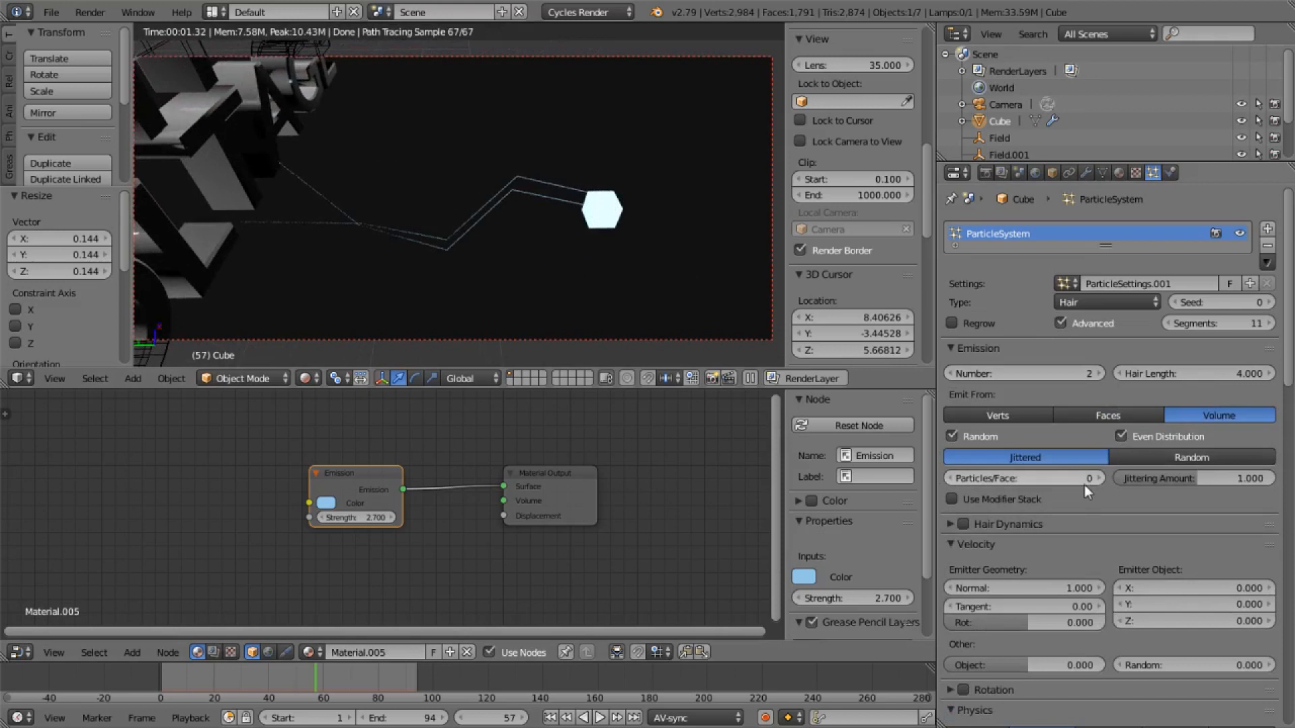
click(1189, 456)
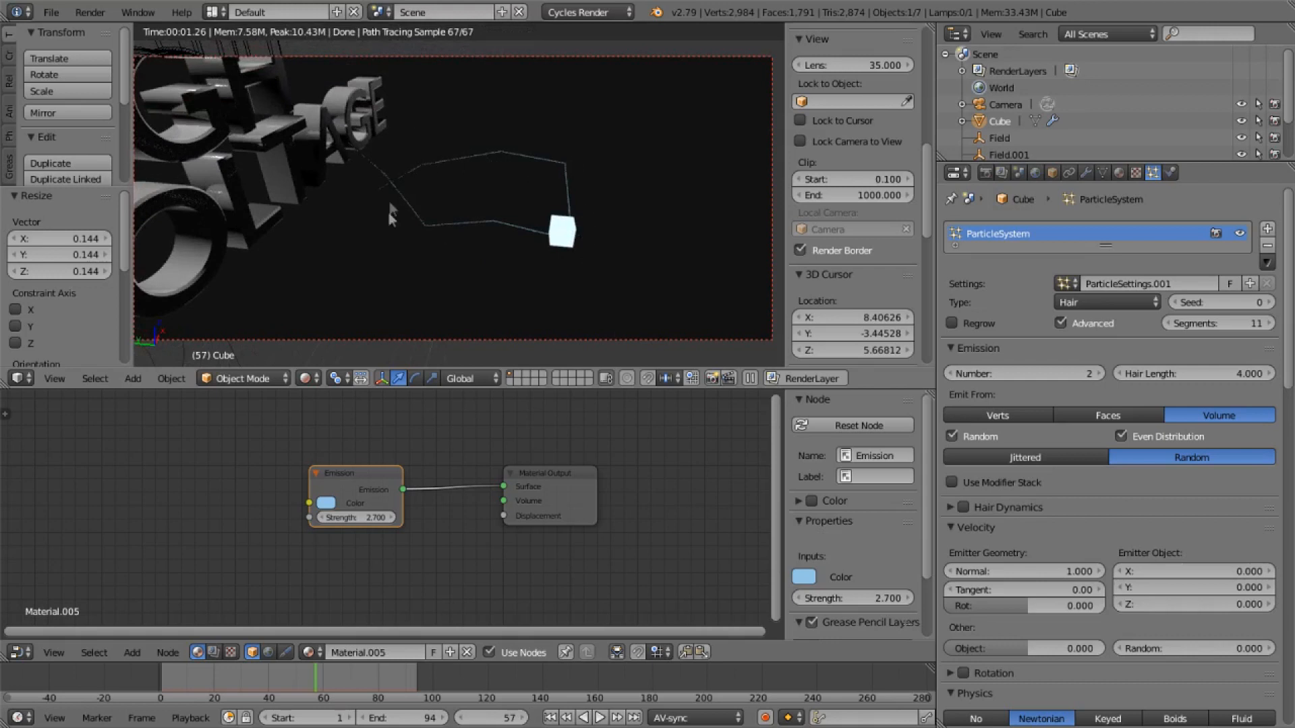
Raise the hair display and render path steps to 7.
scroll(down, 3)
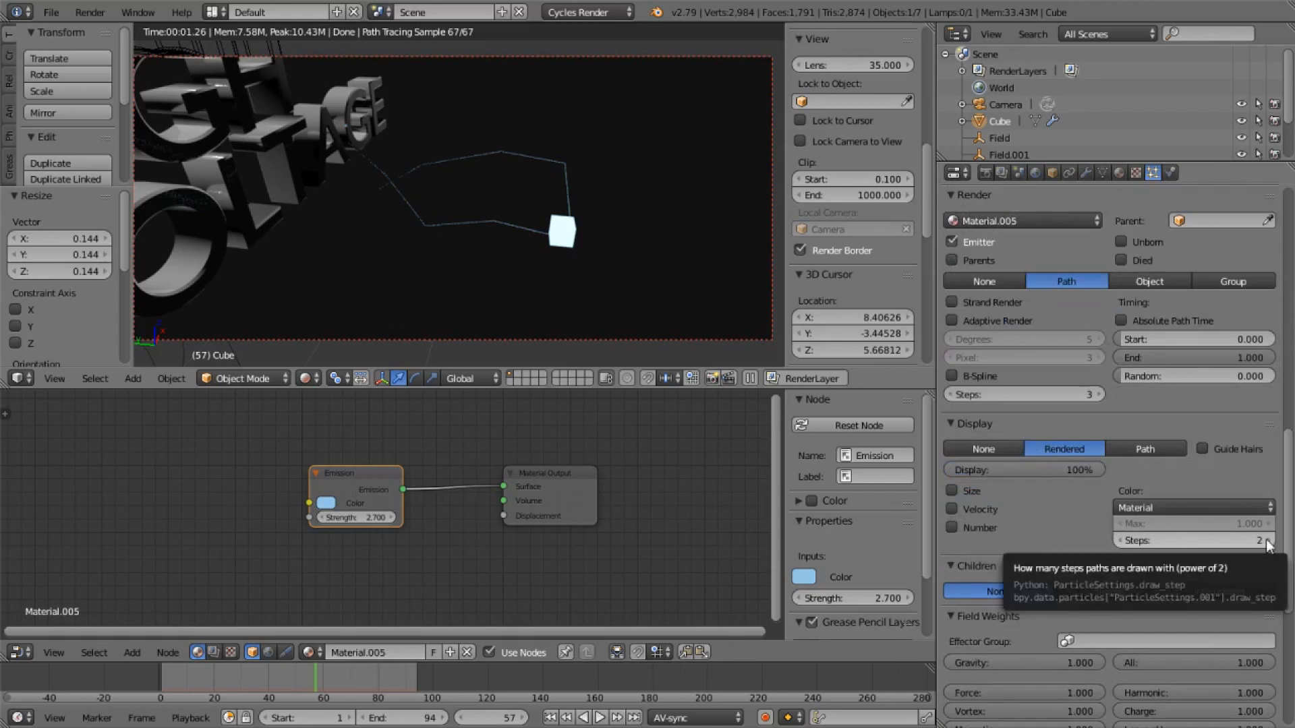
click(1266, 540)
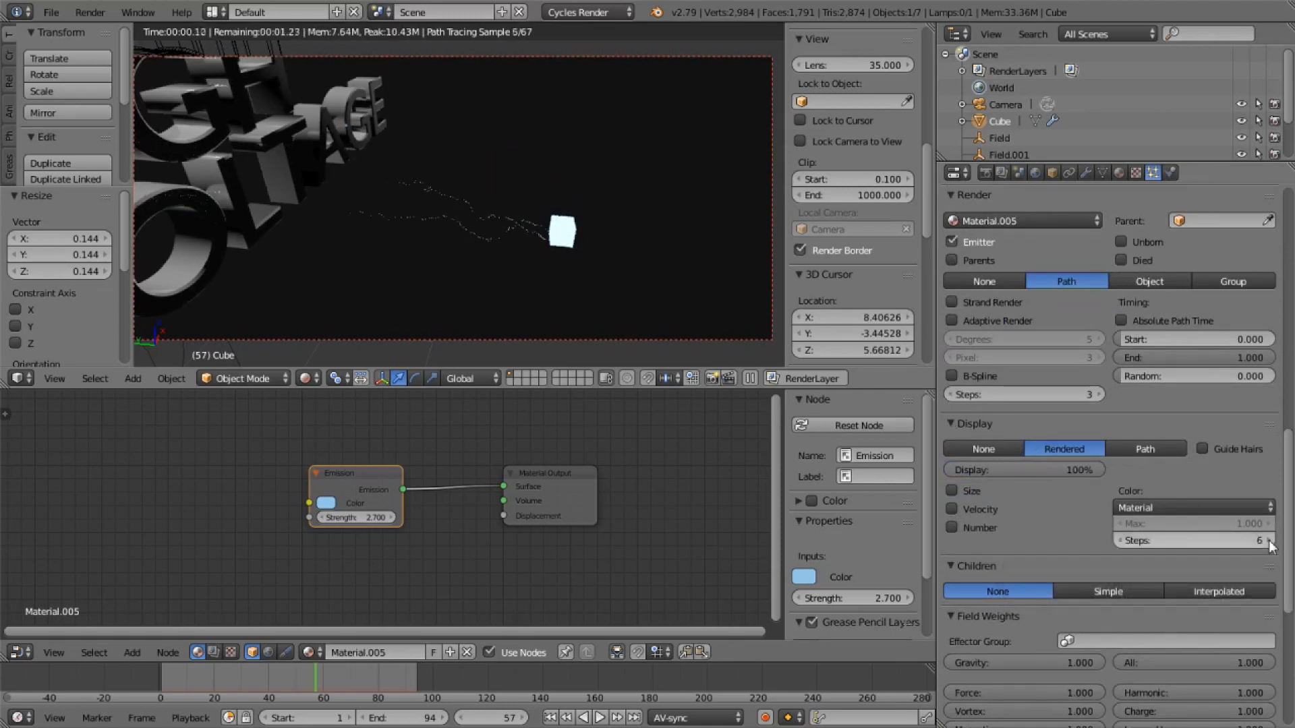
click(1268, 540)
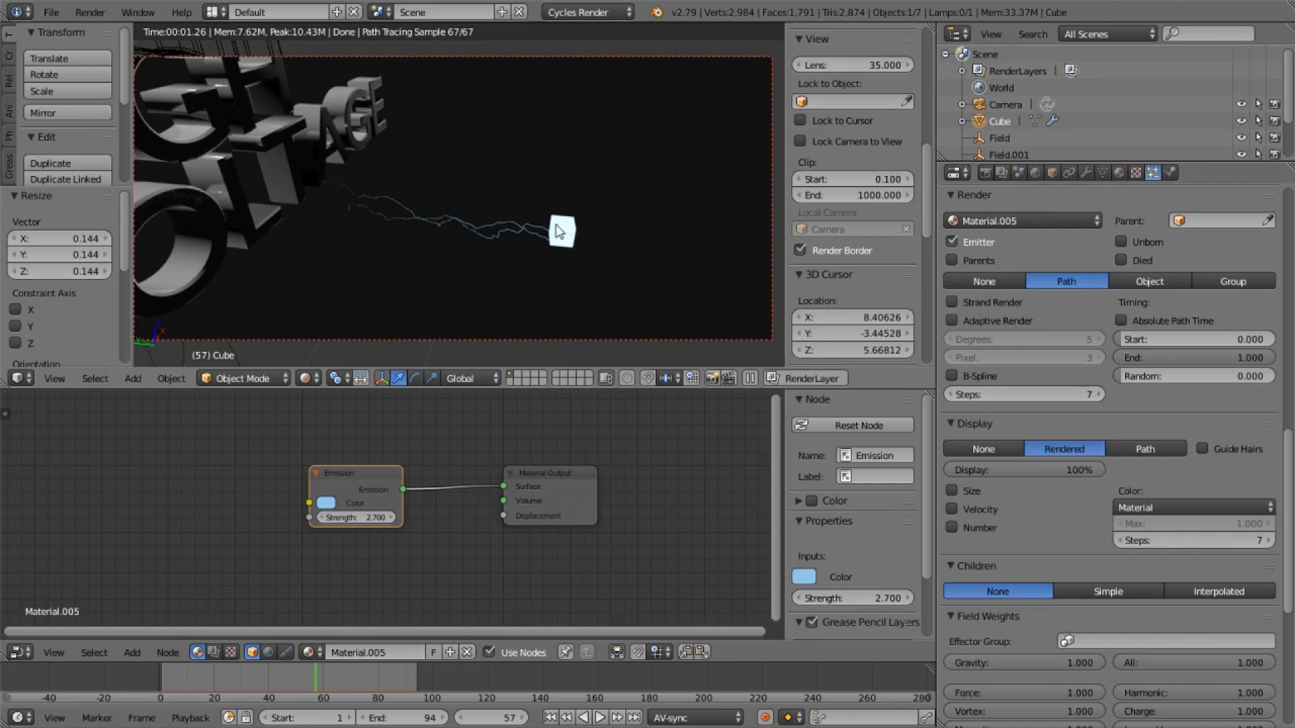
mouse_move(623, 312)
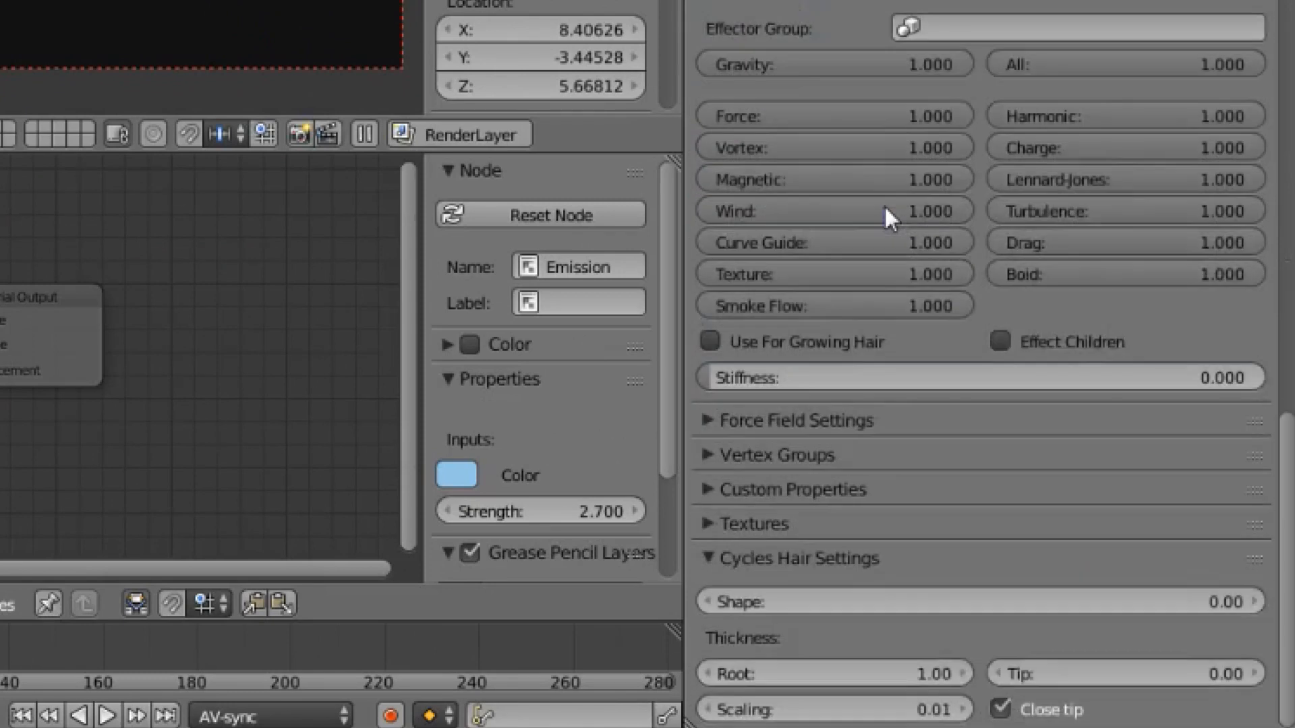
mouse_move(968, 362)
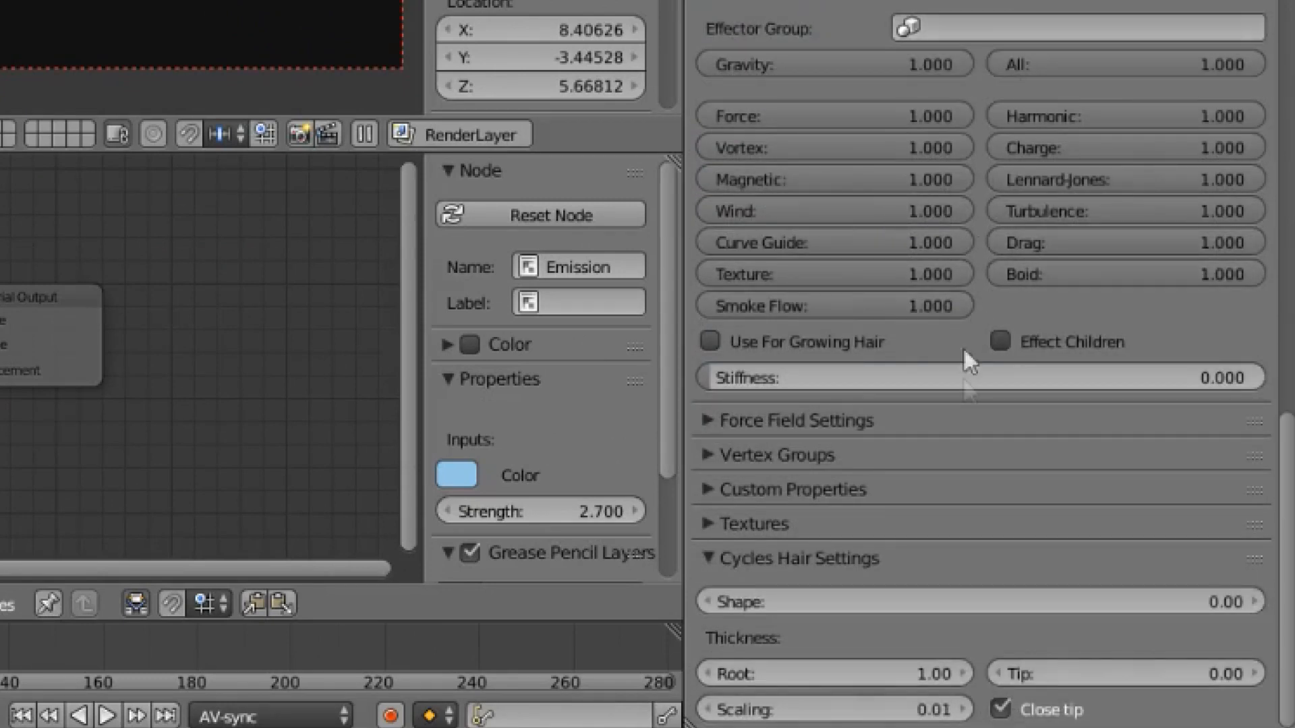
mouse_move(873, 575)
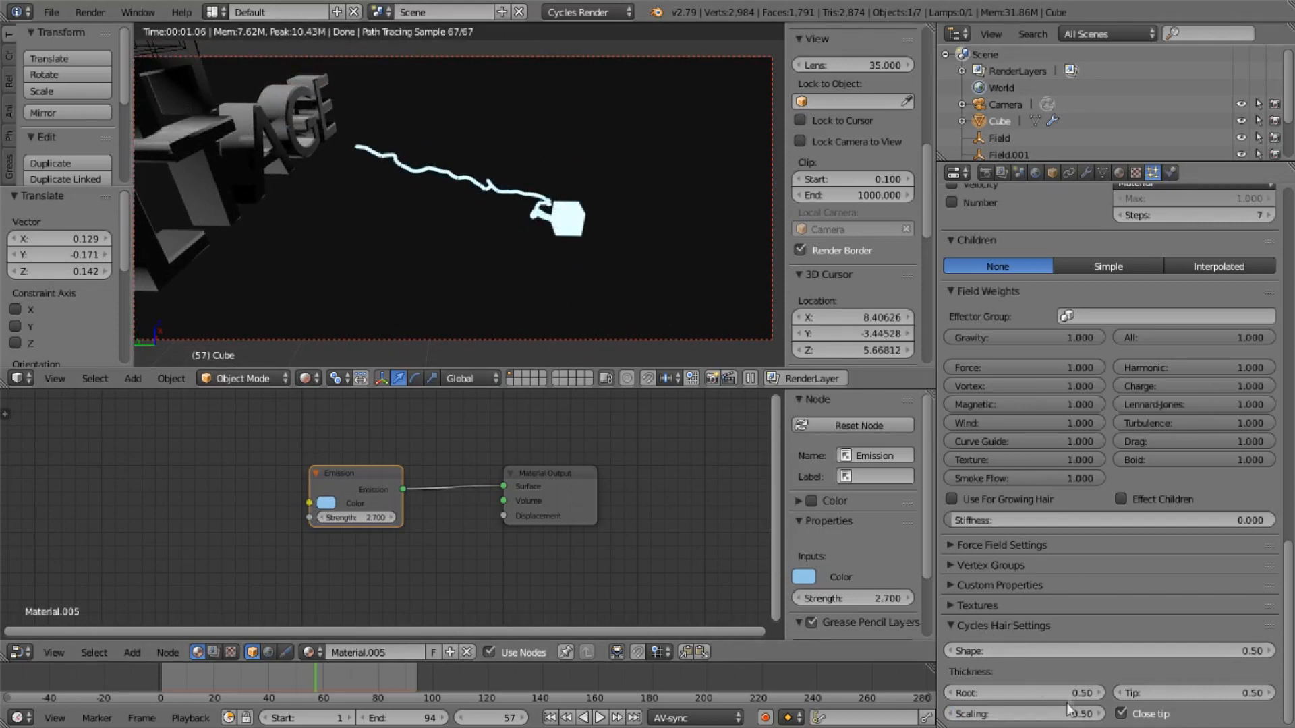
mouse_move(1028, 702)
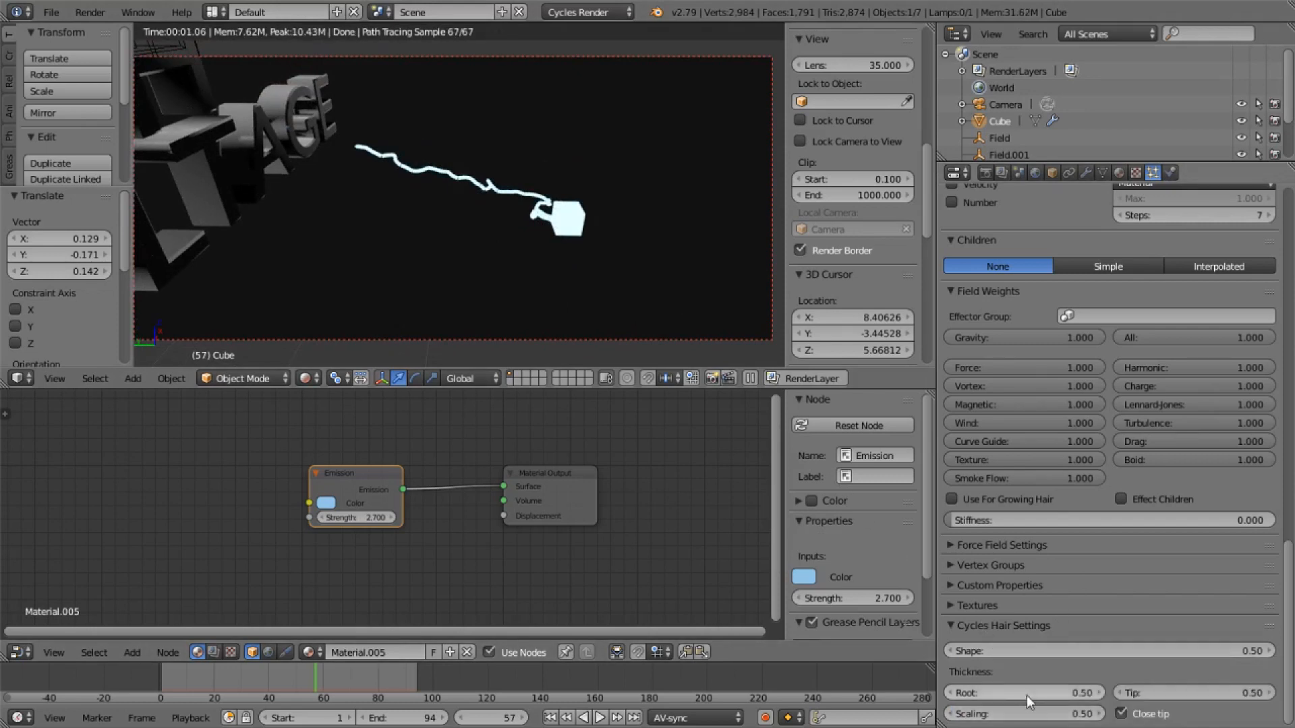
mouse_move(1170, 482)
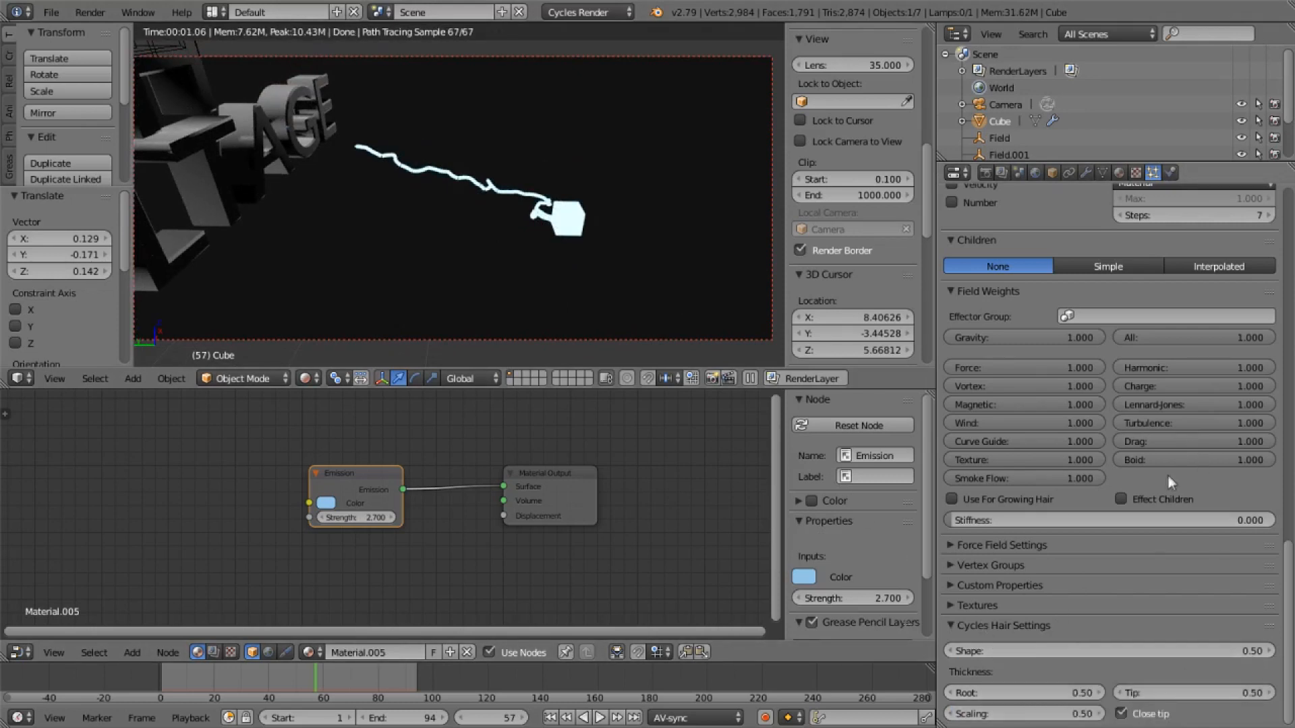
mouse_move(1155, 622)
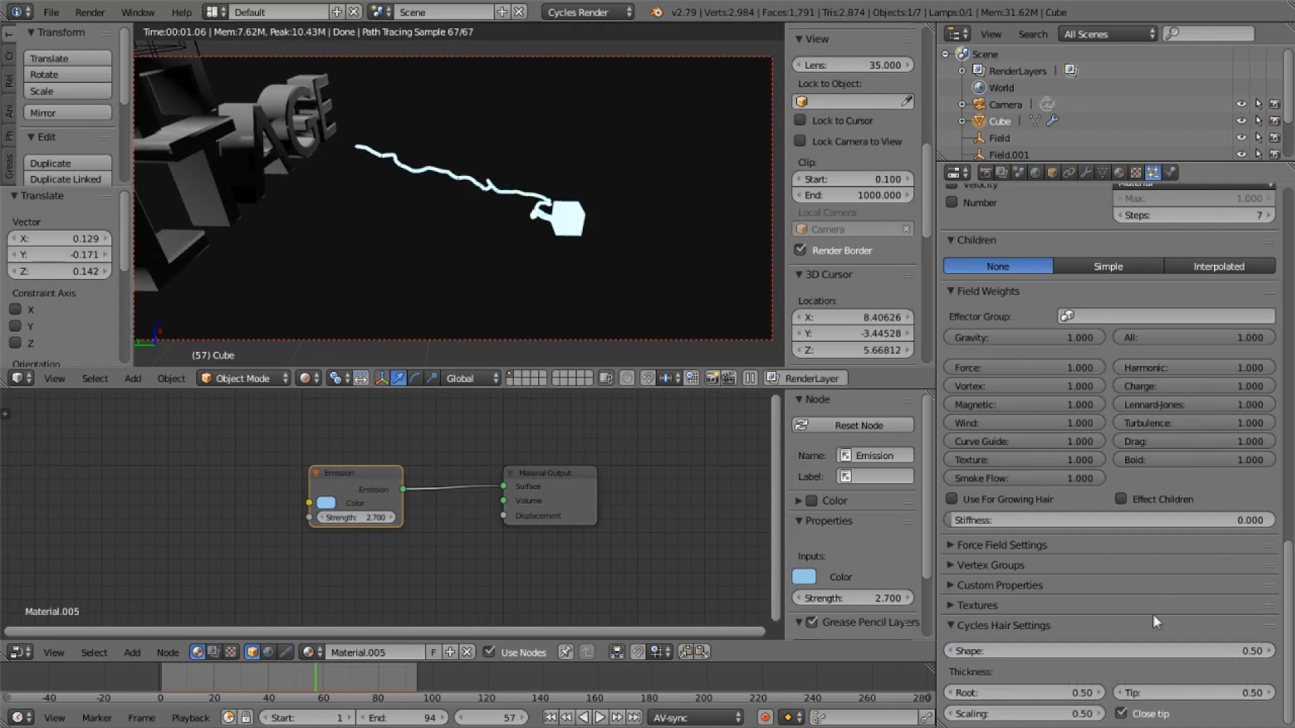
mouse_move(1165, 695)
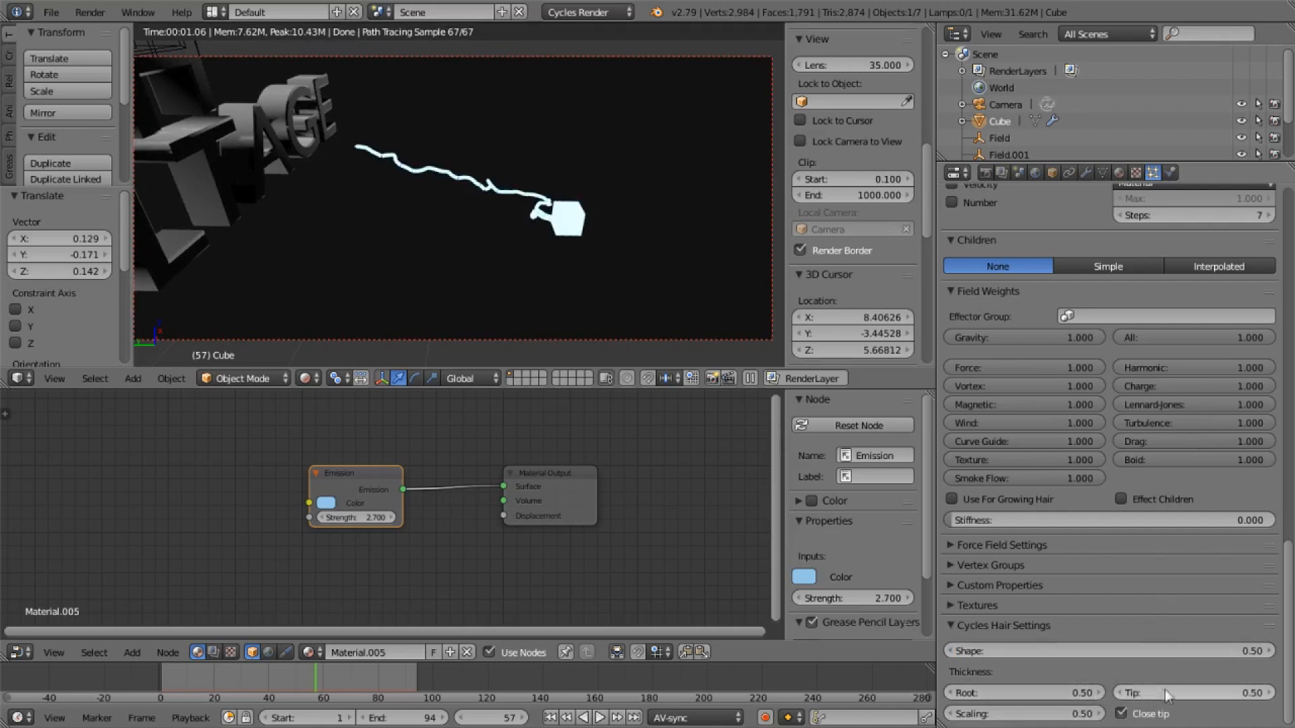
mouse_move(672, 319)
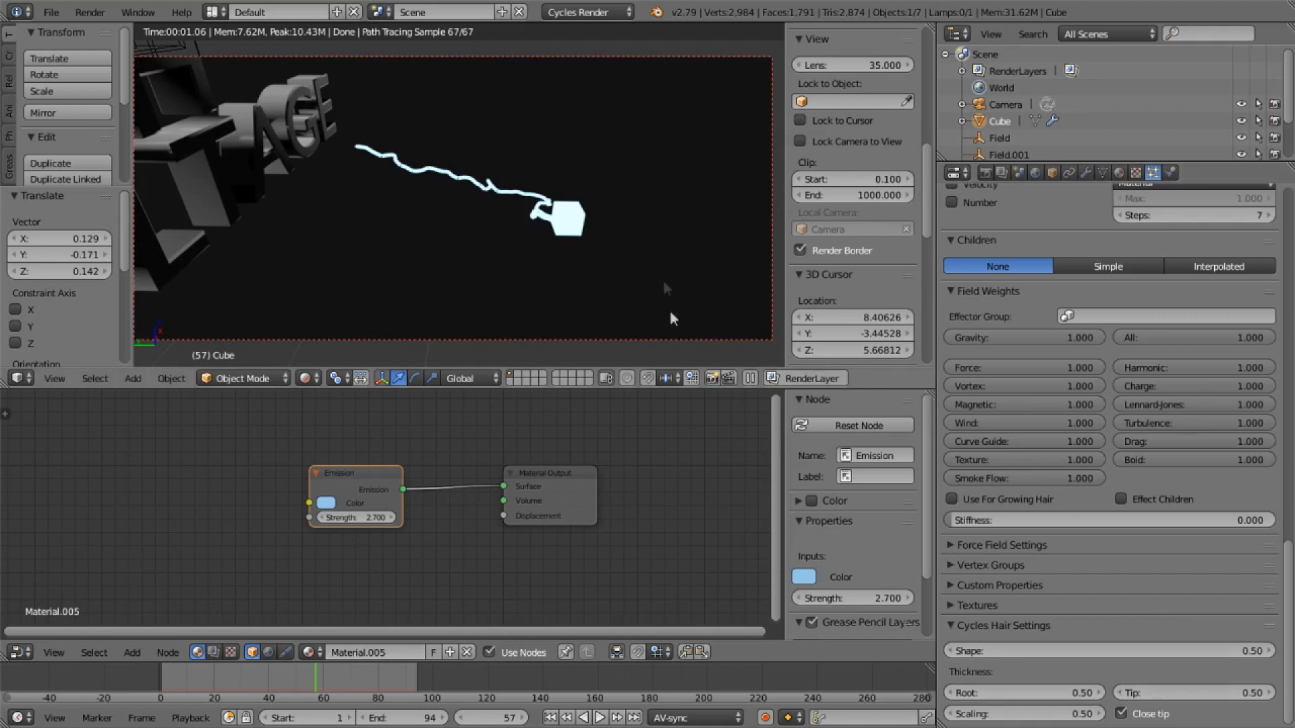
mouse_move(1094, 680)
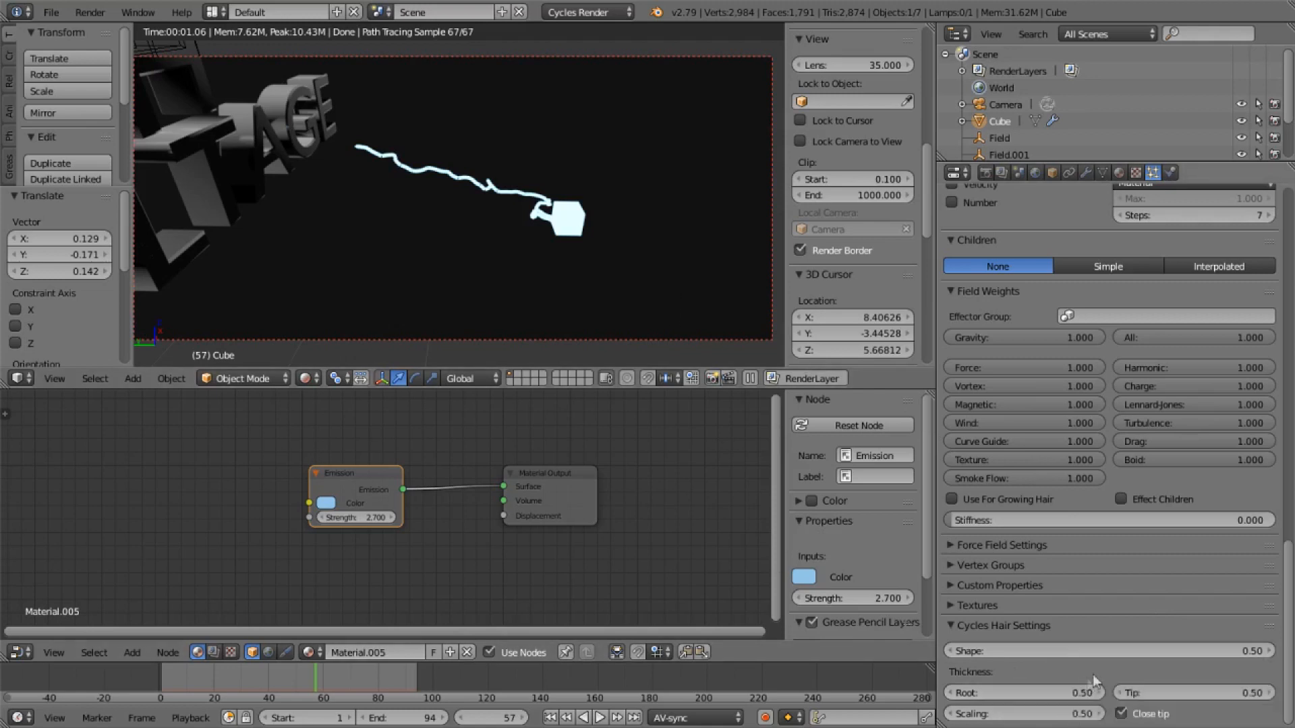
mouse_move(1099, 683)
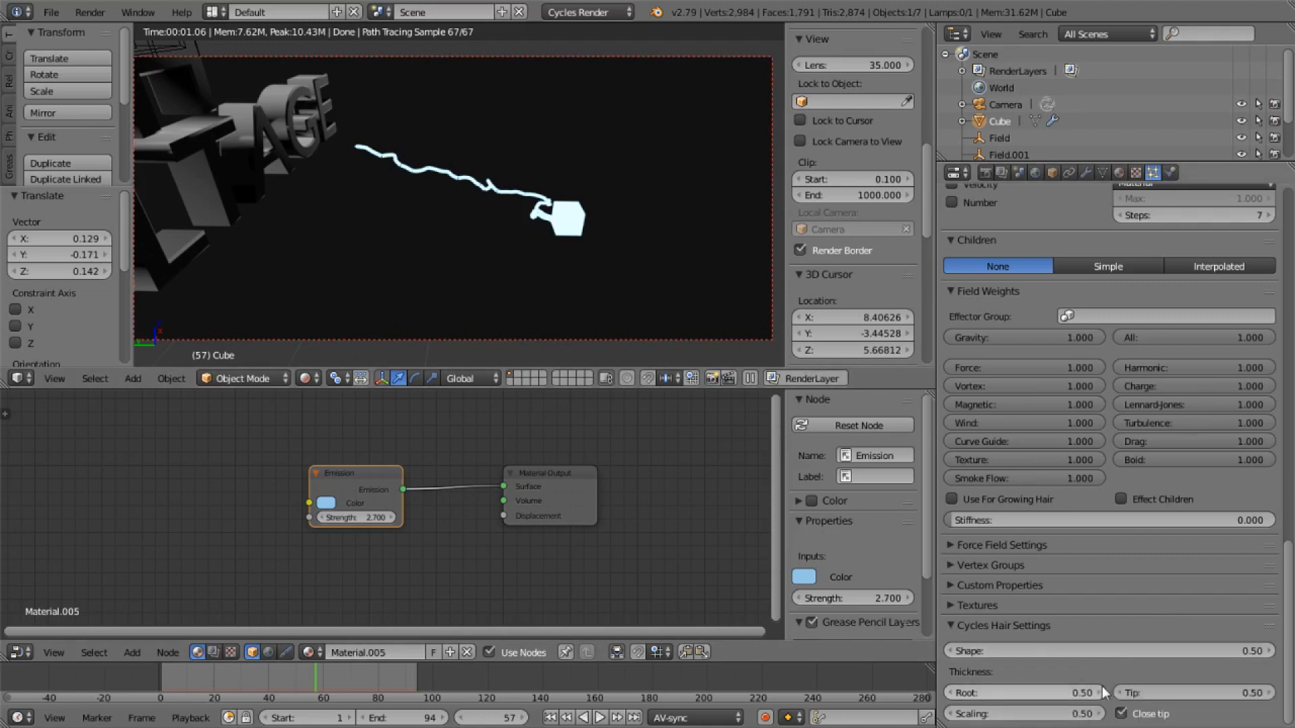
mouse_move(1033, 691)
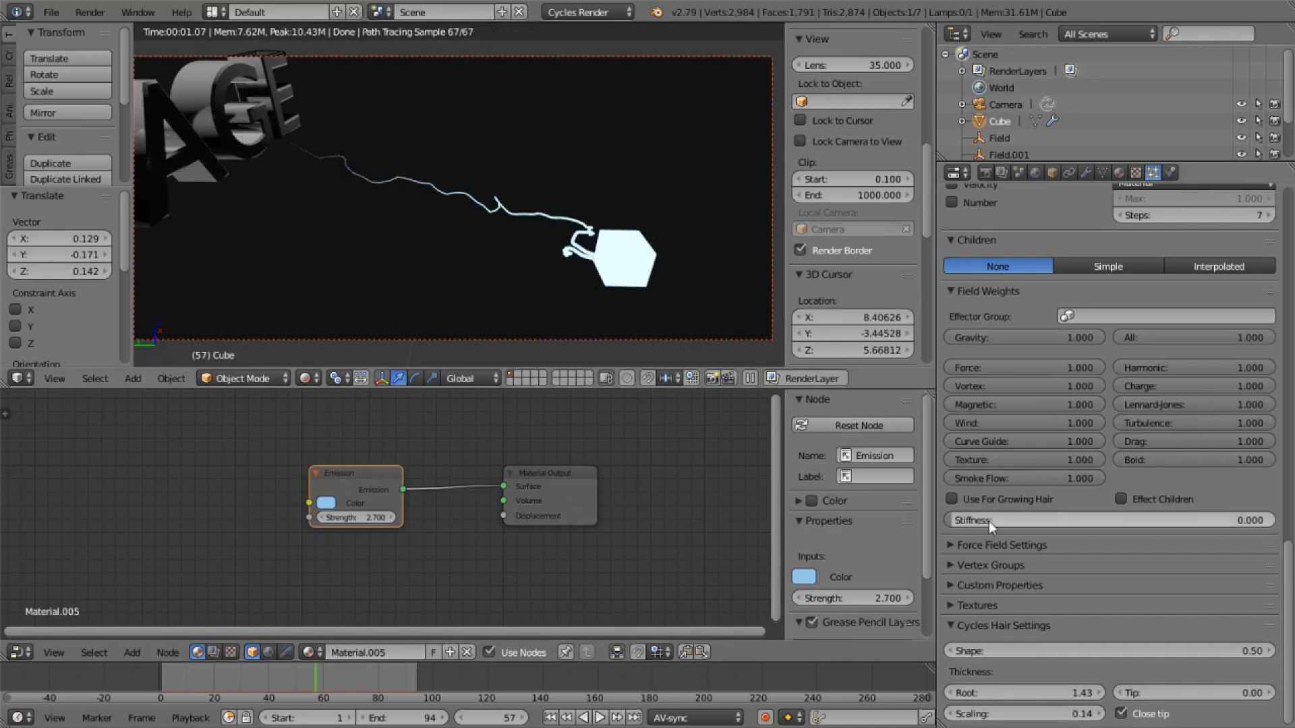
mouse_move(1047, 673)
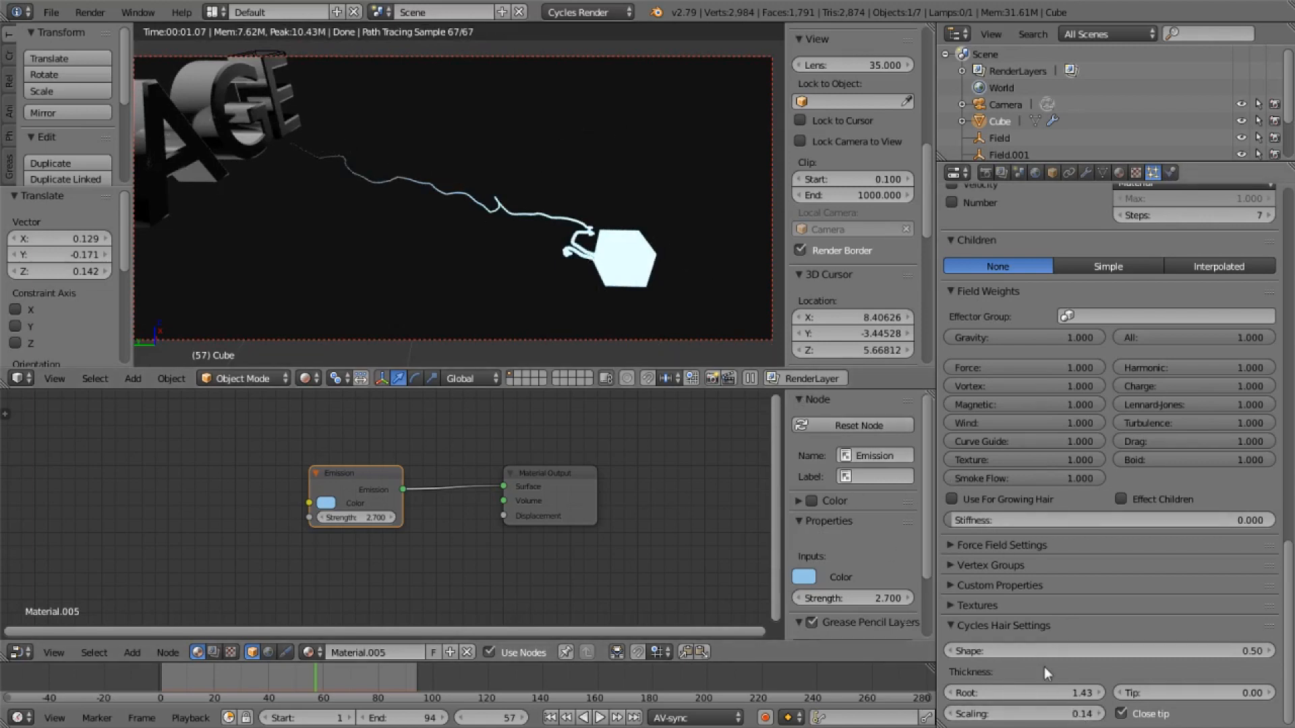
mouse_move(1082, 693)
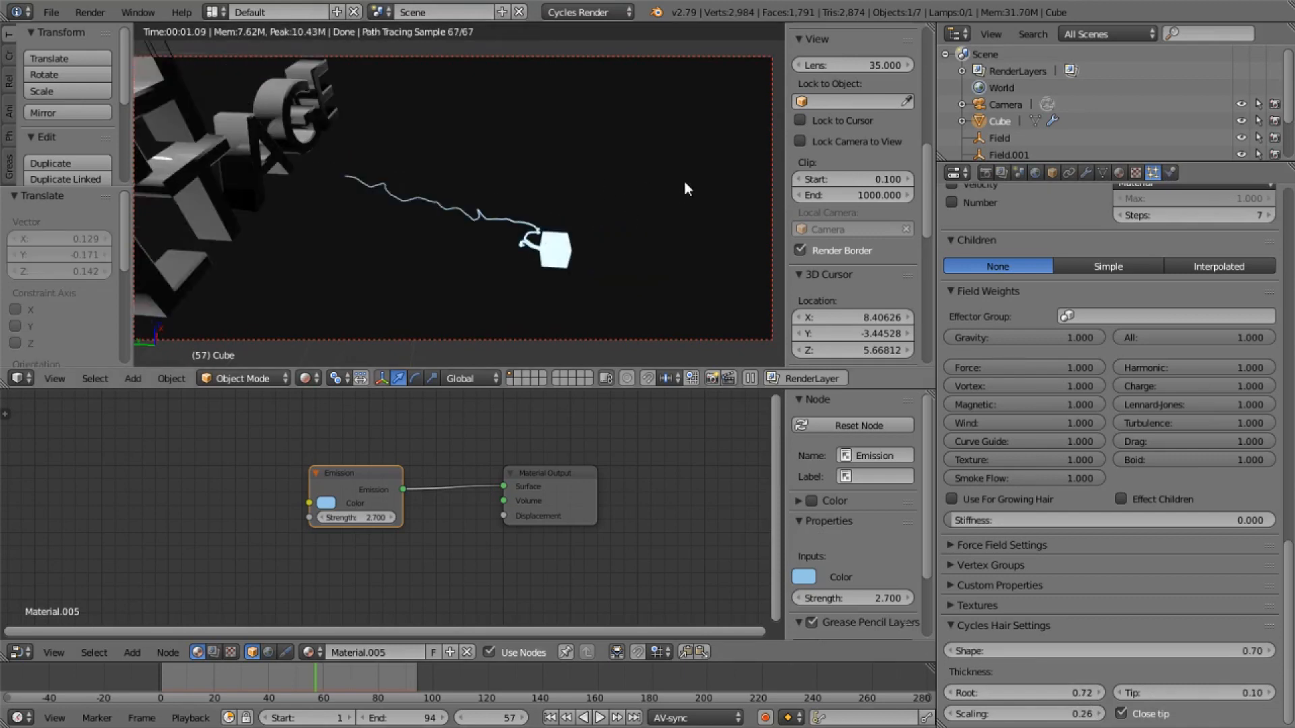
mouse_move(656, 221)
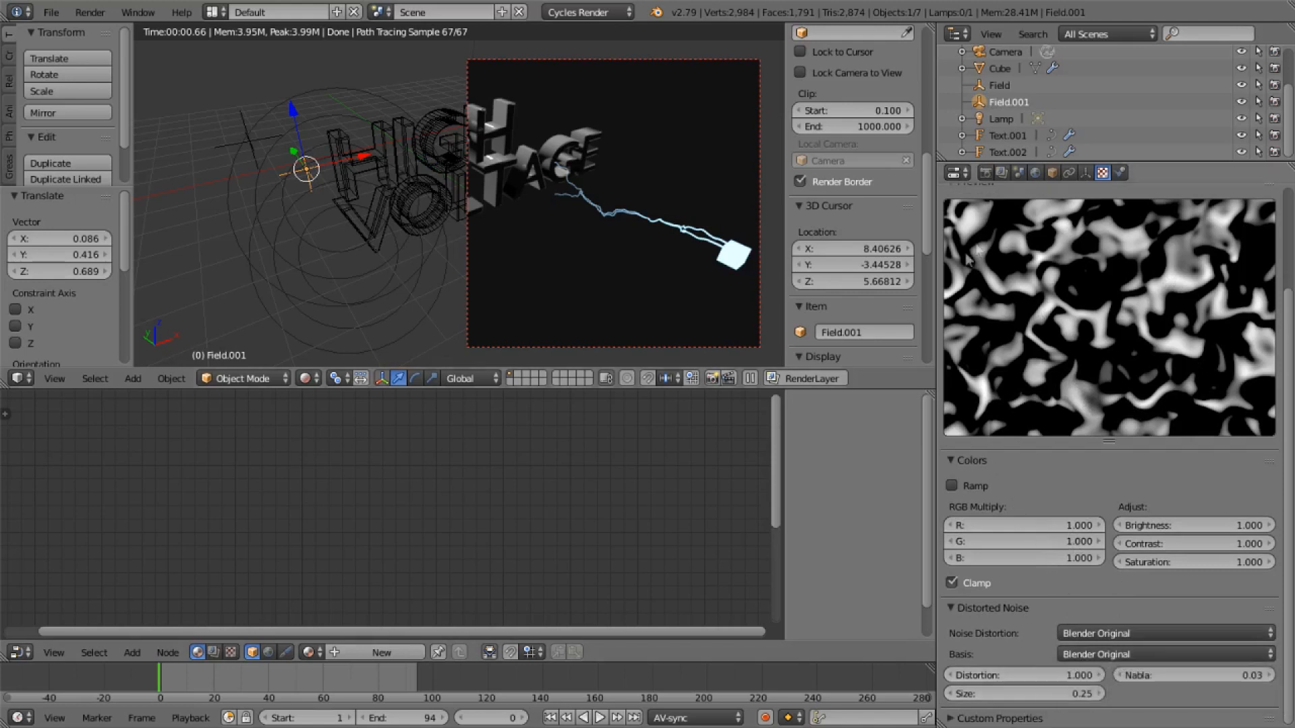
Select the cube to review its hair settings beside the moved force field.
click(987, 69)
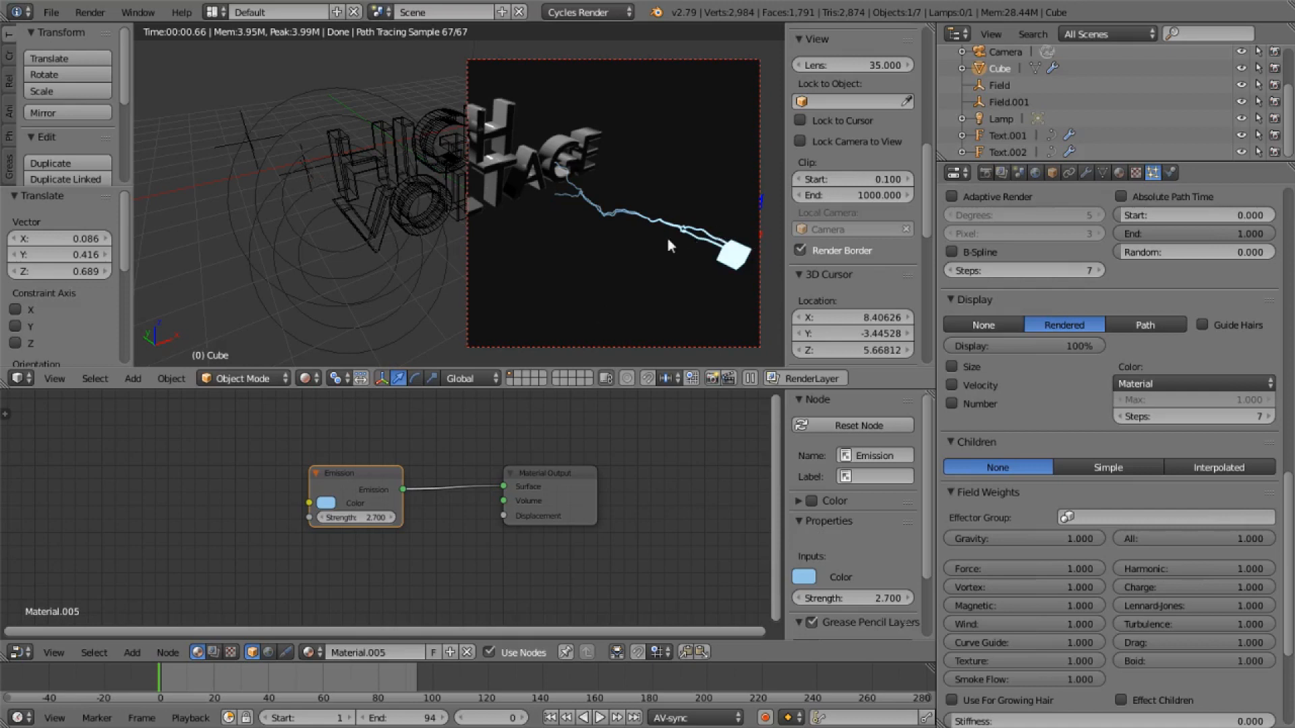
mouse_move(575, 208)
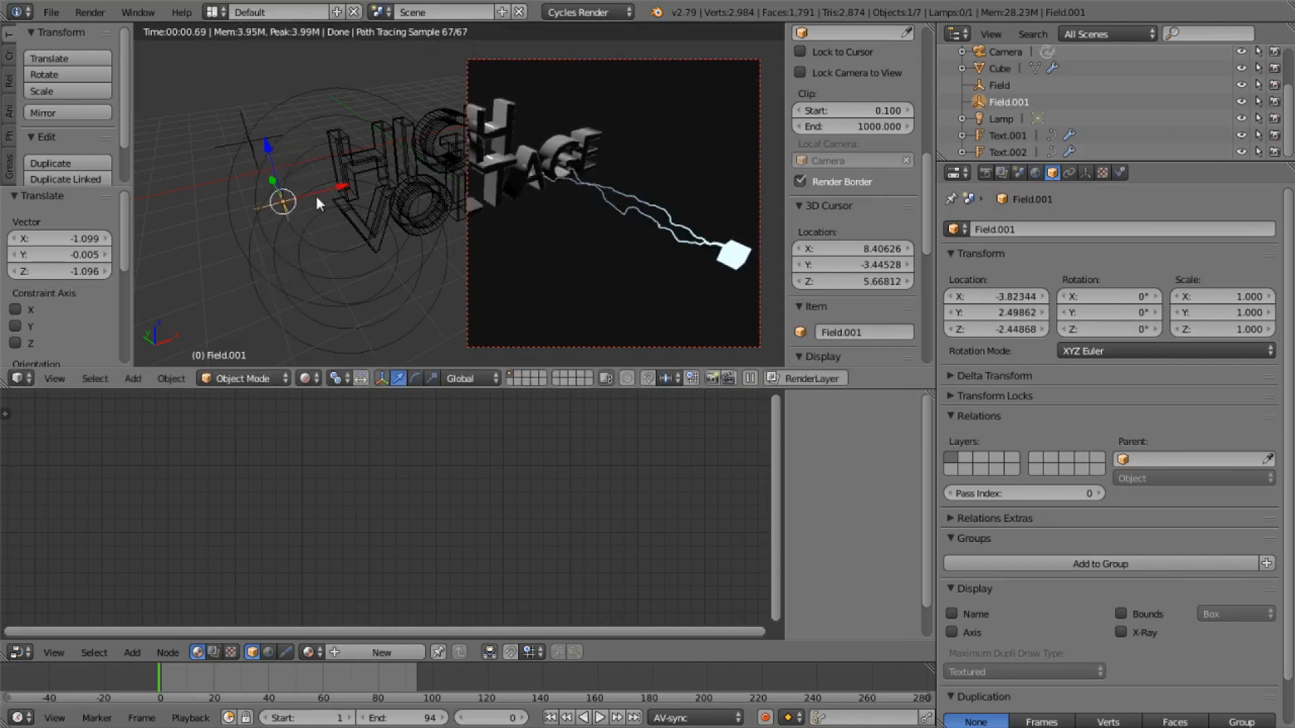
Keyframe the field's rotation and show its X, Y, Z curves in the F-Curve editor.
key(i)
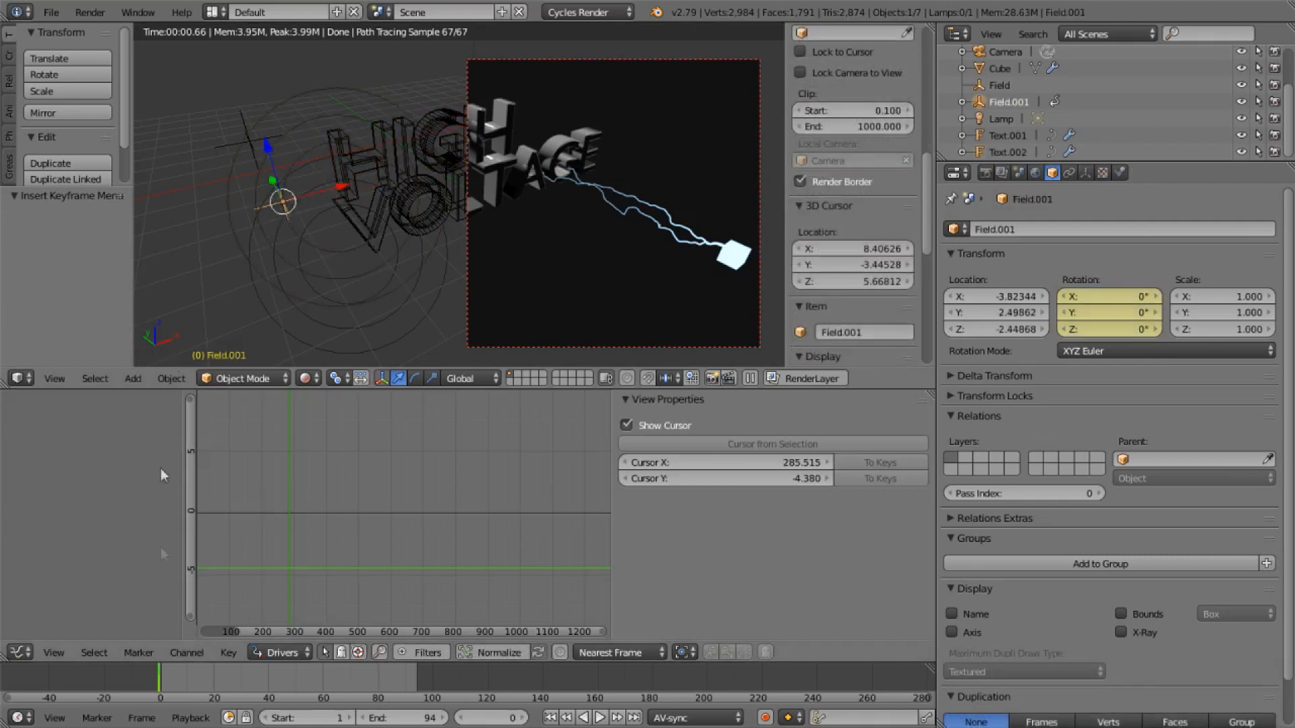
click(281, 653)
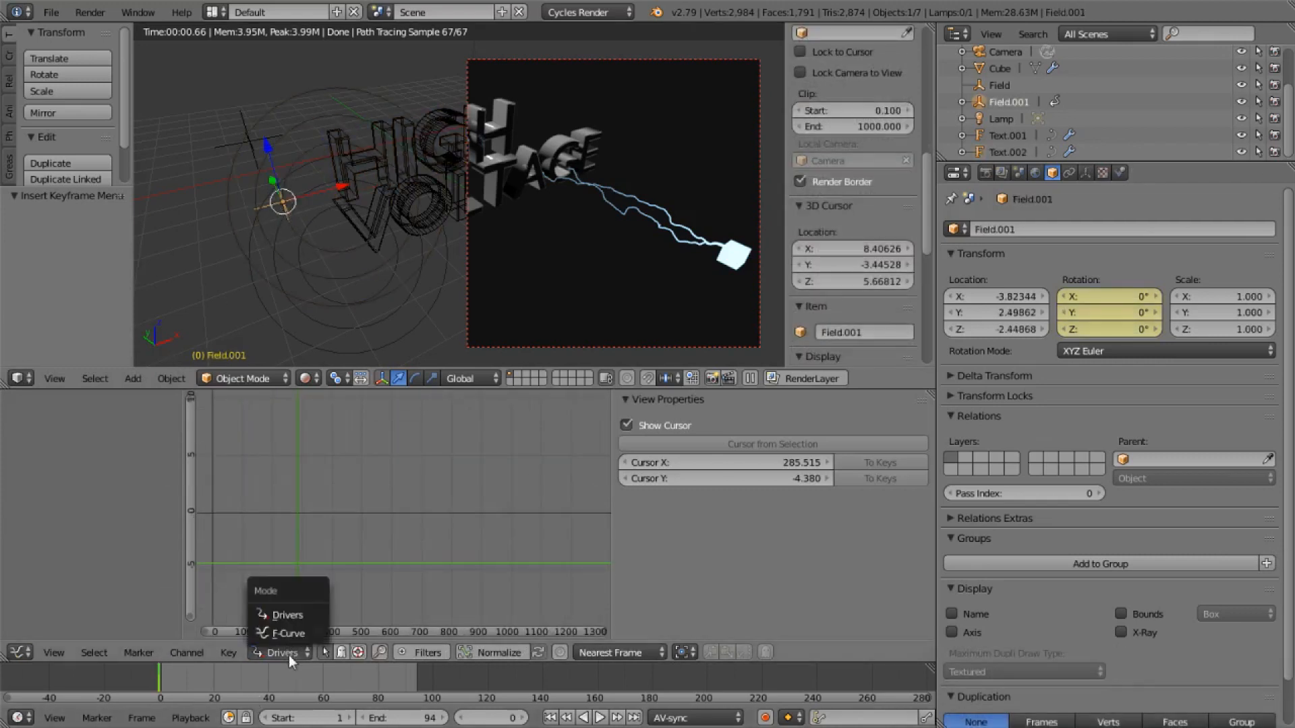
click(290, 633)
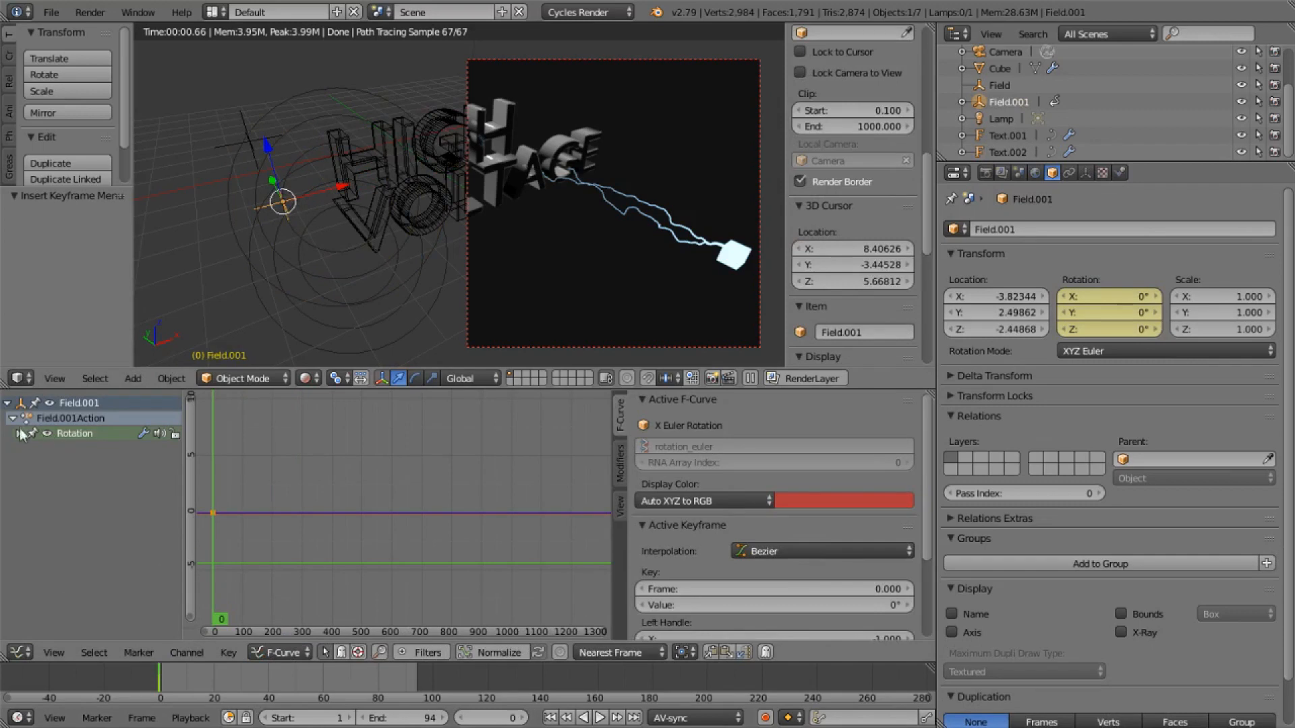
click(27, 433)
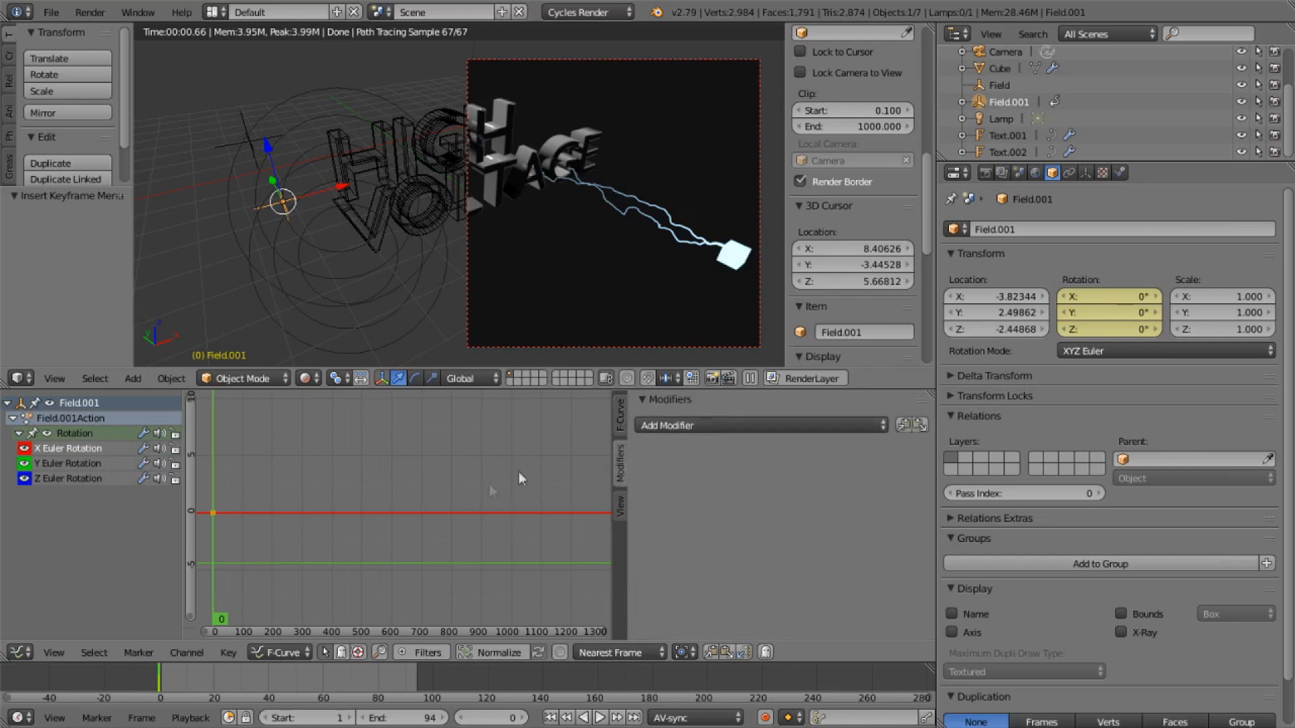
click(755, 426)
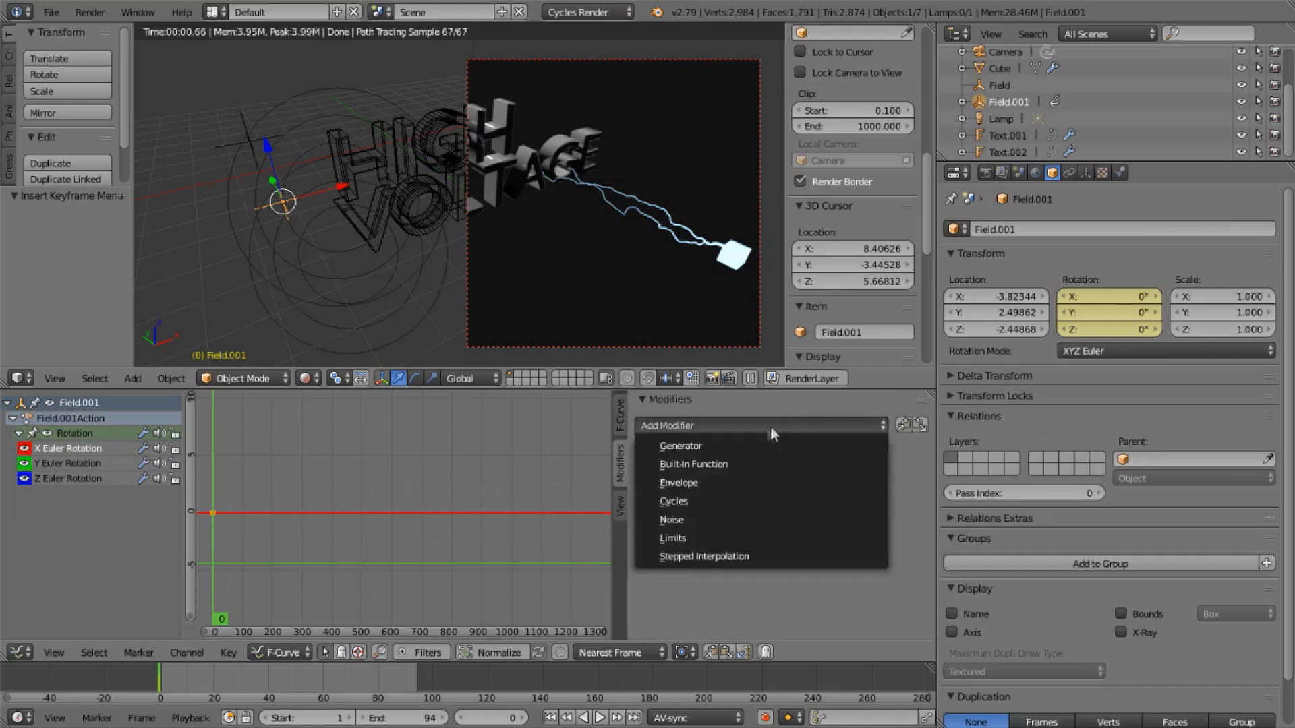
Add a Cycles modifier, keyframe rotation at frame 170, then move it earlier for a faster cycle.
click(674, 501)
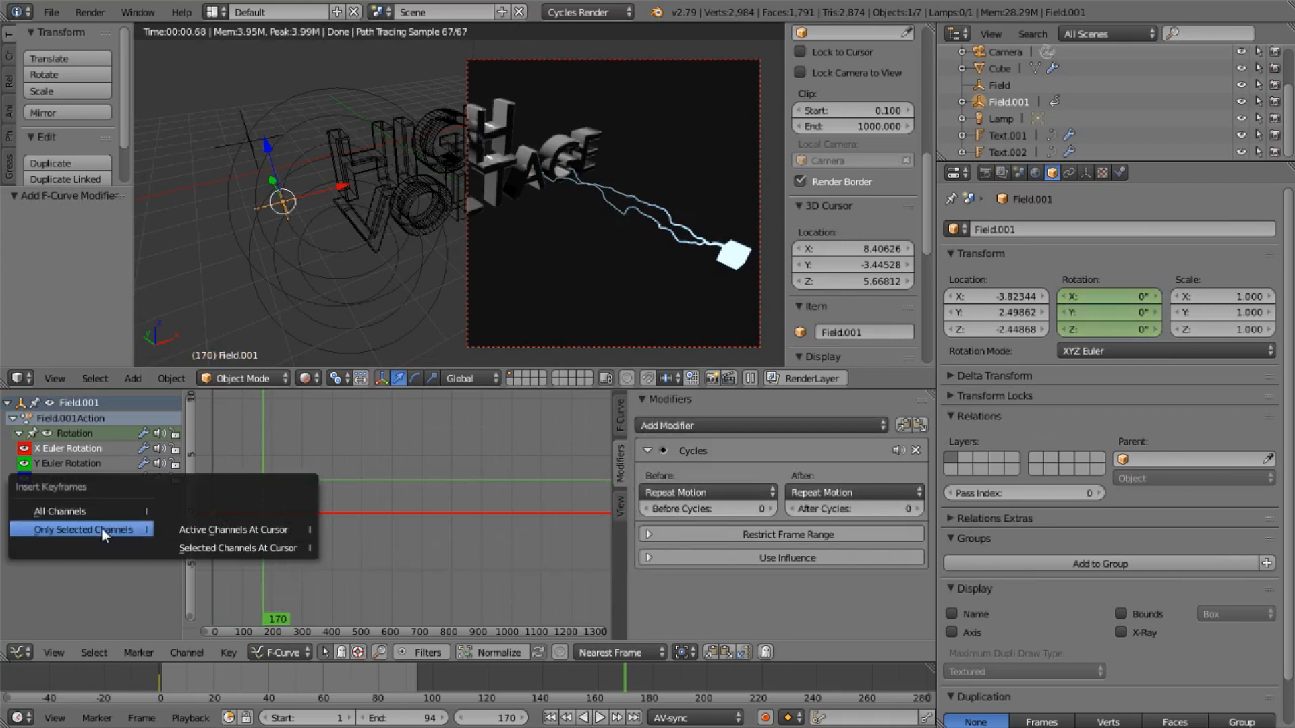
click(85, 529)
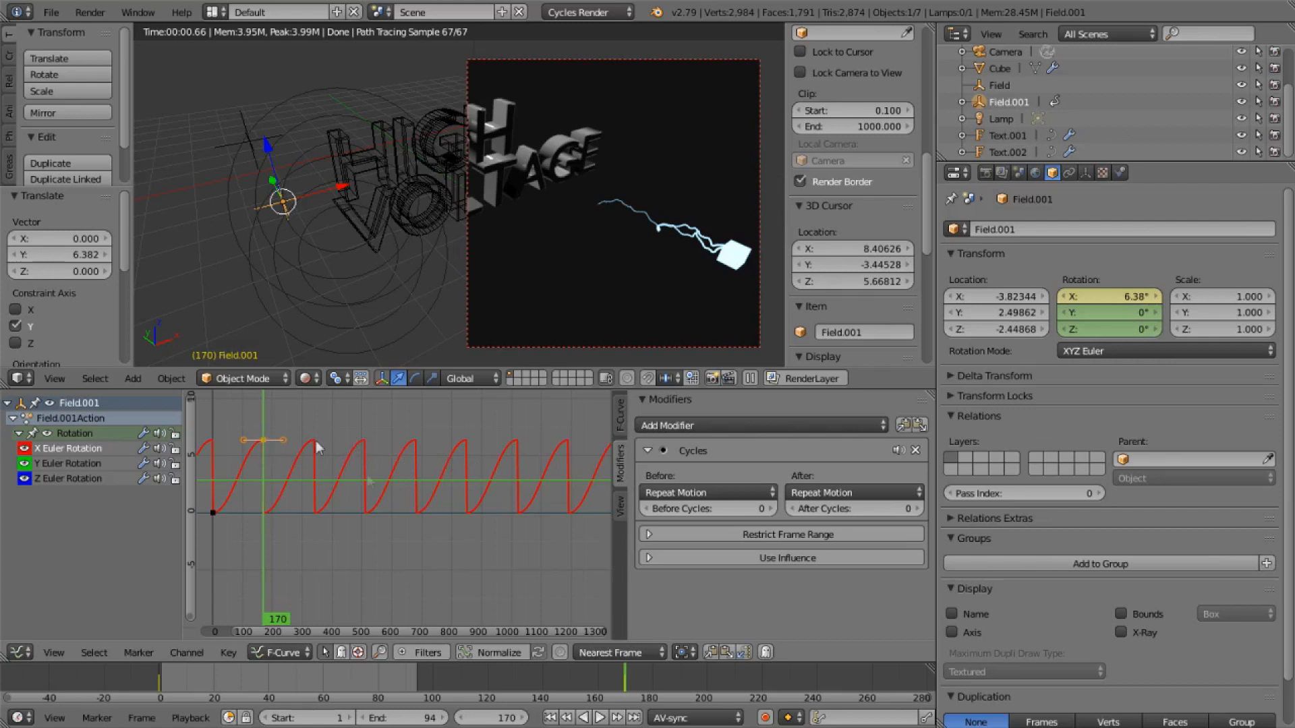
click(599, 717)
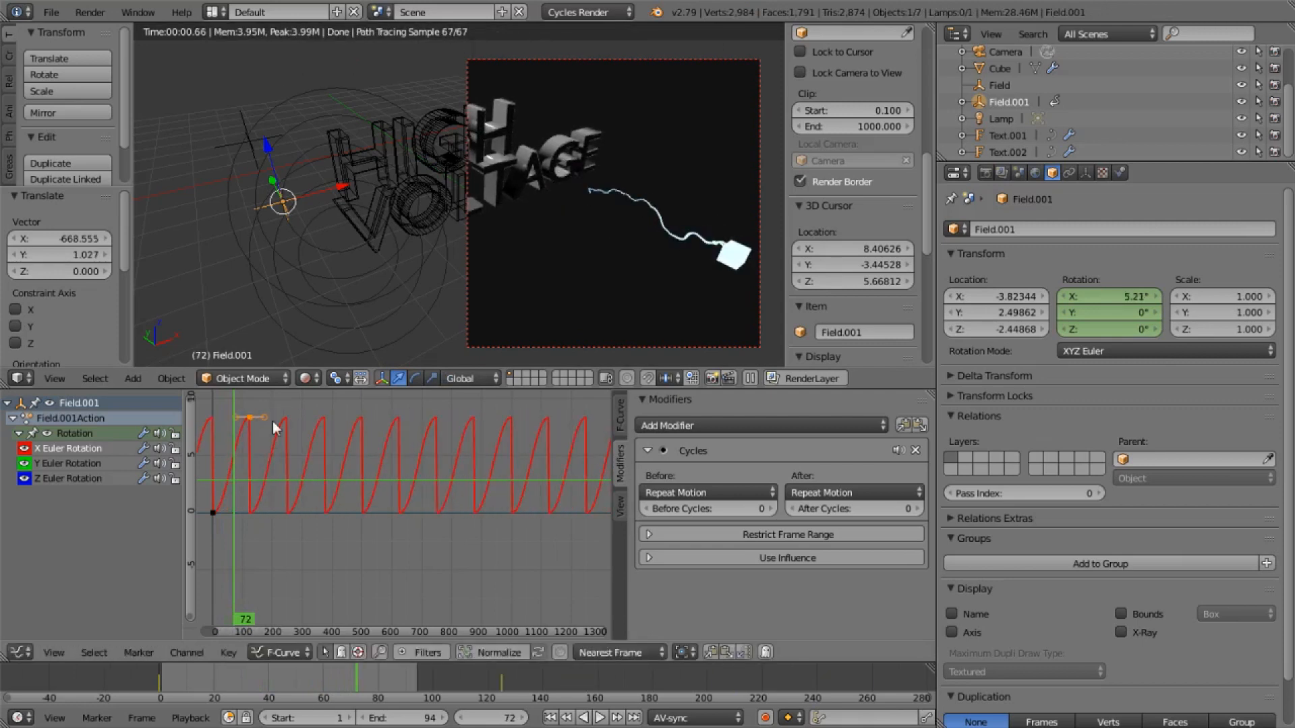
click(600, 717)
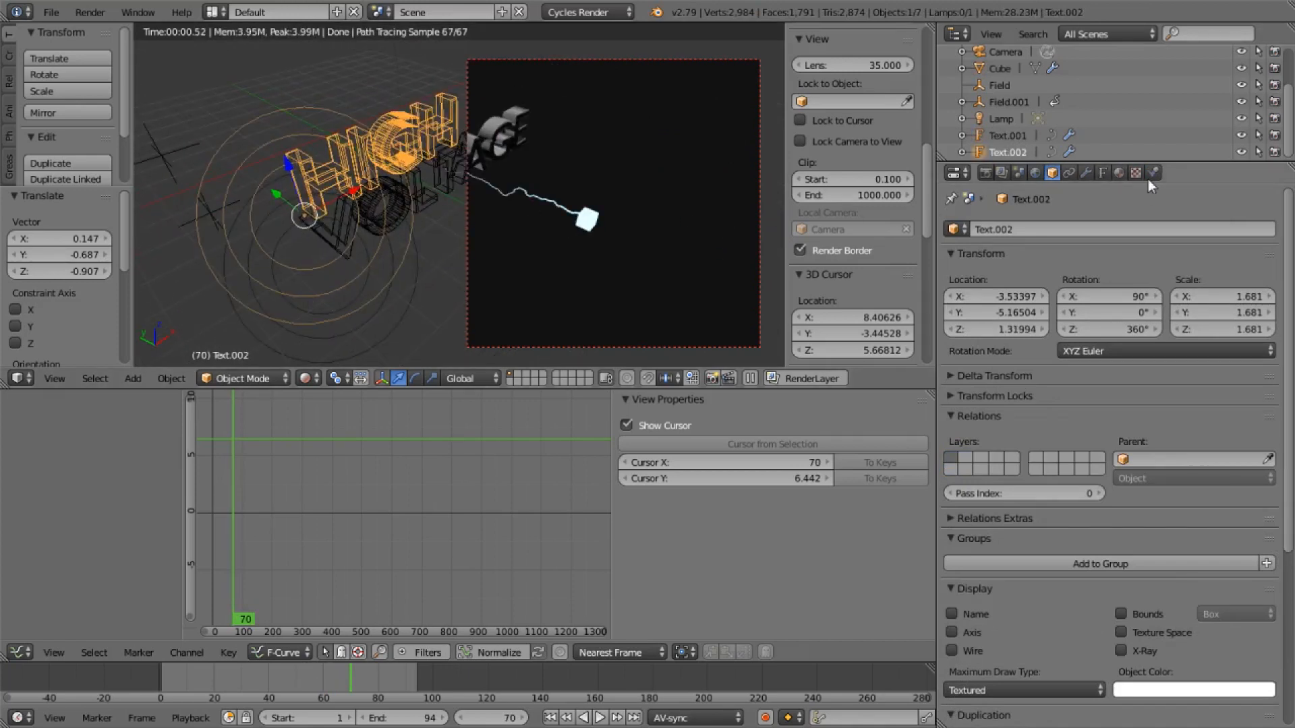
Give the text a surface force field of strength -60.5, then reselect the cube.
click(1153, 172)
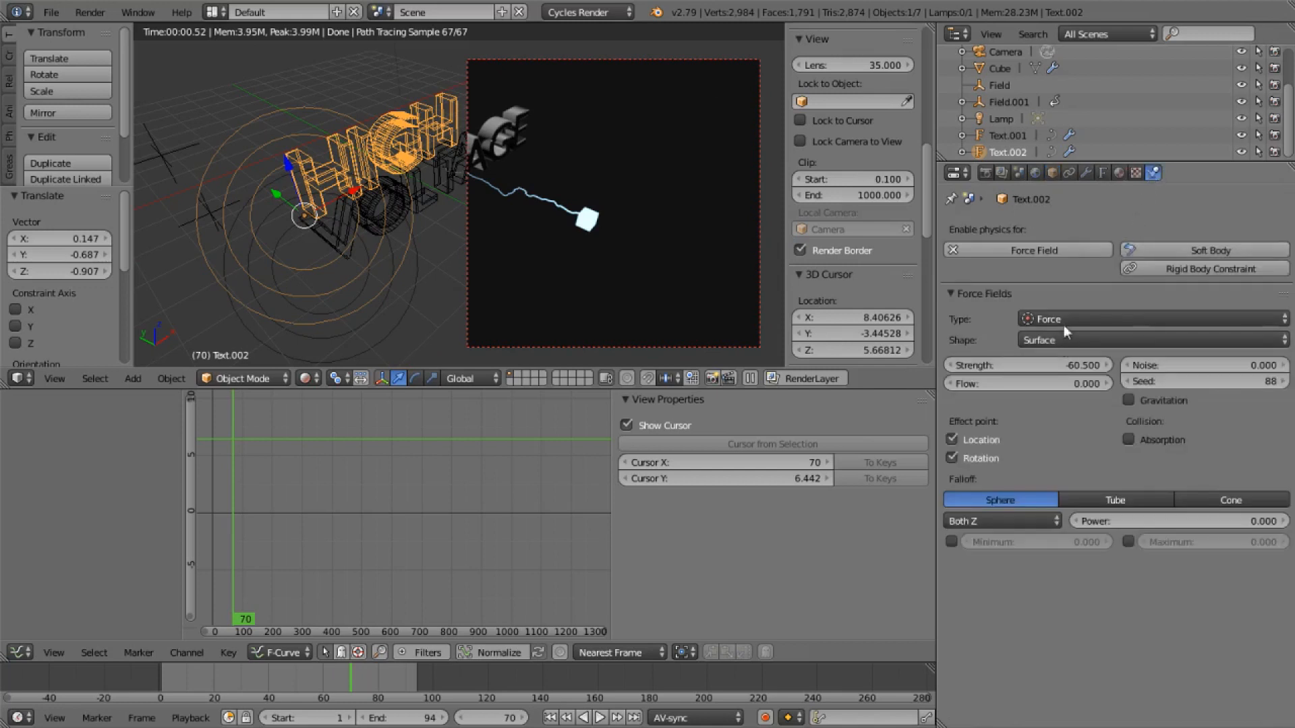
mouse_move(1071, 376)
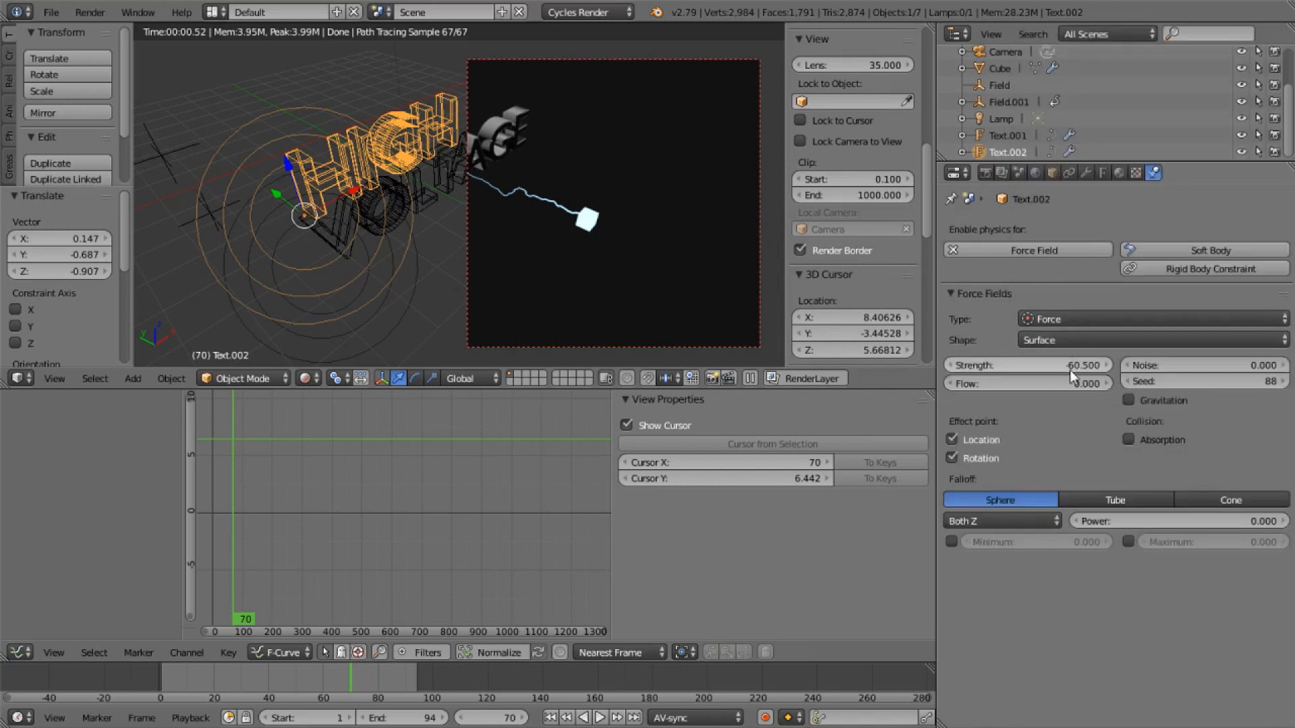
mouse_move(1070, 373)
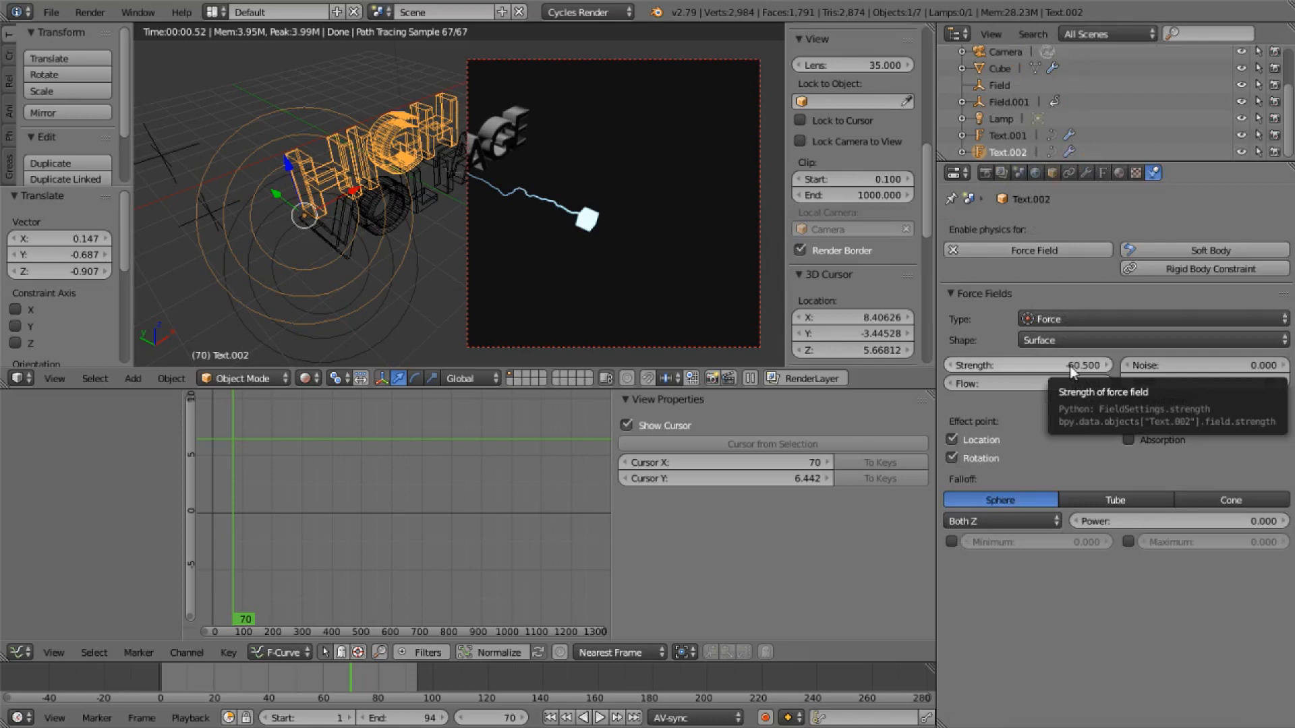
click(994, 68)
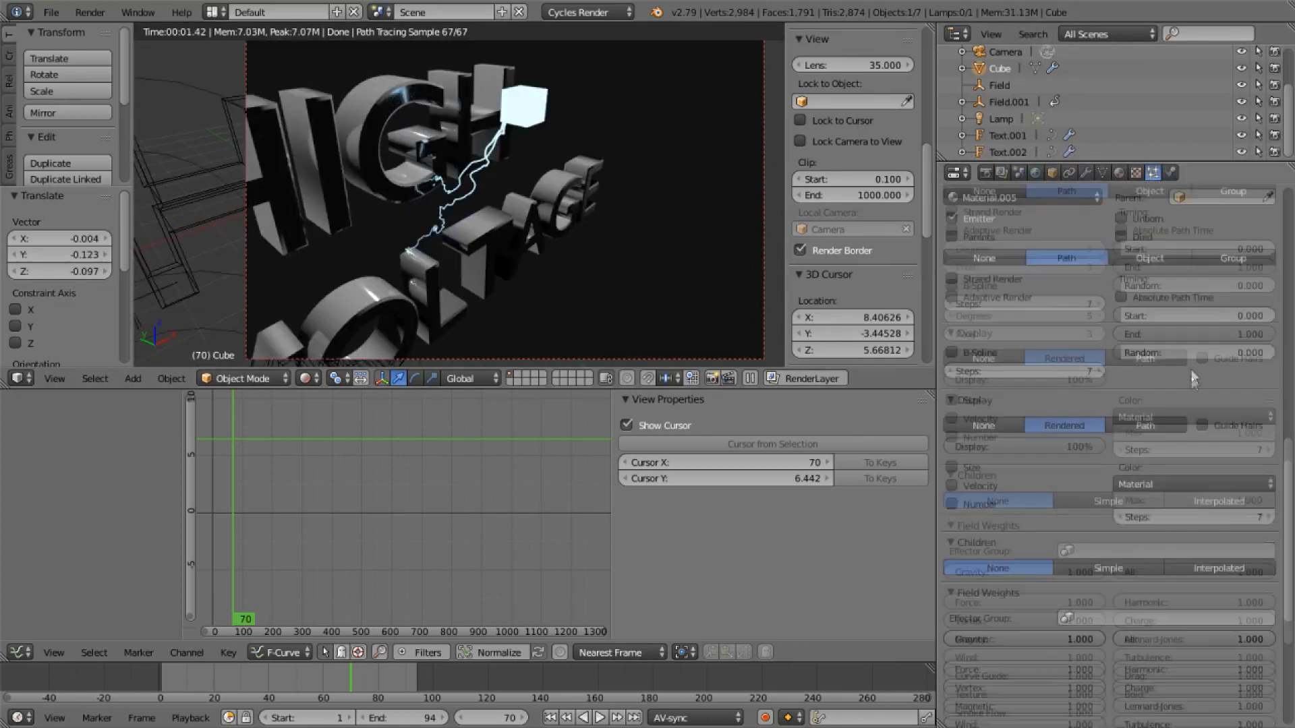
Set the cube's hair particle Number to 1.
scroll(down, 3)
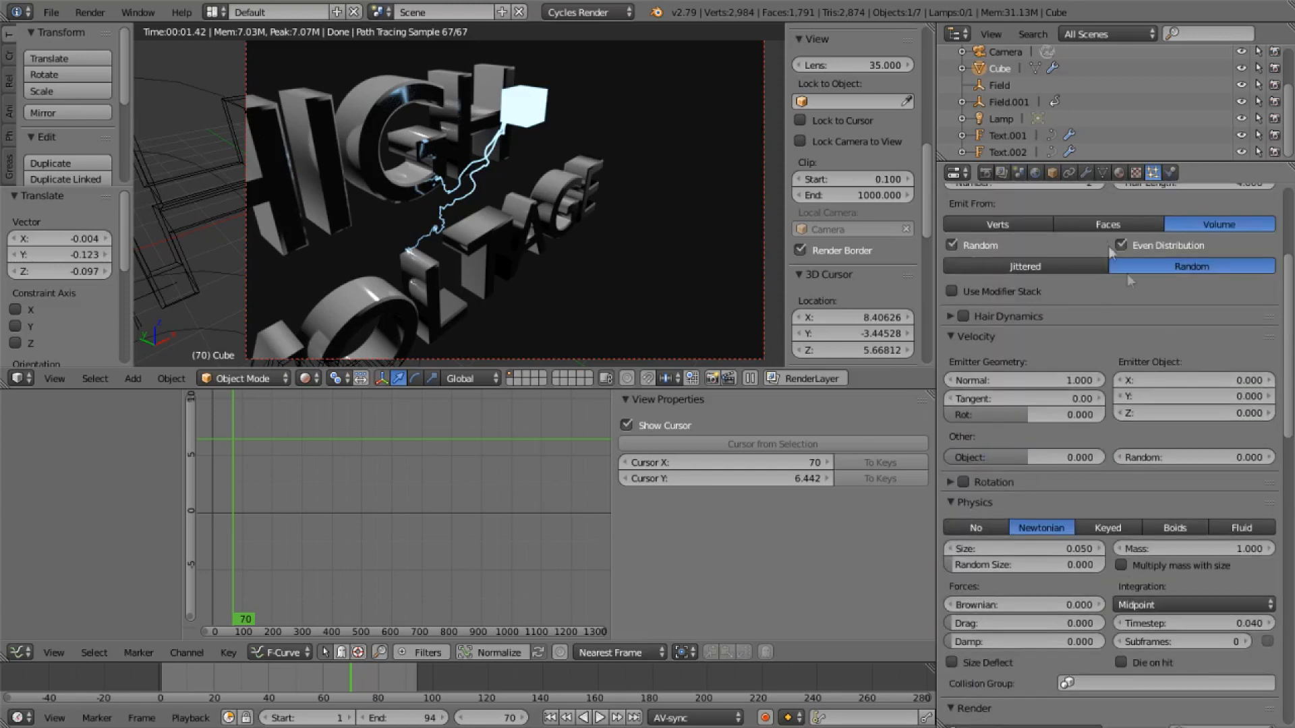
scroll(up, 3)
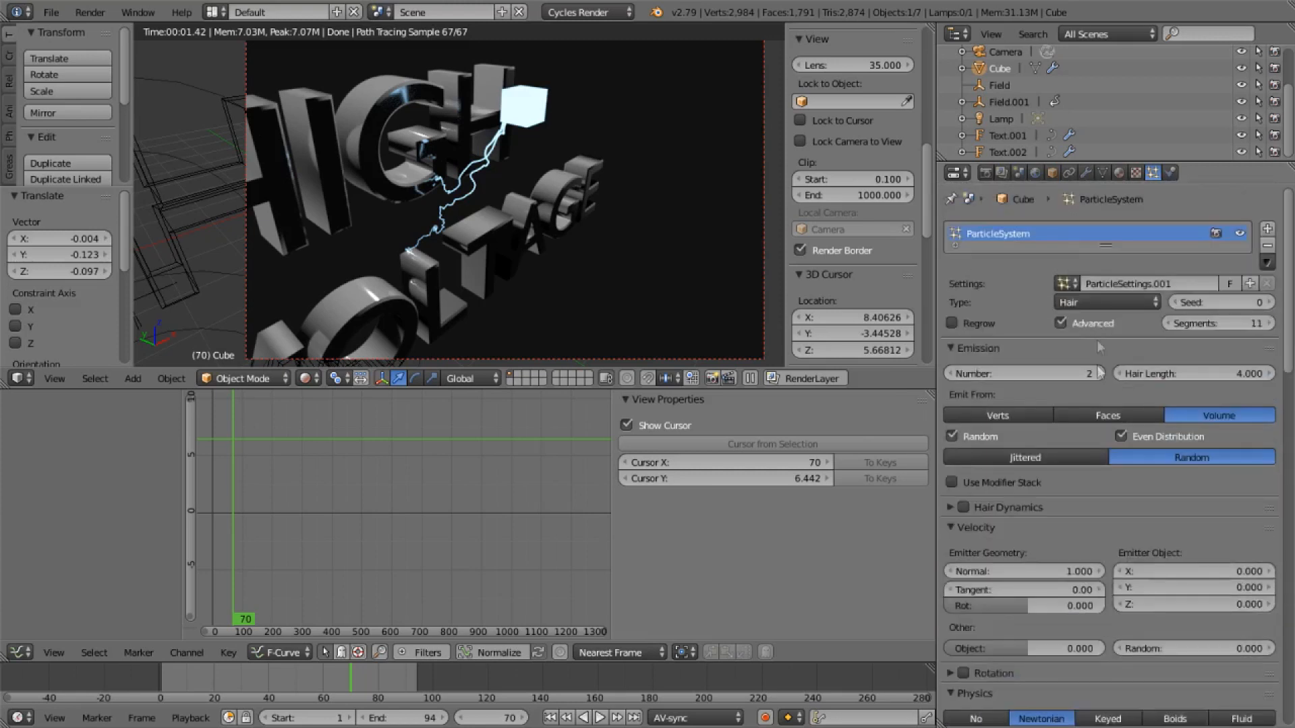
click(1090, 373)
text(6)
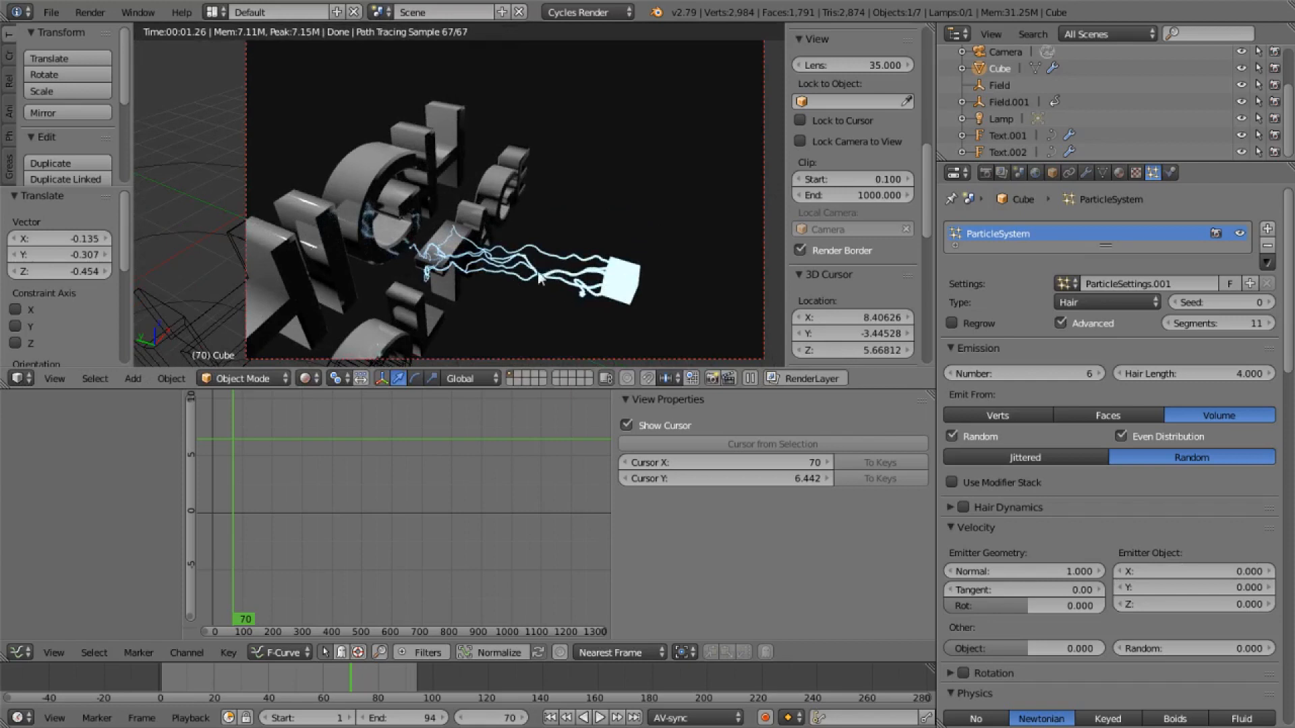
mouse_move(507, 283)
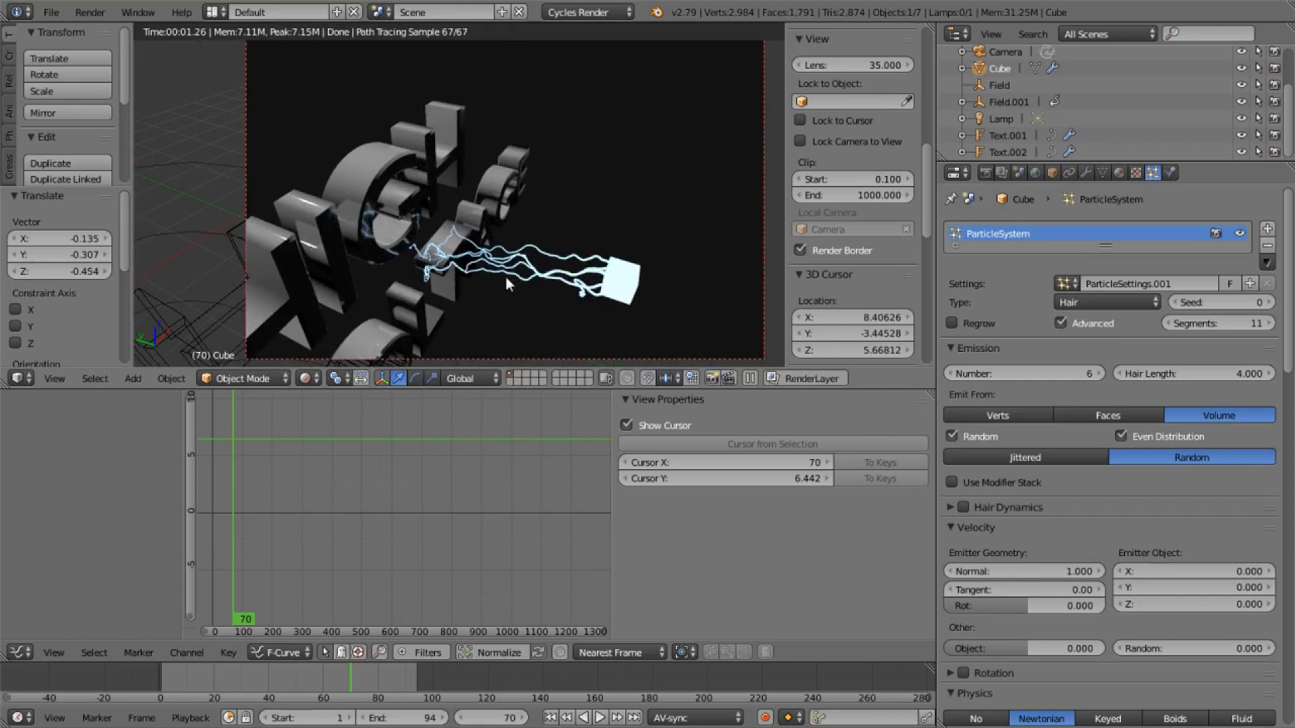
mouse_move(630, 305)
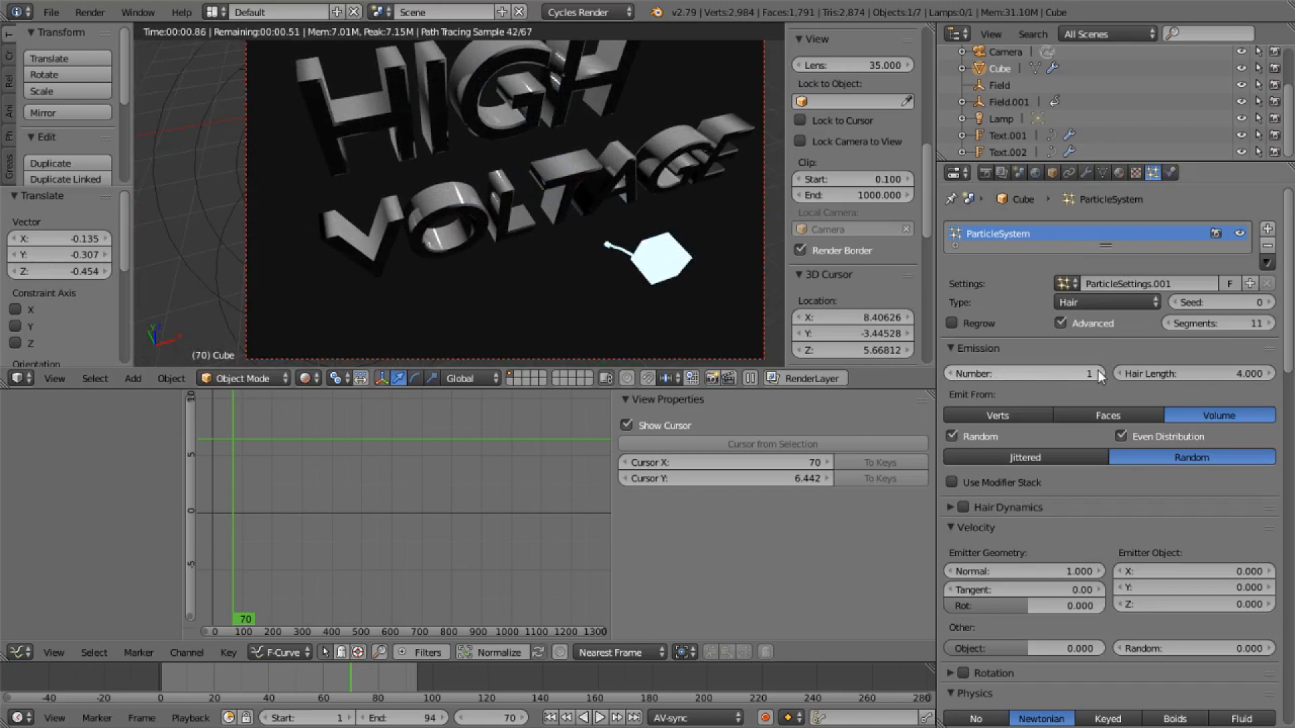
click(1088, 373)
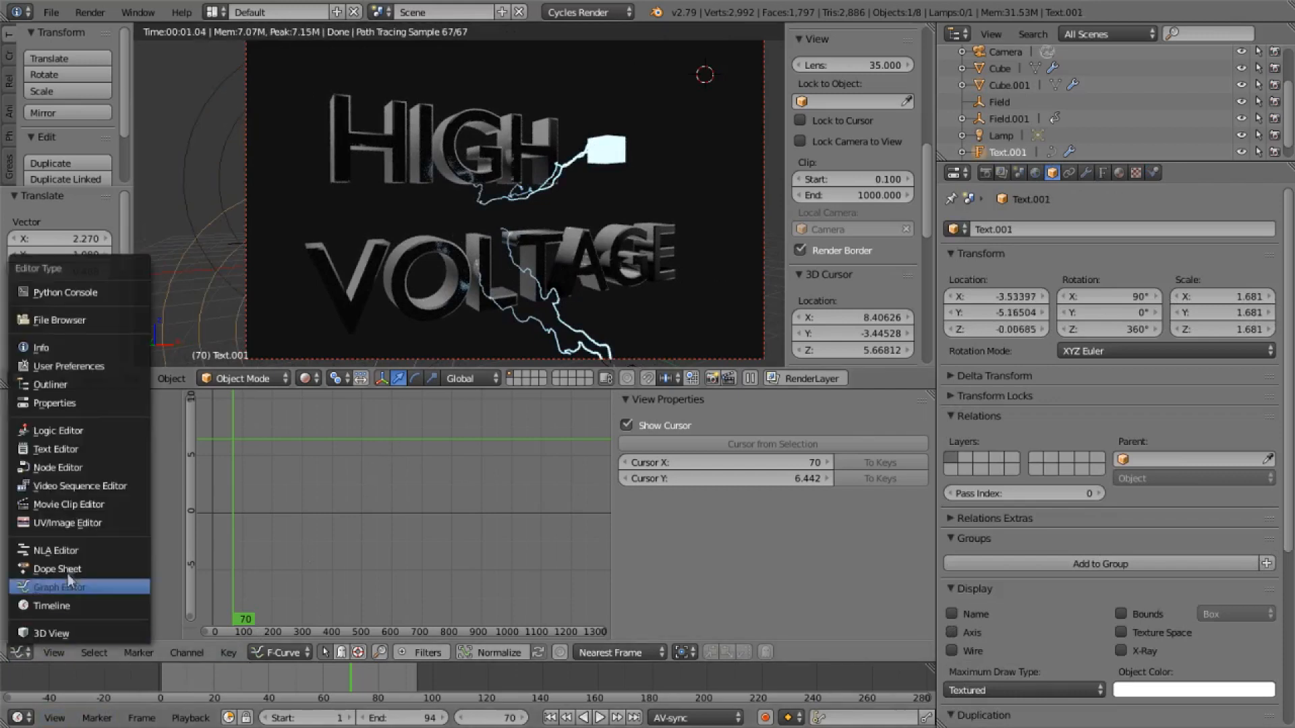
mouse_move(55, 449)
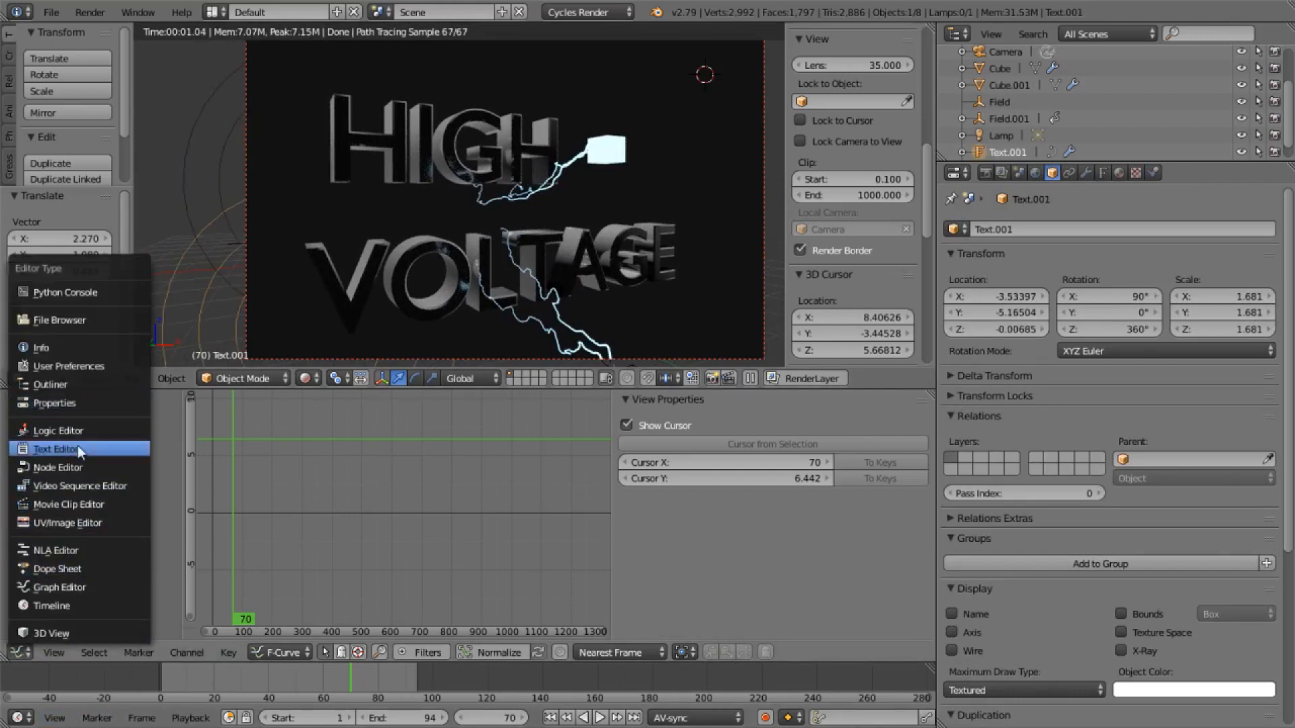
Review the text material's ColorRamp and Glossy BSDF nodes, then select the glowing cube.
click(58, 467)
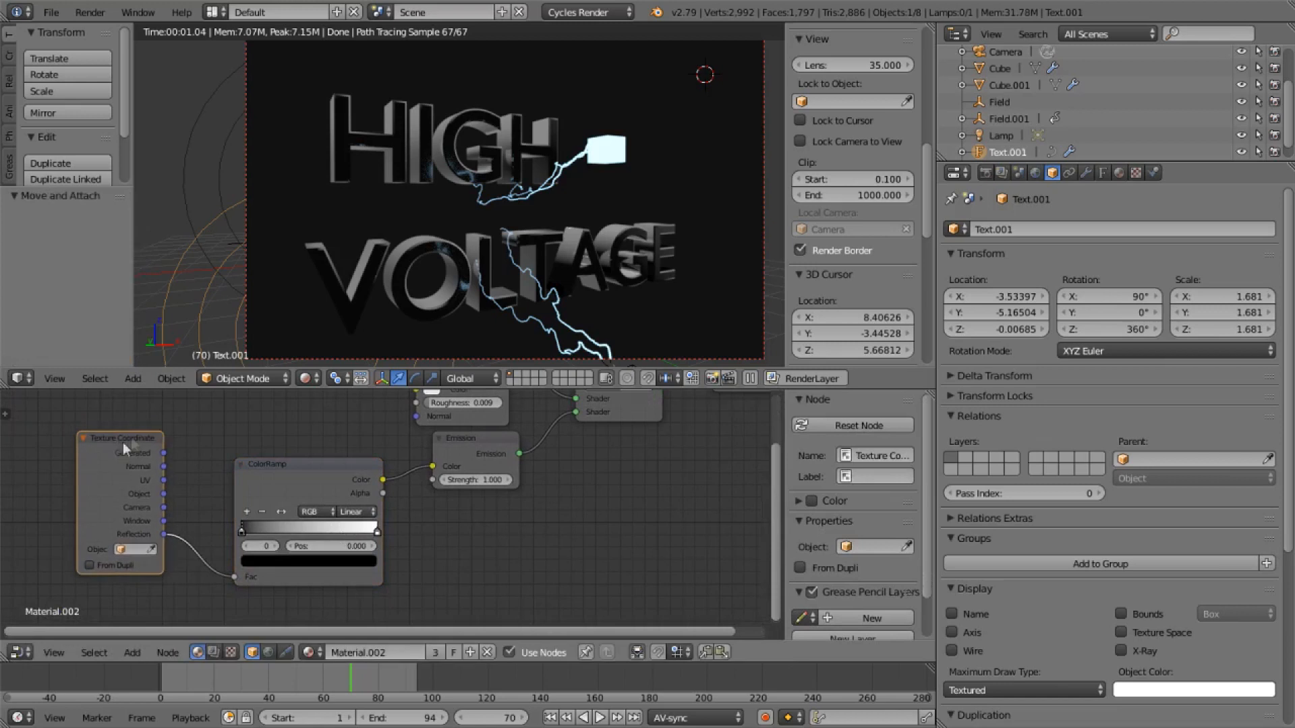
click(305, 464)
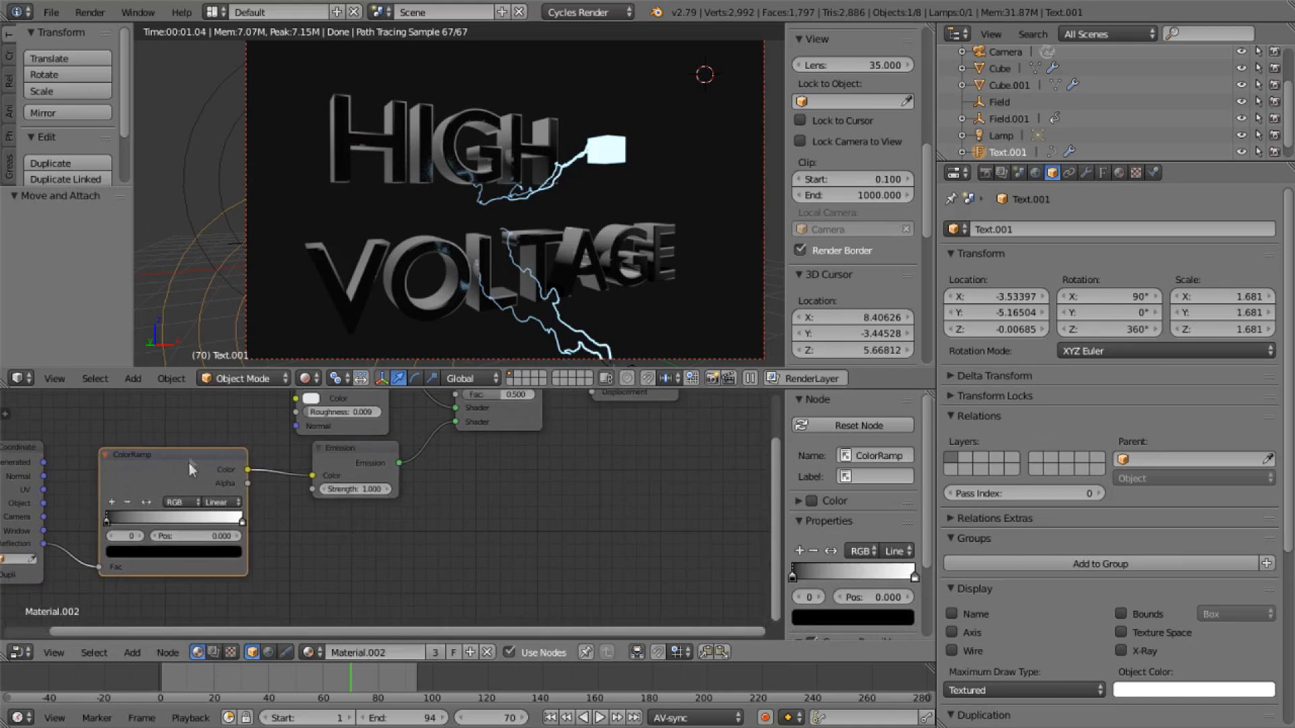
mouse_move(187, 457)
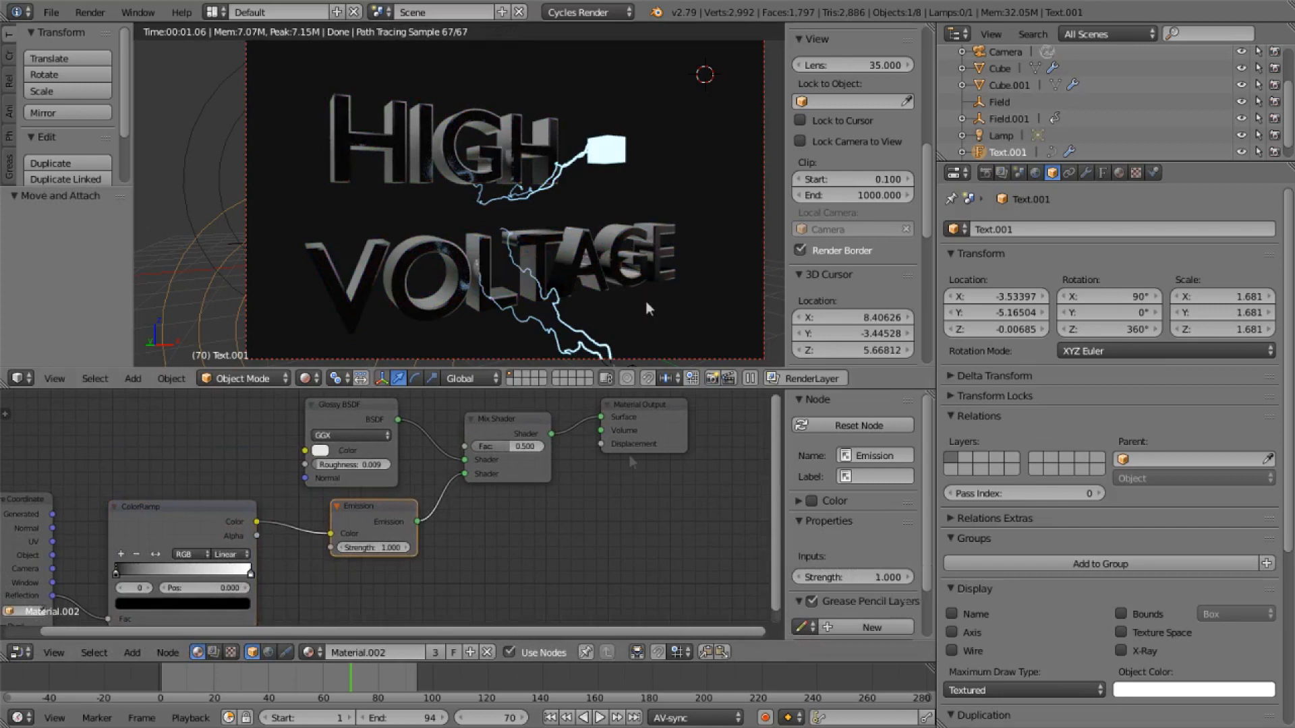
click(505, 423)
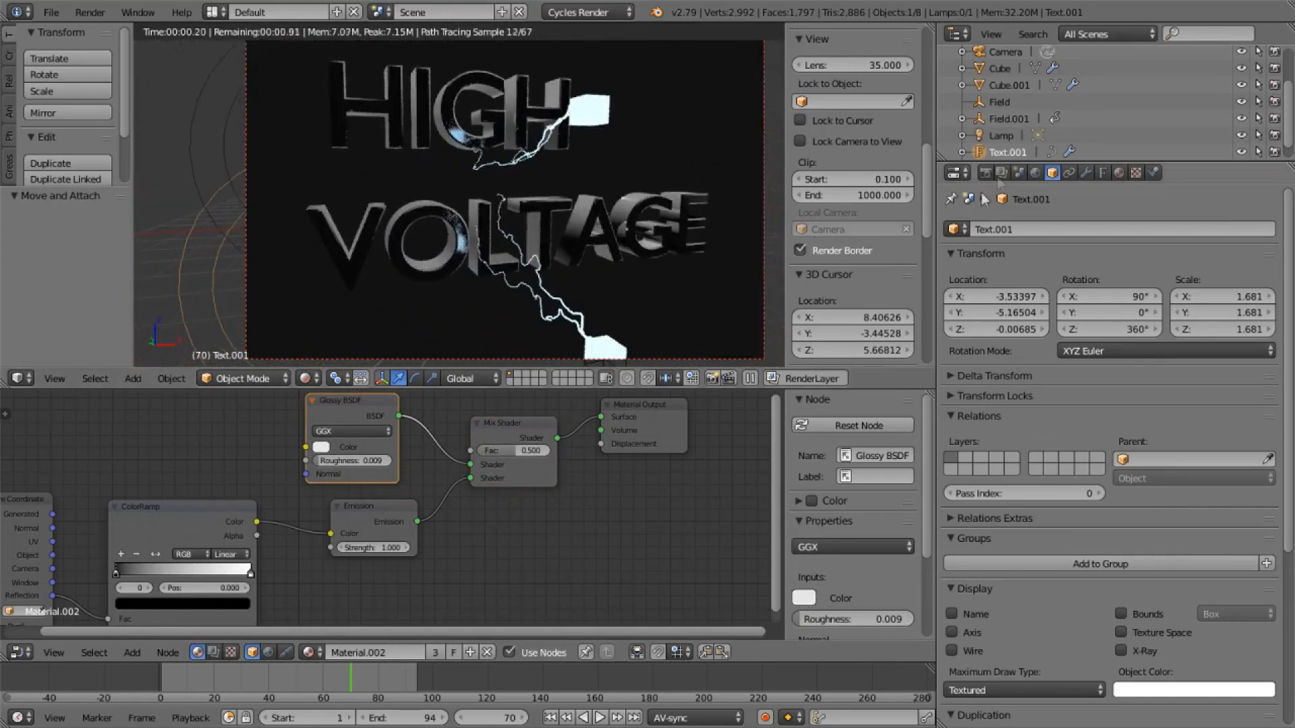
click(1101, 171)
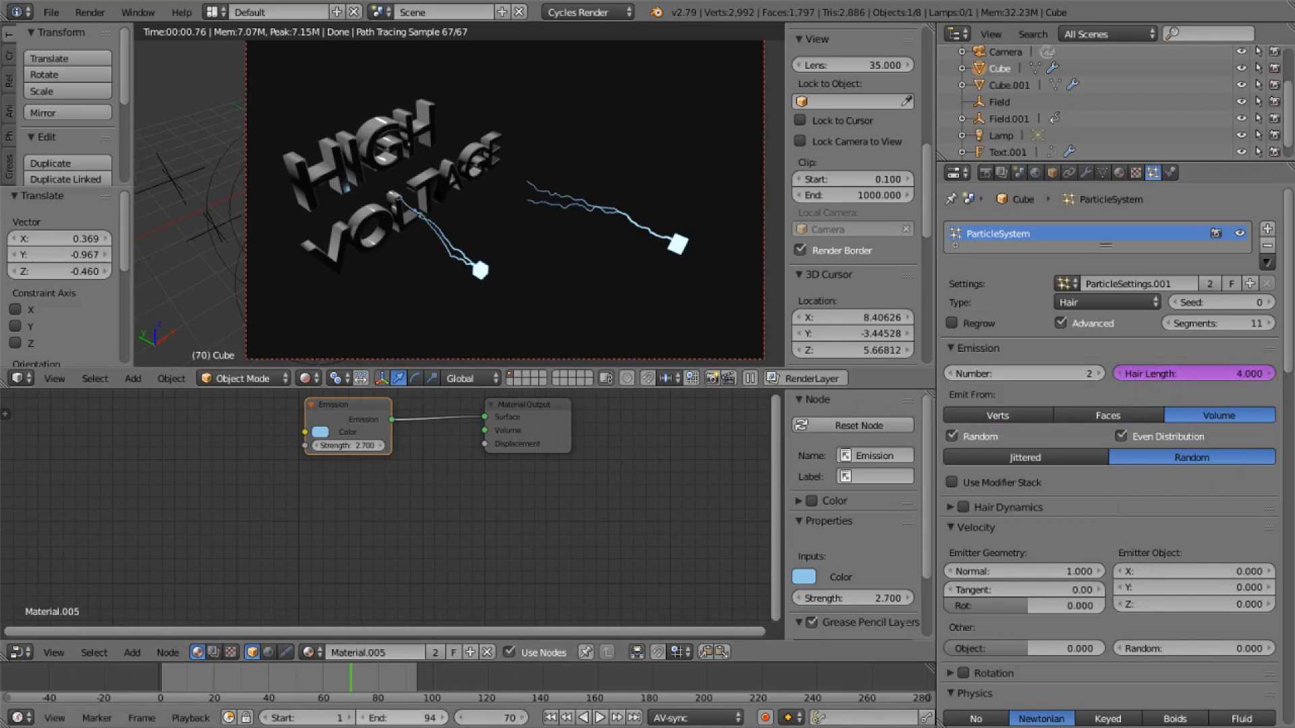
Show the cube's hair length driver settings in the Graph Editor's Drivers panel.
click(19, 652)
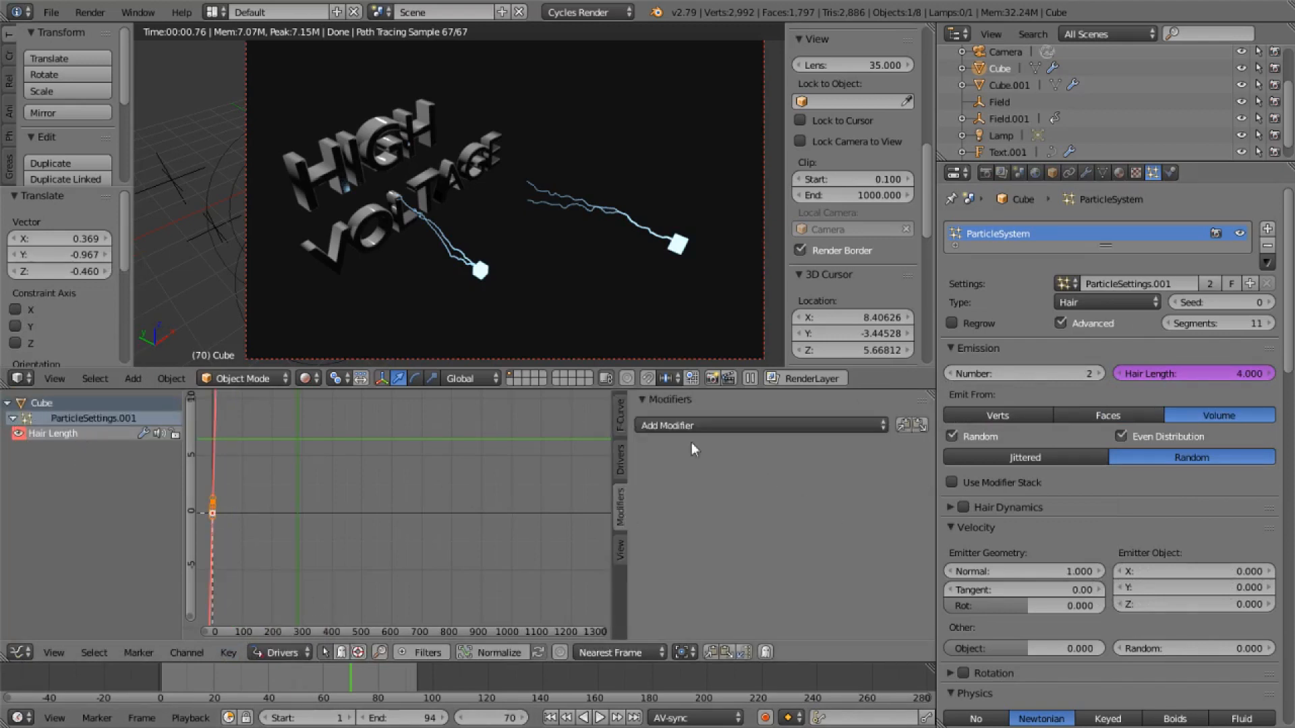
click(619, 461)
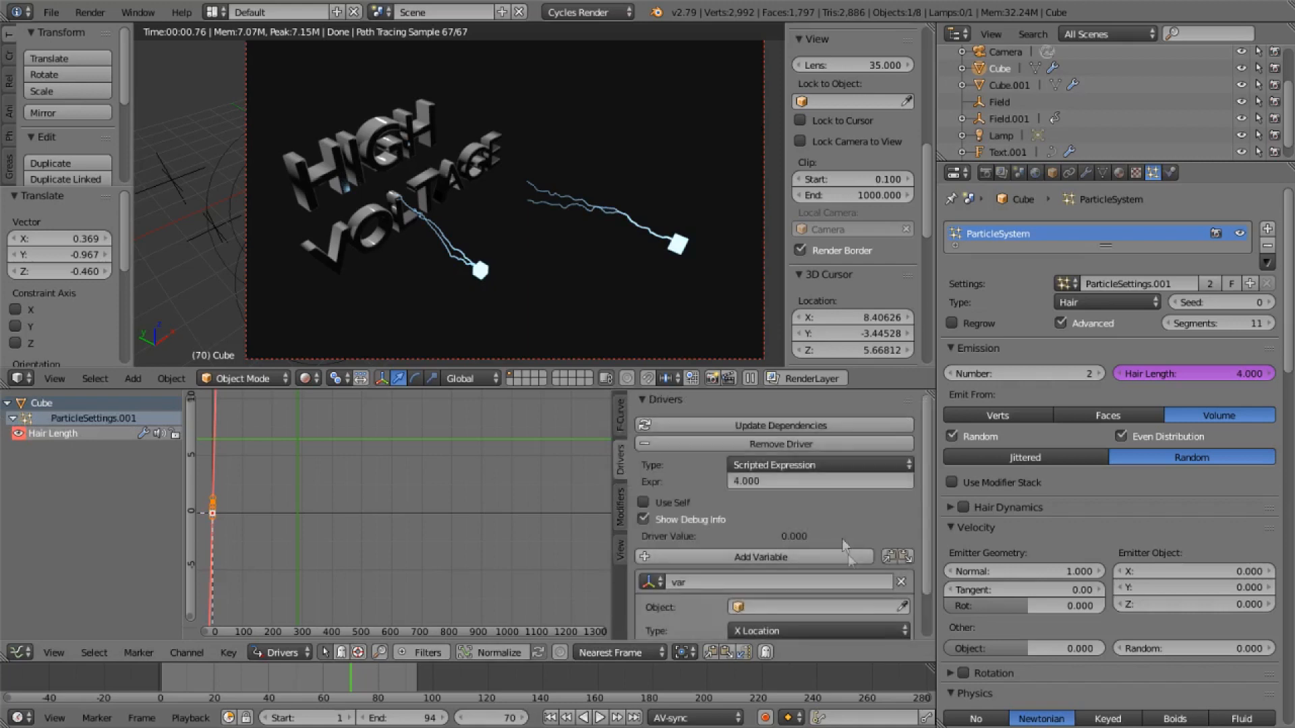
scroll(down, 3)
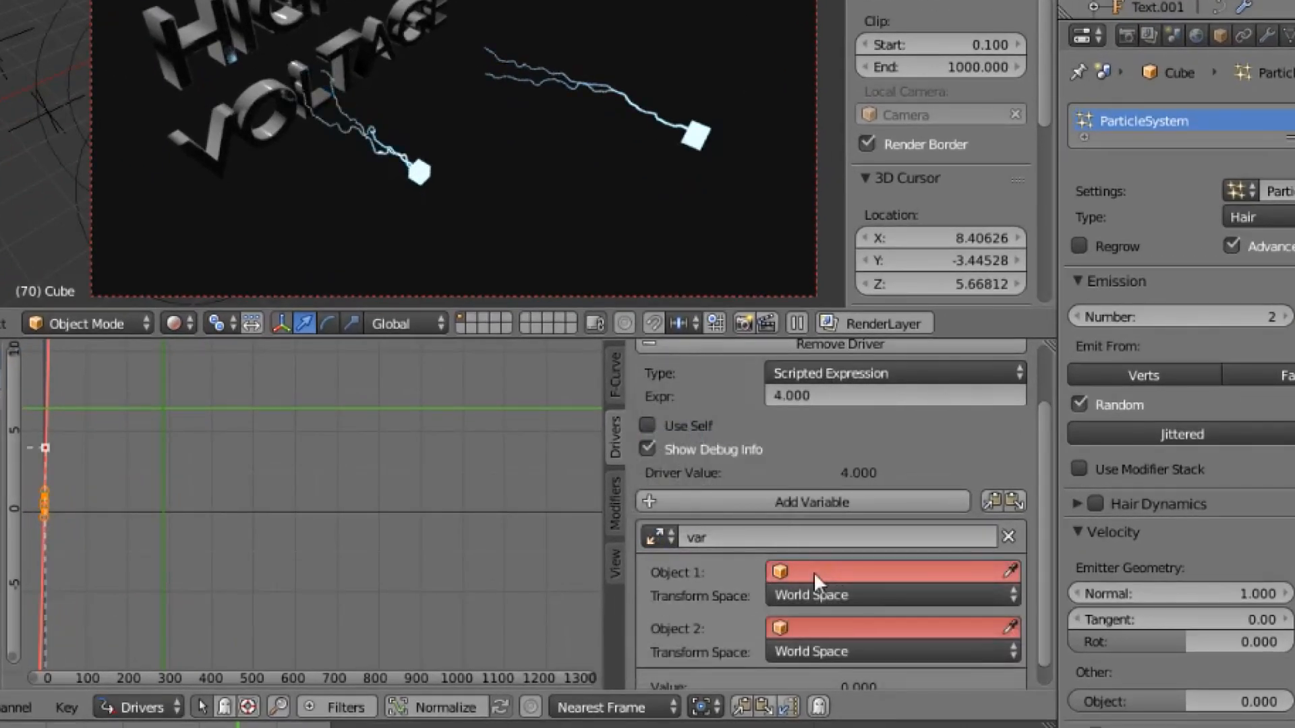
Set the distance variable's objects to Cube and Text.001, reading about 7.1.
click(891, 571)
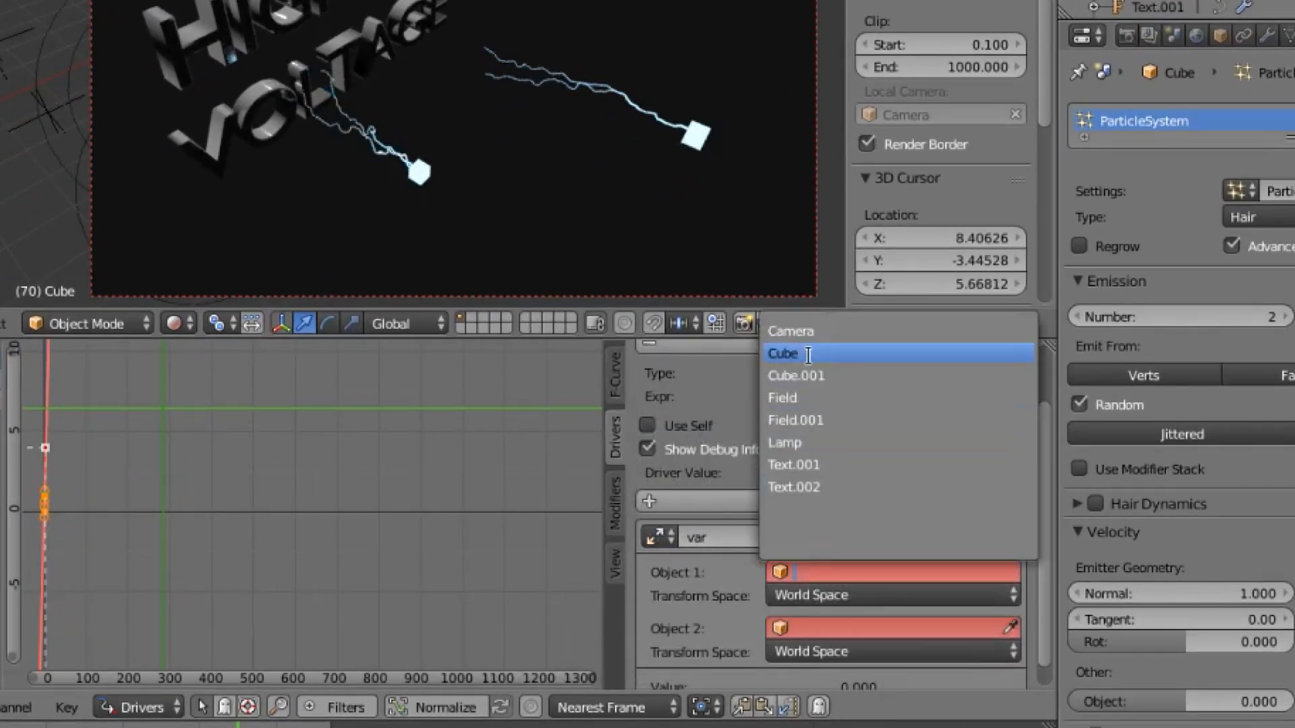
click(782, 353)
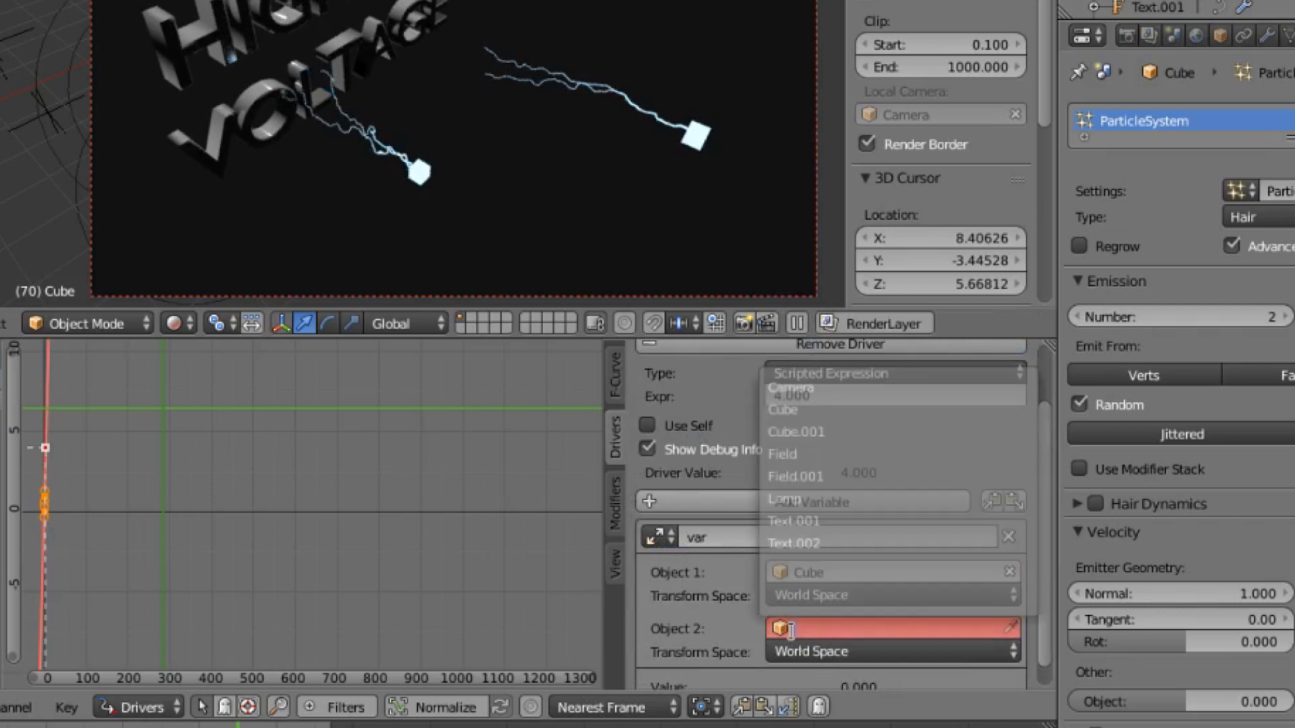
mouse_move(781, 453)
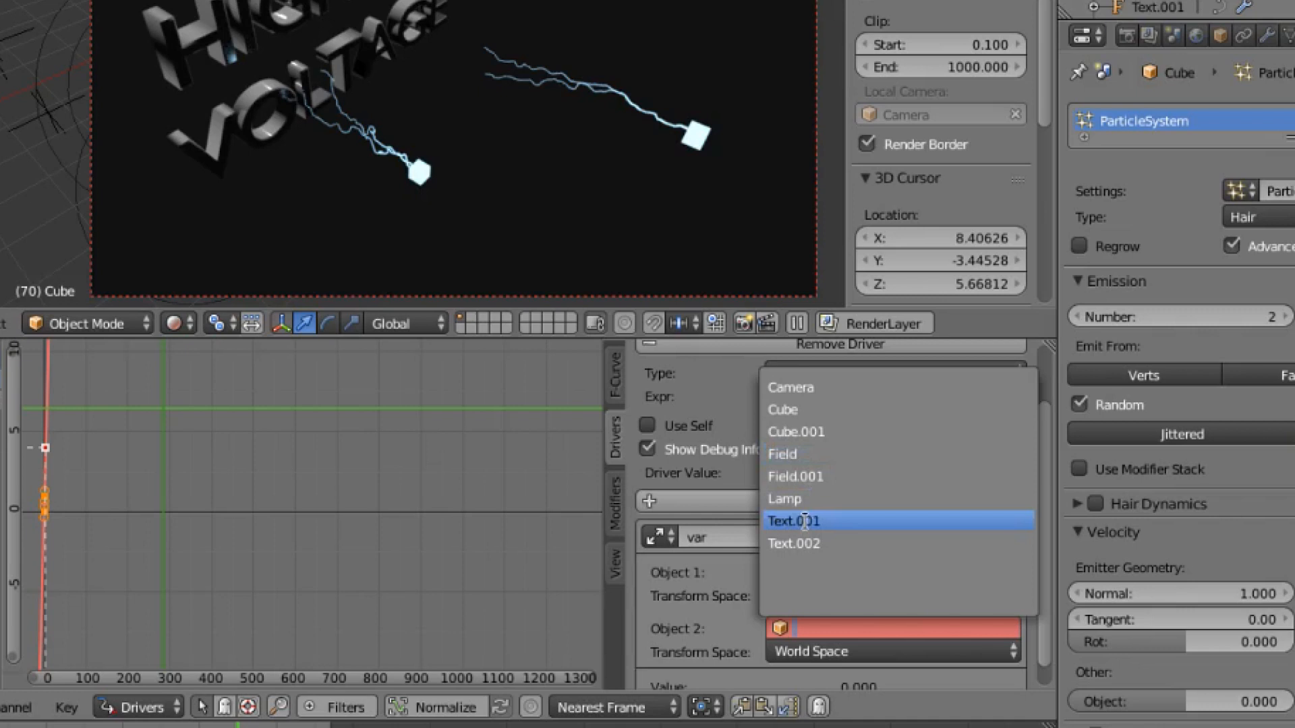
click(793, 521)
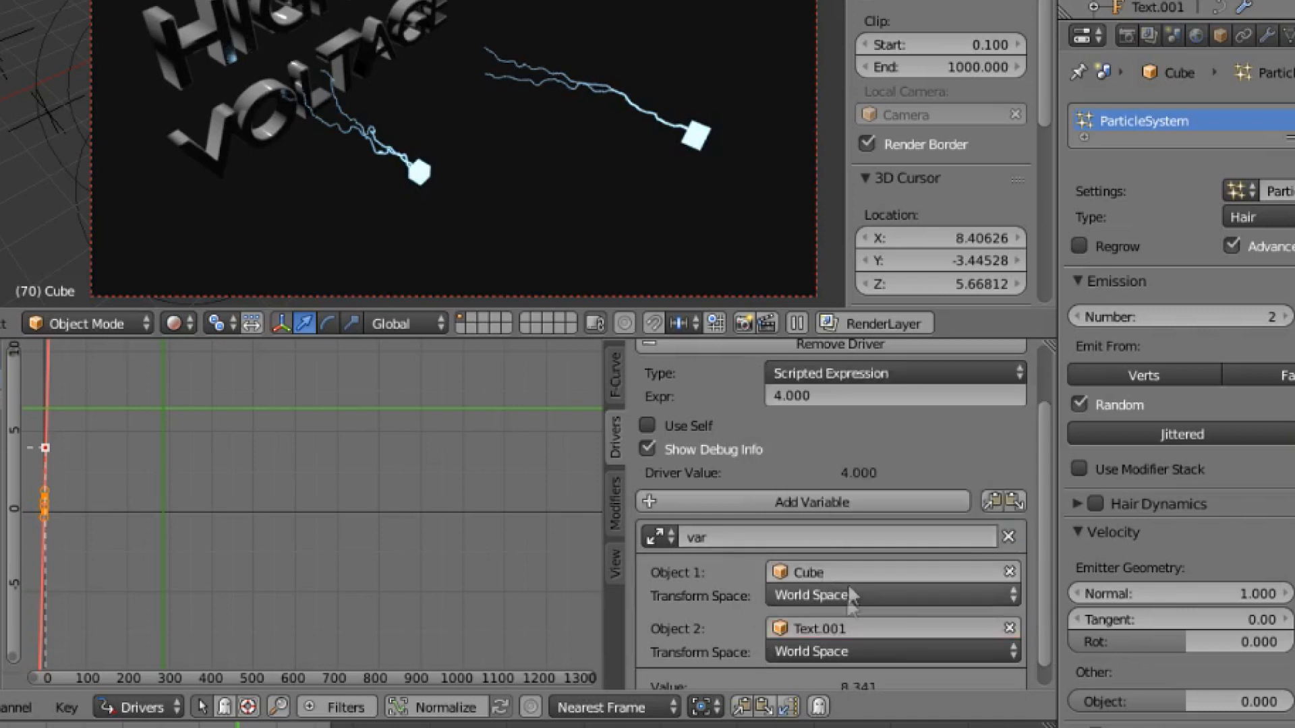
scroll(up, 3)
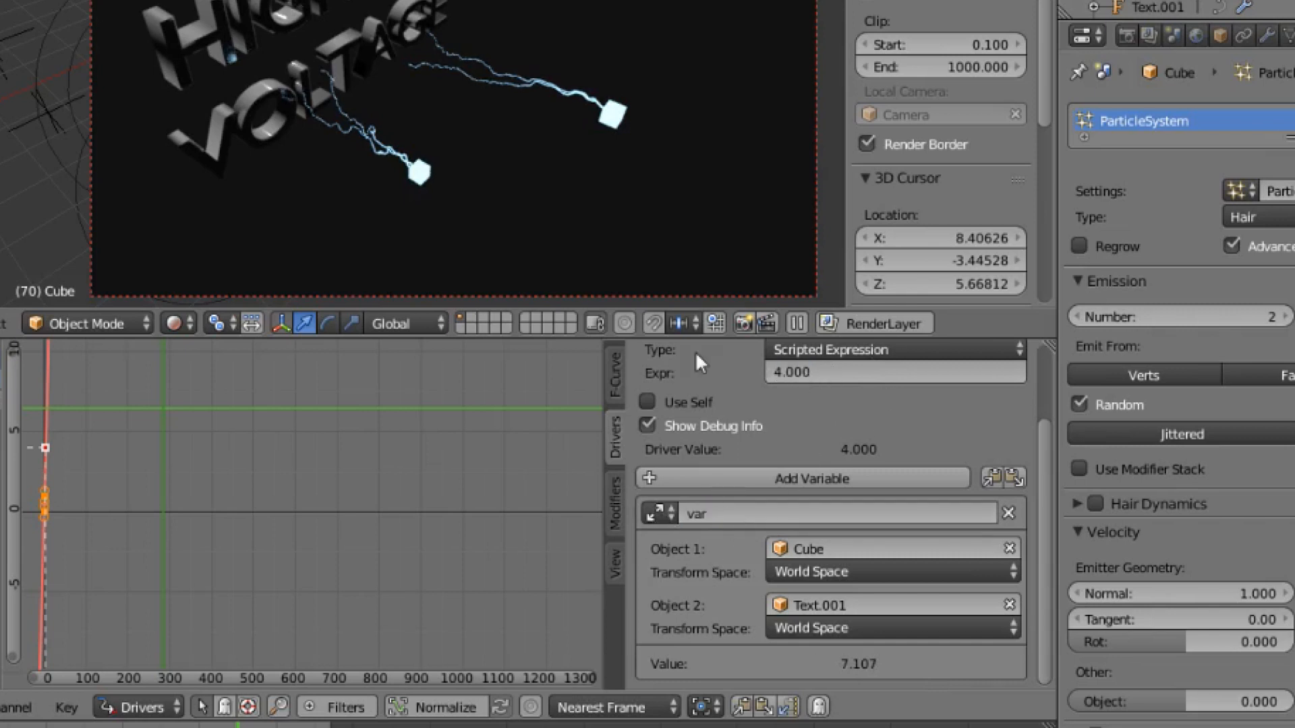
Replace the driver expression 4.000 with 'var' so hair length equals the distance.
click(893, 372)
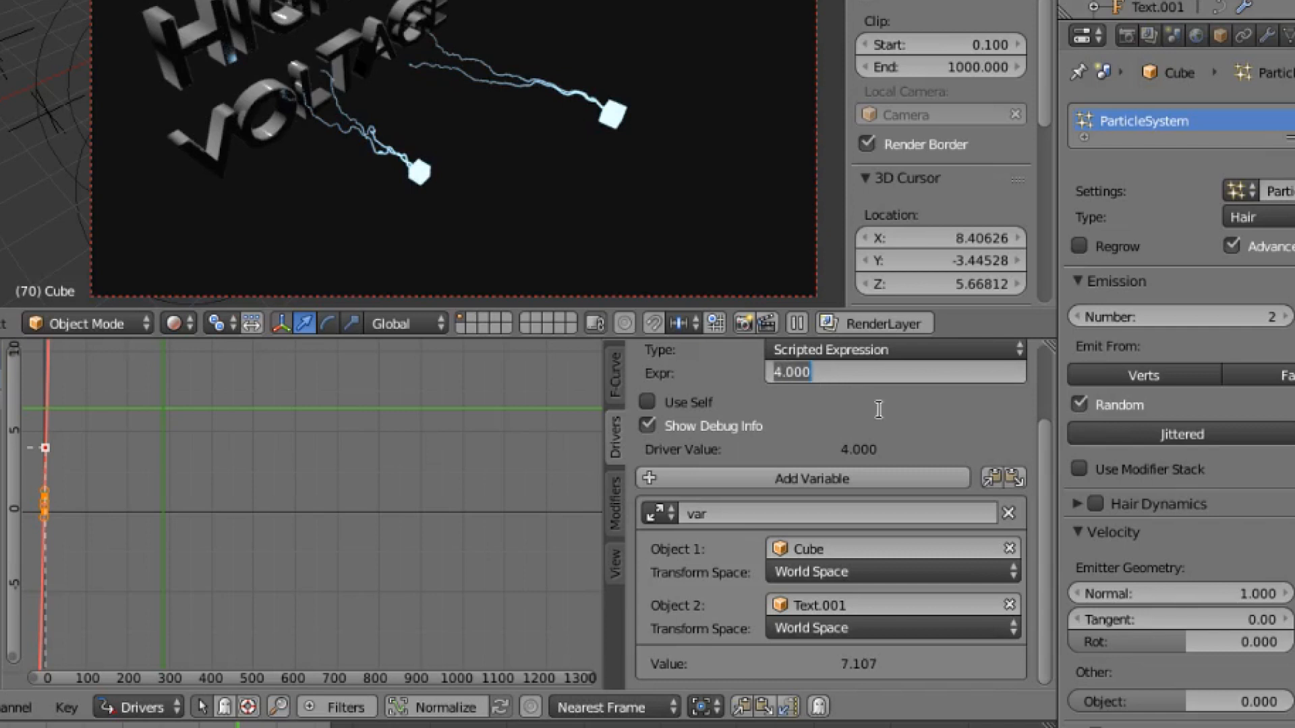
text(var)
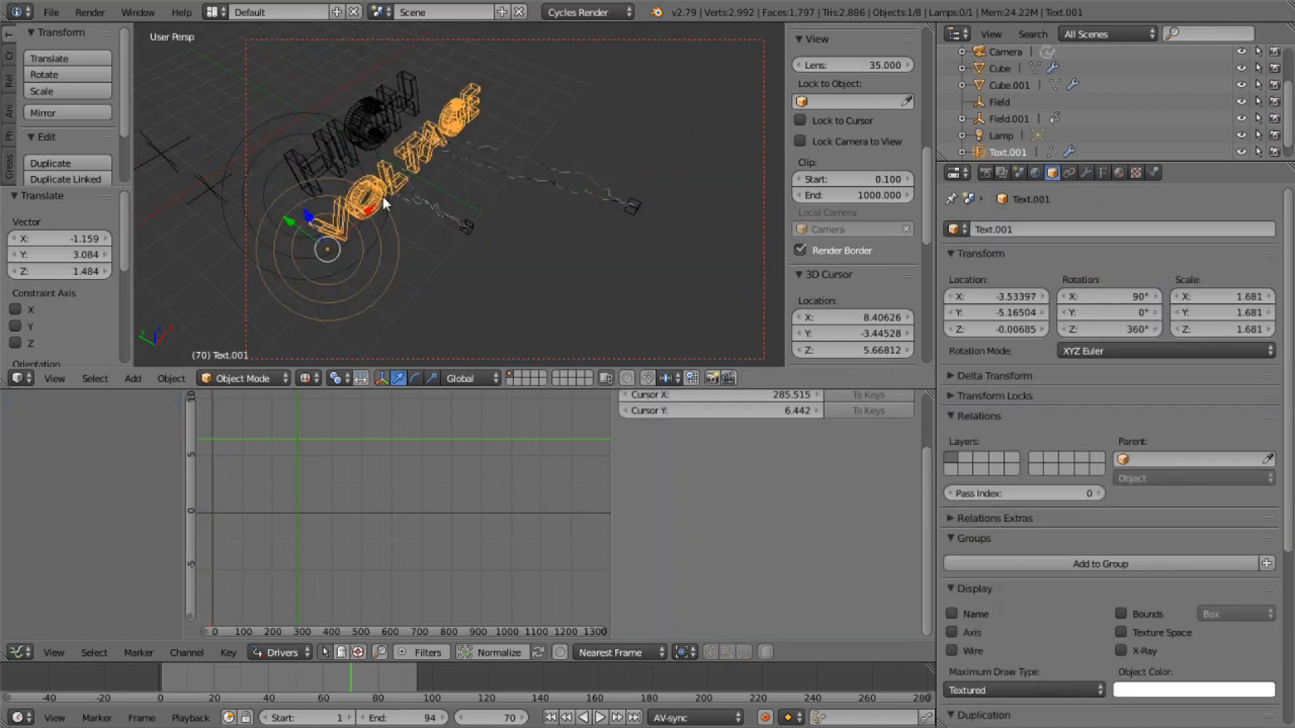
mouse_move(334, 257)
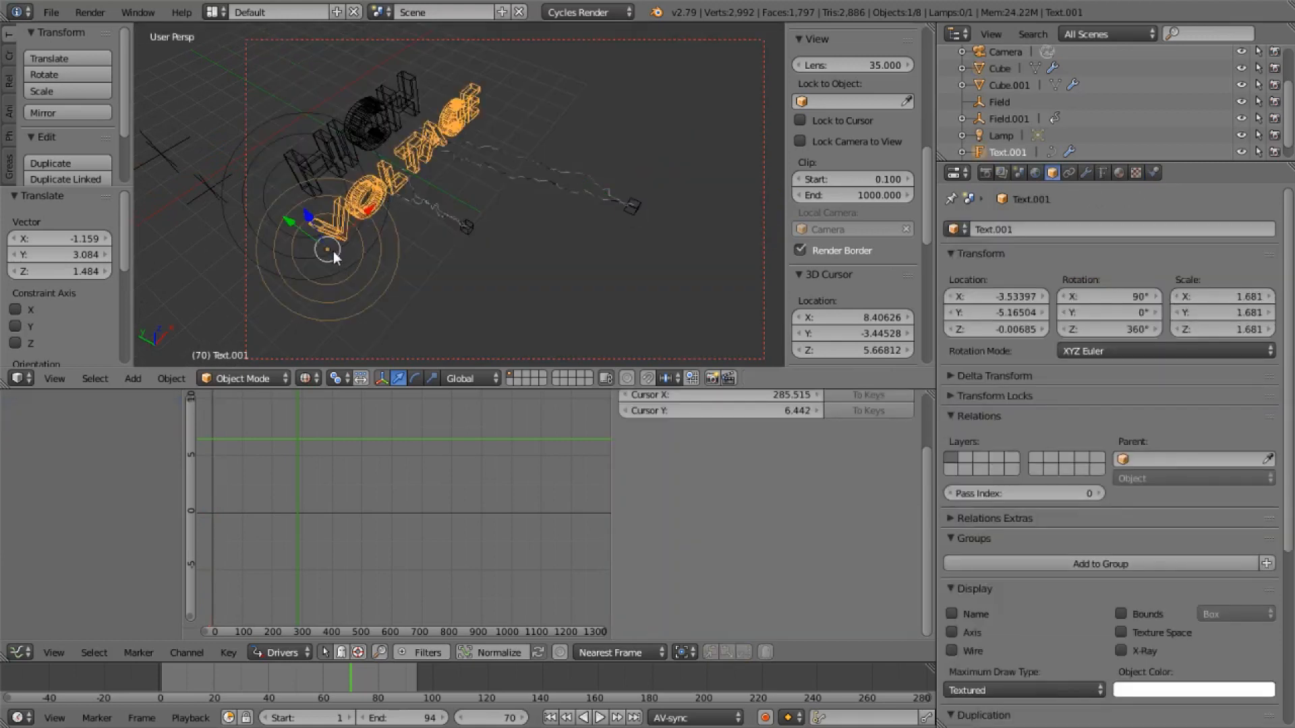
mouse_move(586, 218)
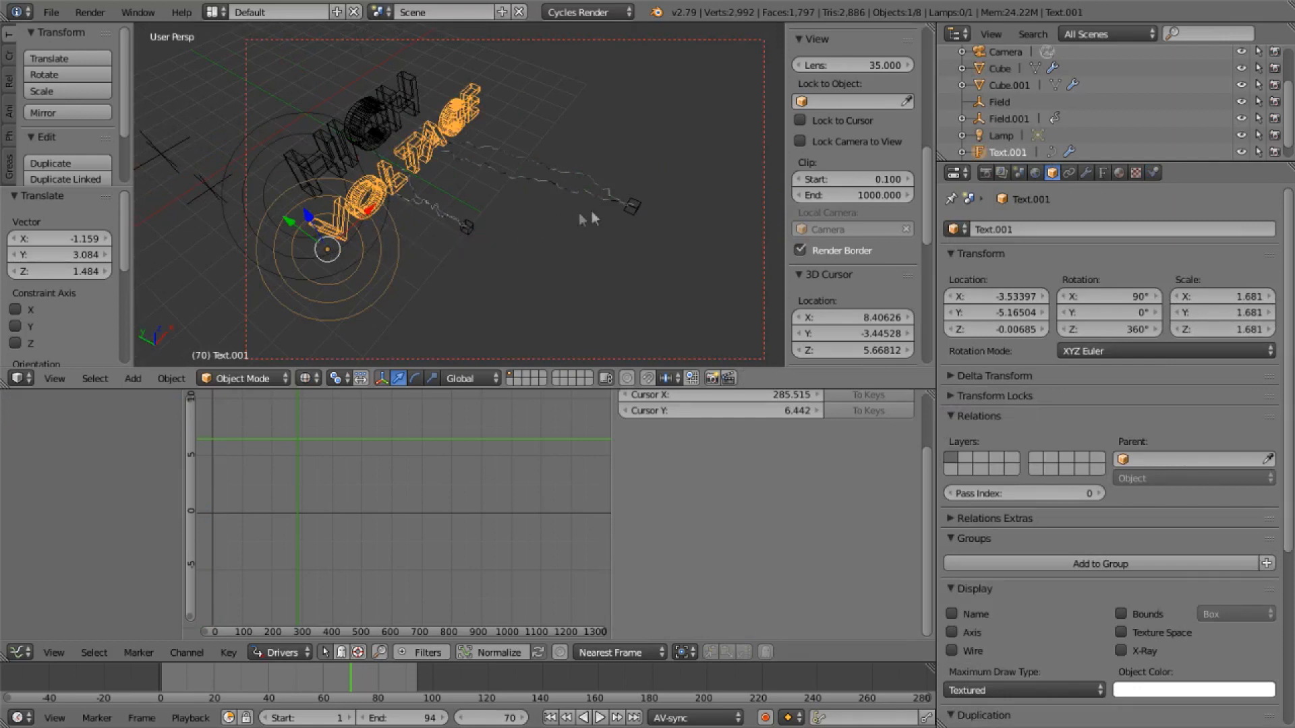
Select the moved cube (hair length 8.356) and render the bolts reaching the text.
click(632, 207)
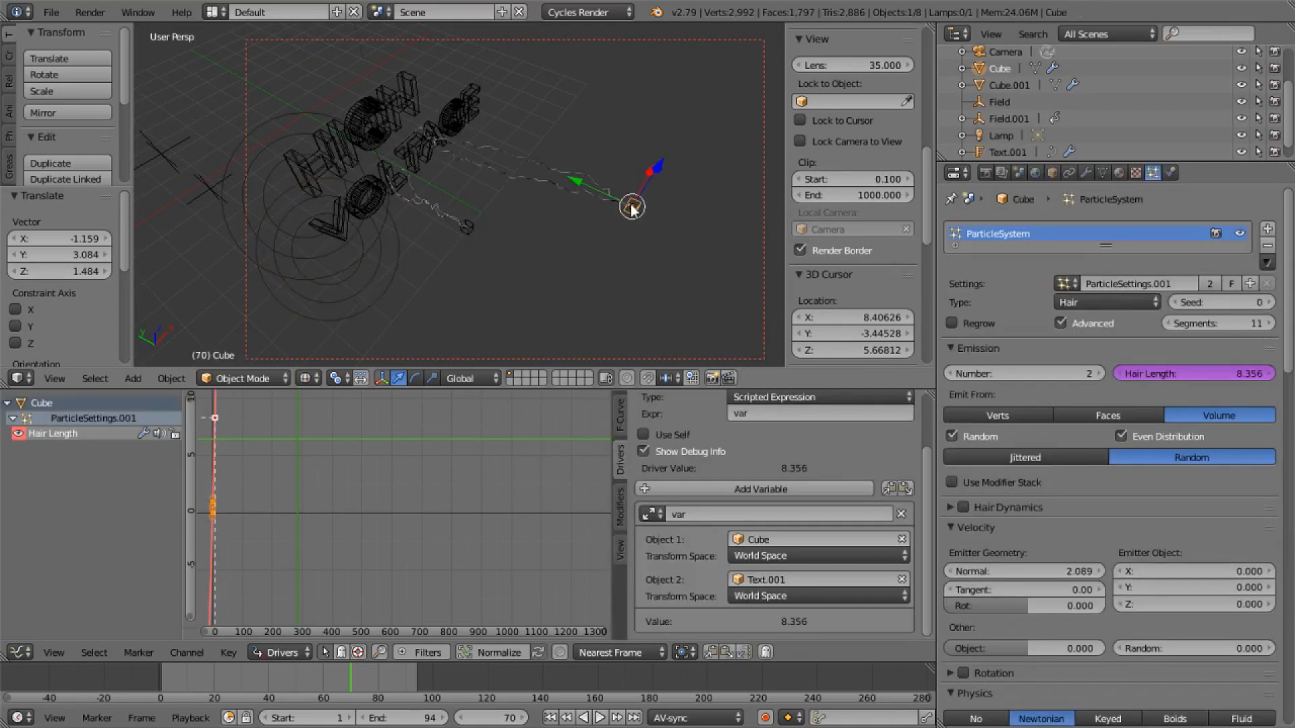
mouse_move(459, 122)
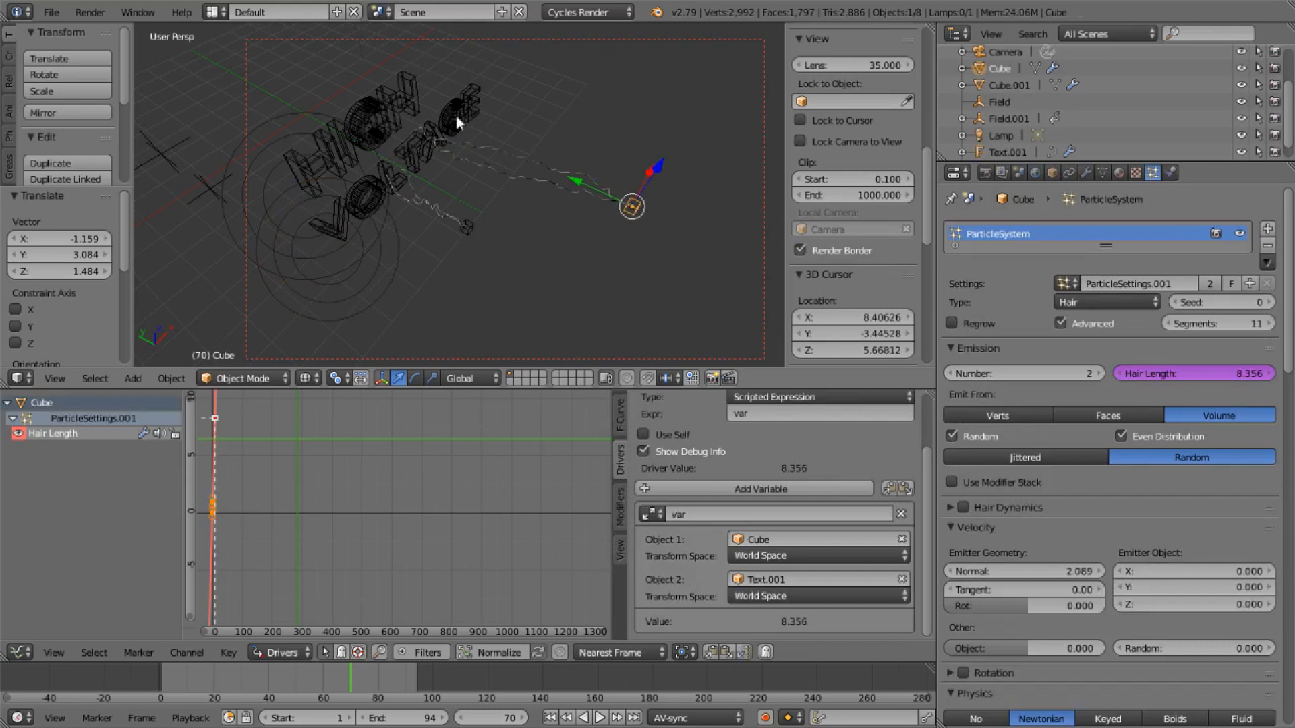
key(F12)
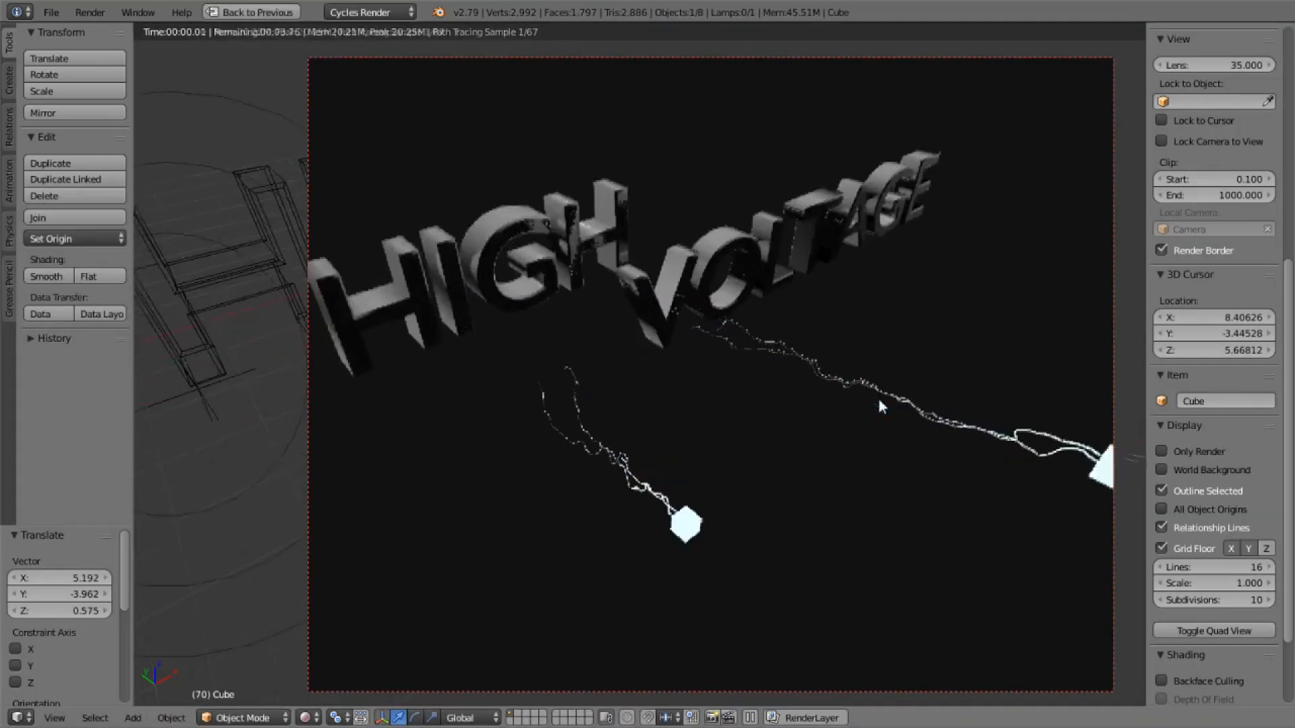